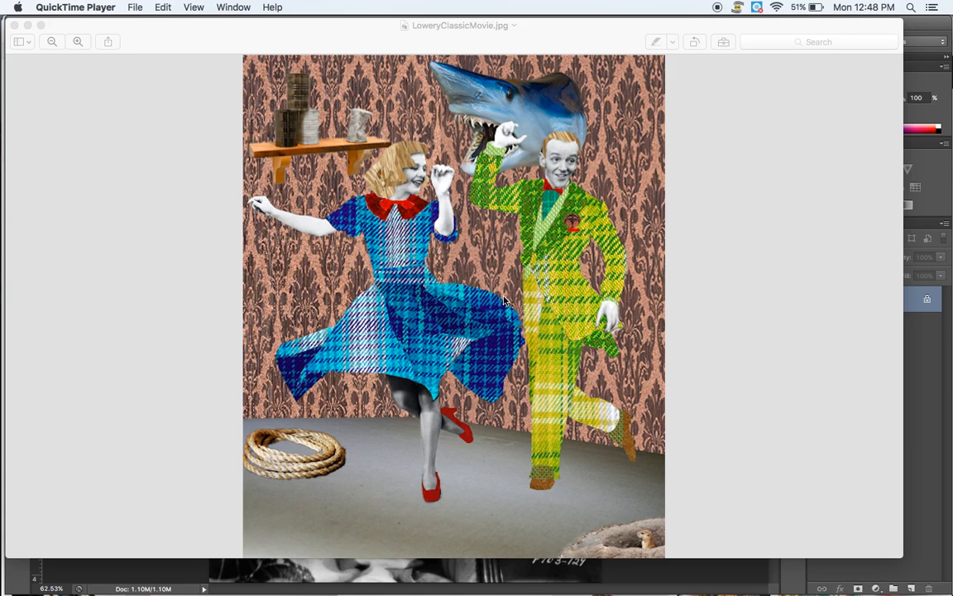
{"action": "mouse_move", "coordinate": [645, 310]}
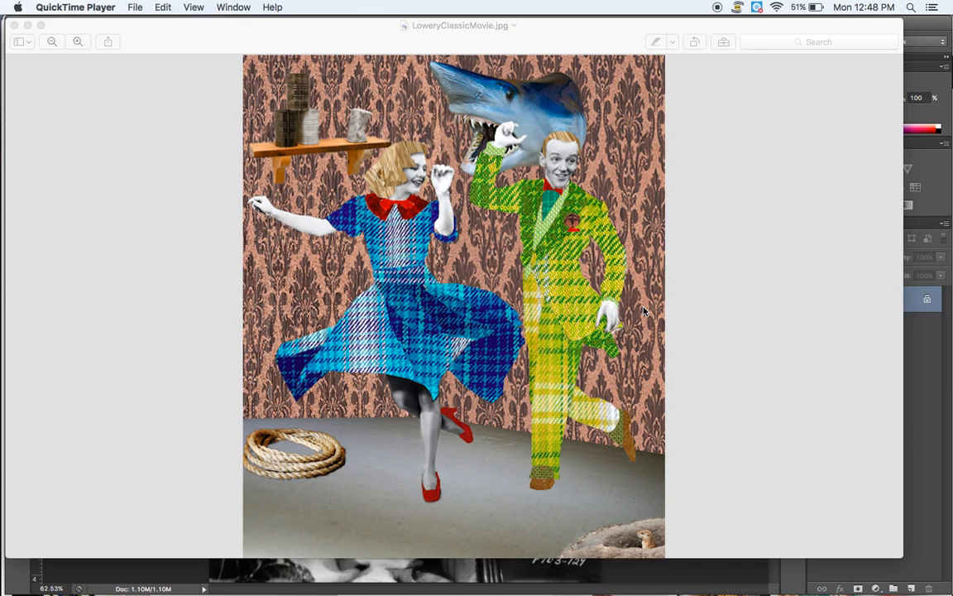
{"action": "mouse_move", "coordinate": [608, 228]}
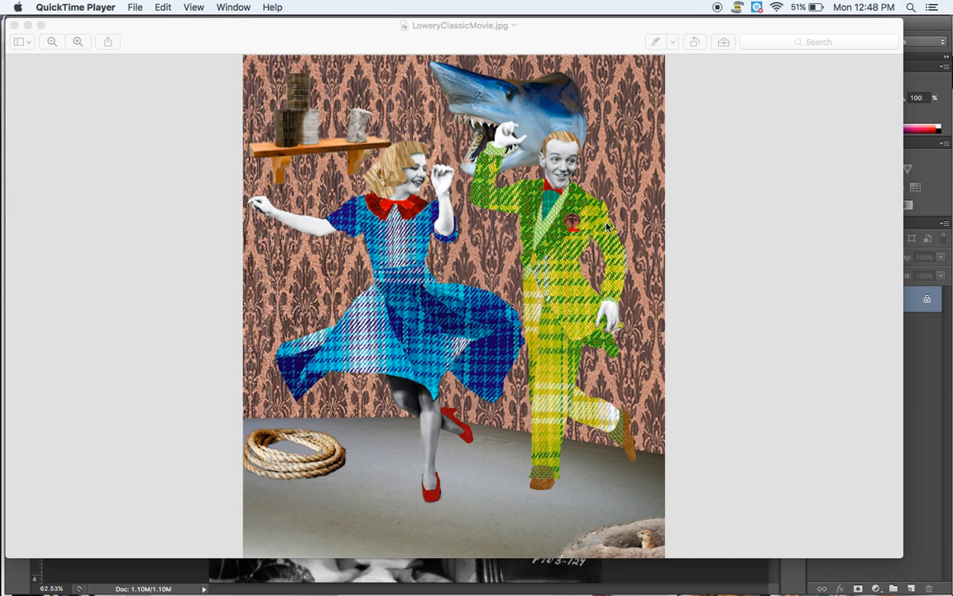
{"action": "mouse_move", "coordinate": [673, 229]}
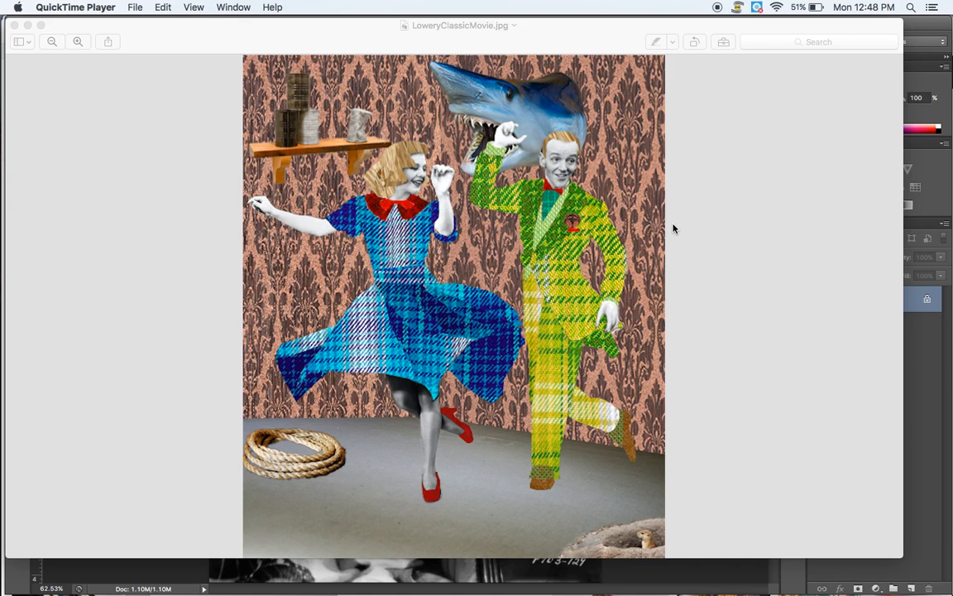
{"action": "mouse_move", "coordinate": [648, 374]}
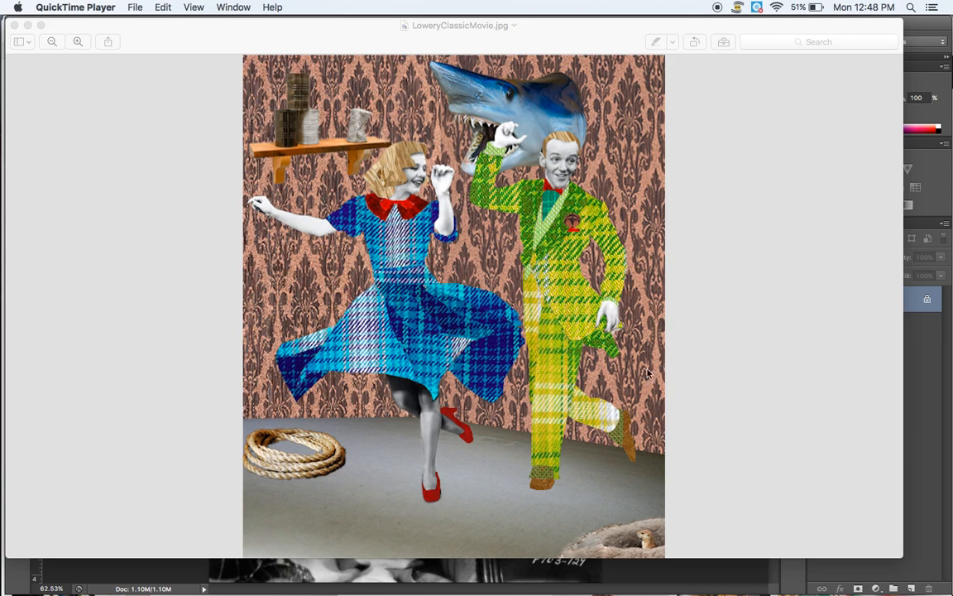
{"action": "mouse_move", "coordinate": [694, 339]}
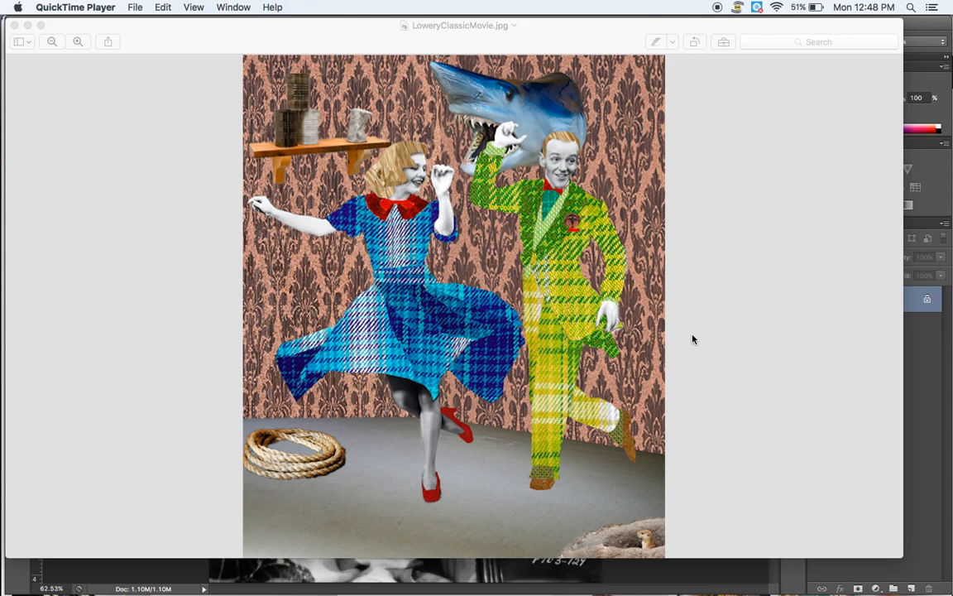
{"action": "mouse_move", "coordinate": [612, 238]}
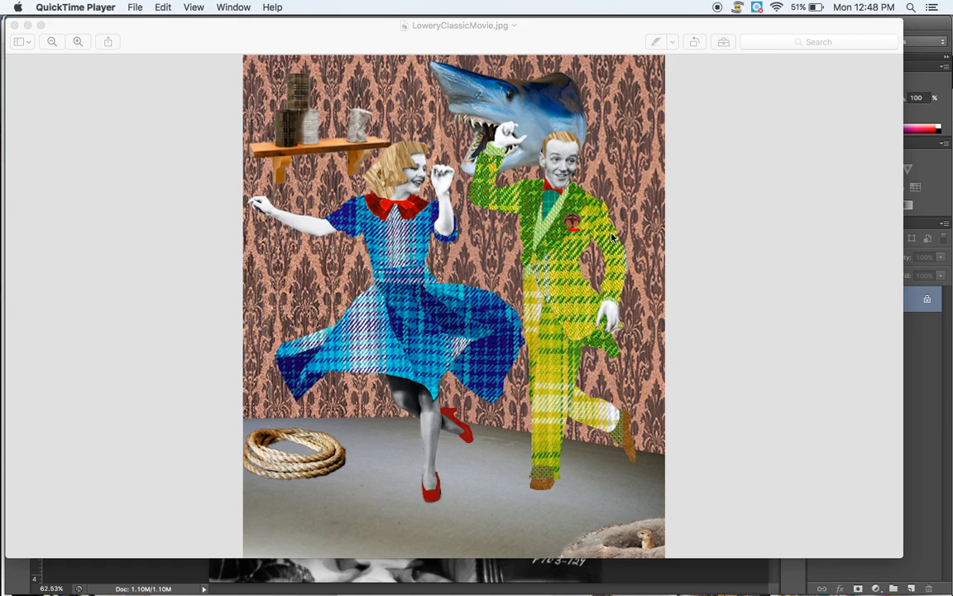
{"action": "mouse_move", "coordinate": [800, 298]}
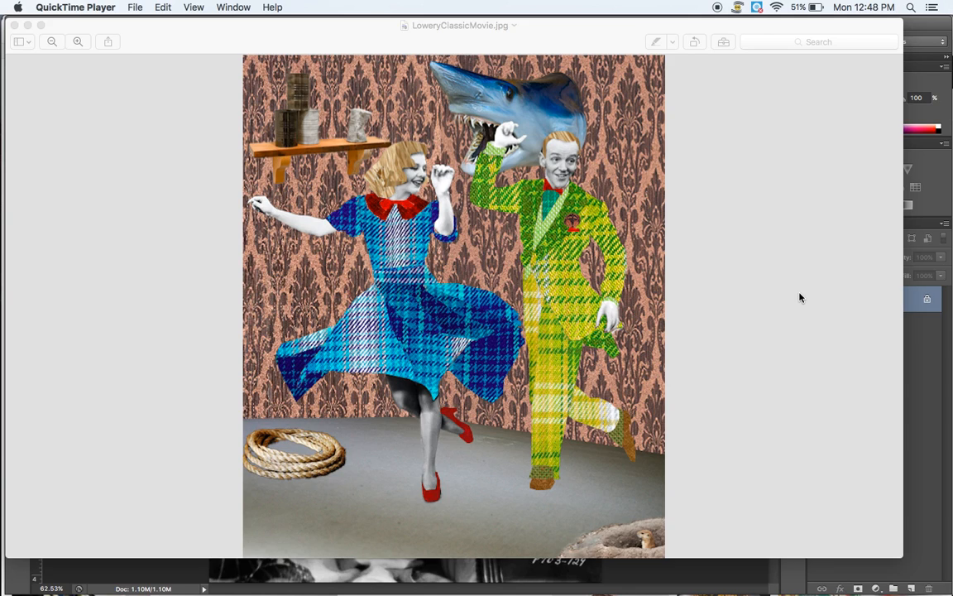
{"action": "mouse_move", "coordinate": [650, 262]}
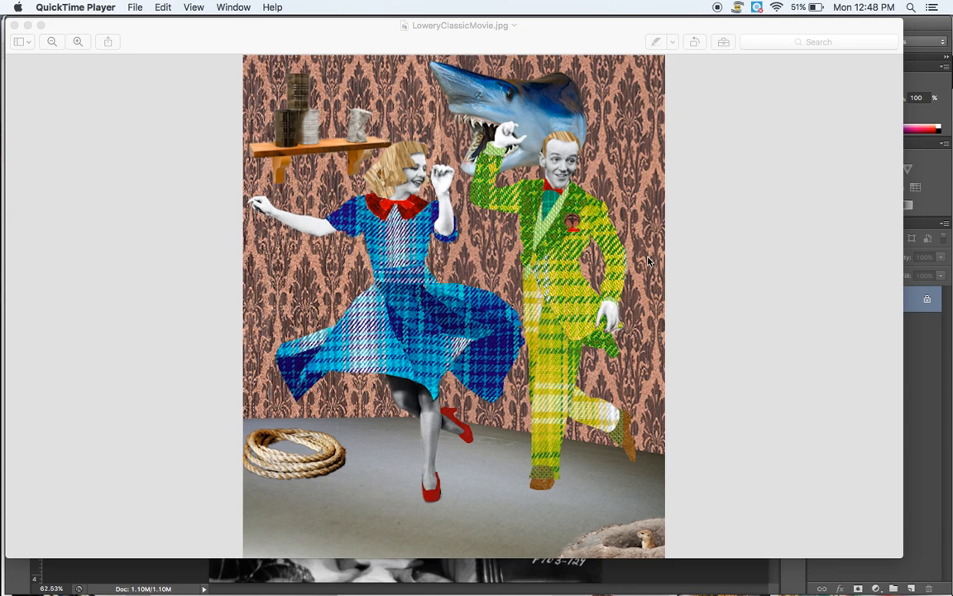
{"action": "mouse_move", "coordinate": [523, 292]}
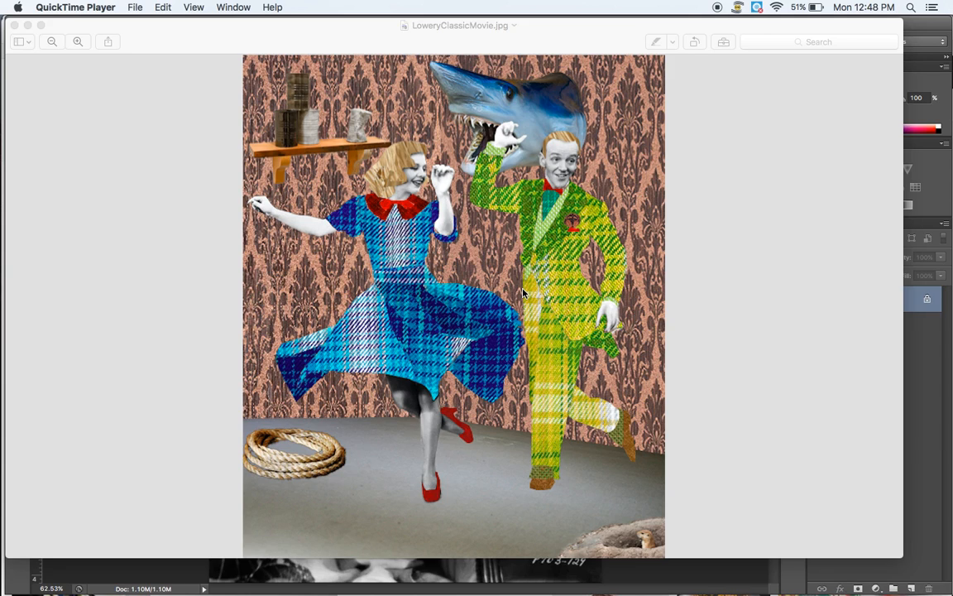
{"action": "mouse_move", "coordinate": [650, 323]}
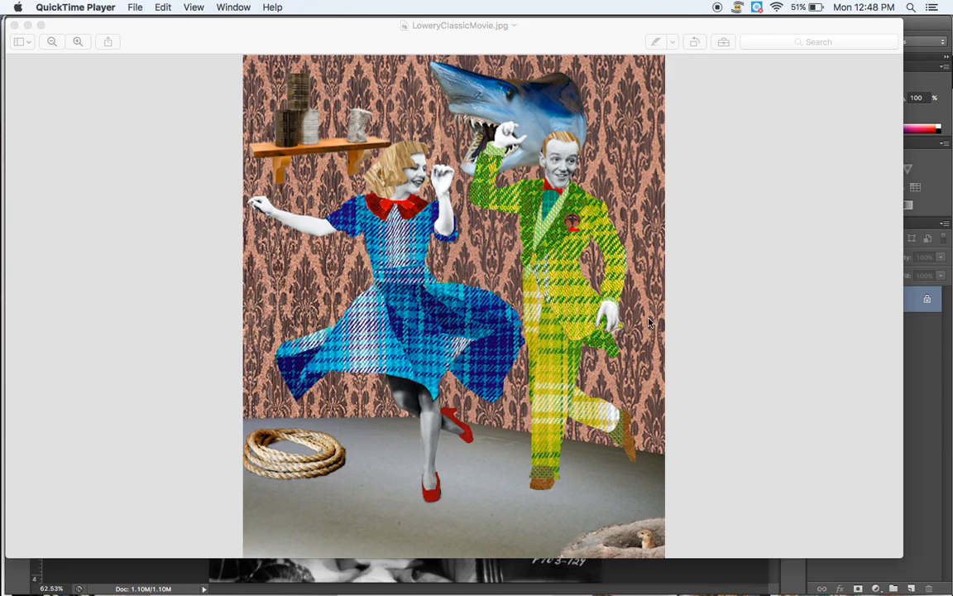
{"action": "mouse_move", "coordinate": [544, 364]}
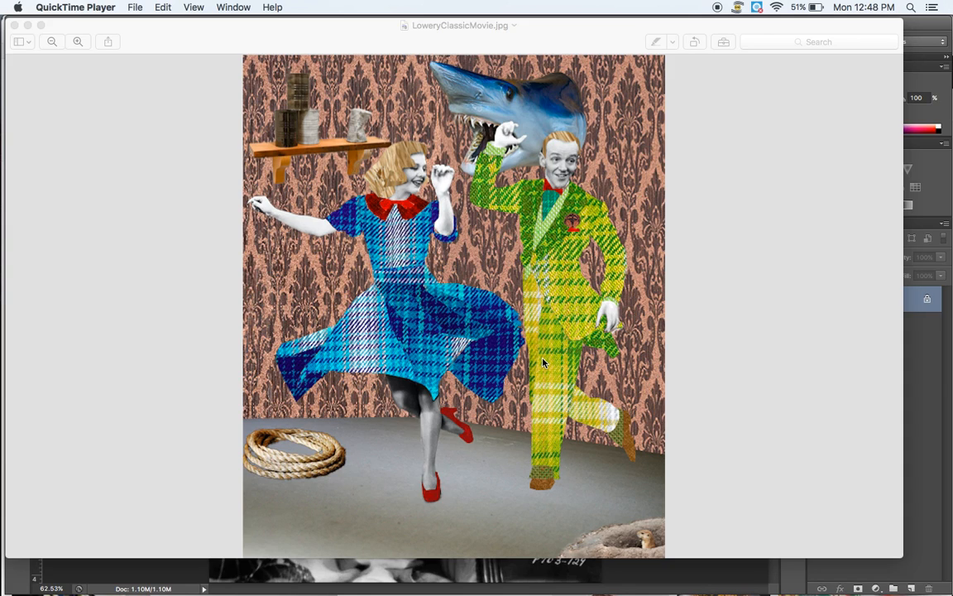
{"action": "mouse_move", "coordinate": [503, 103]}
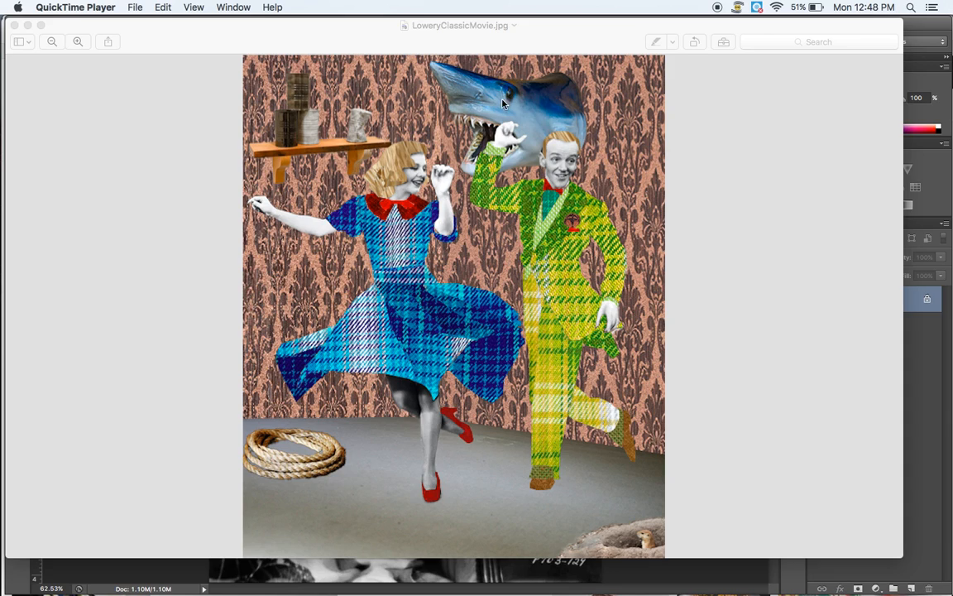
{"action": "mouse_move", "coordinate": [469, 325]}
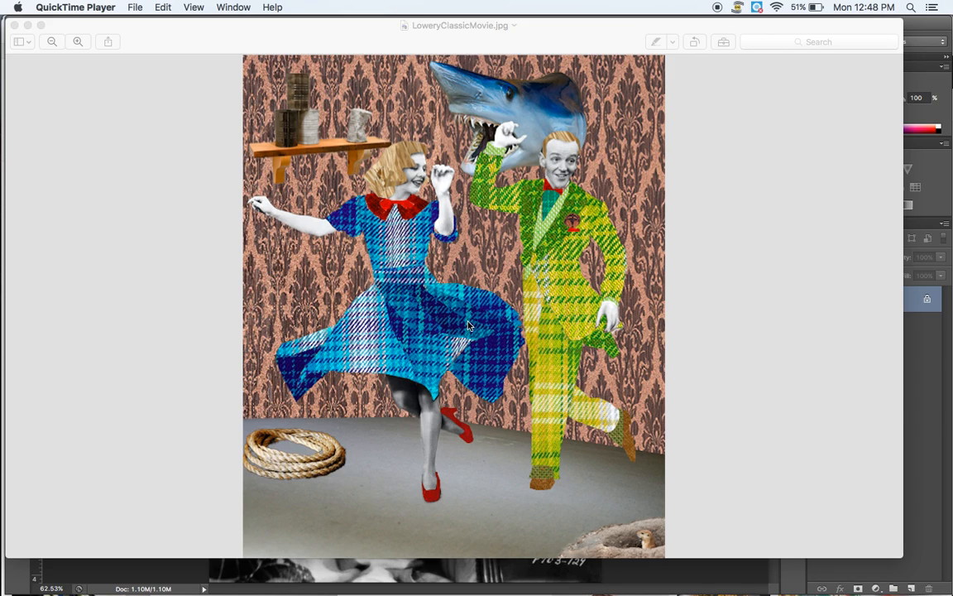
{"action": "mouse_move", "coordinate": [256, 267]}
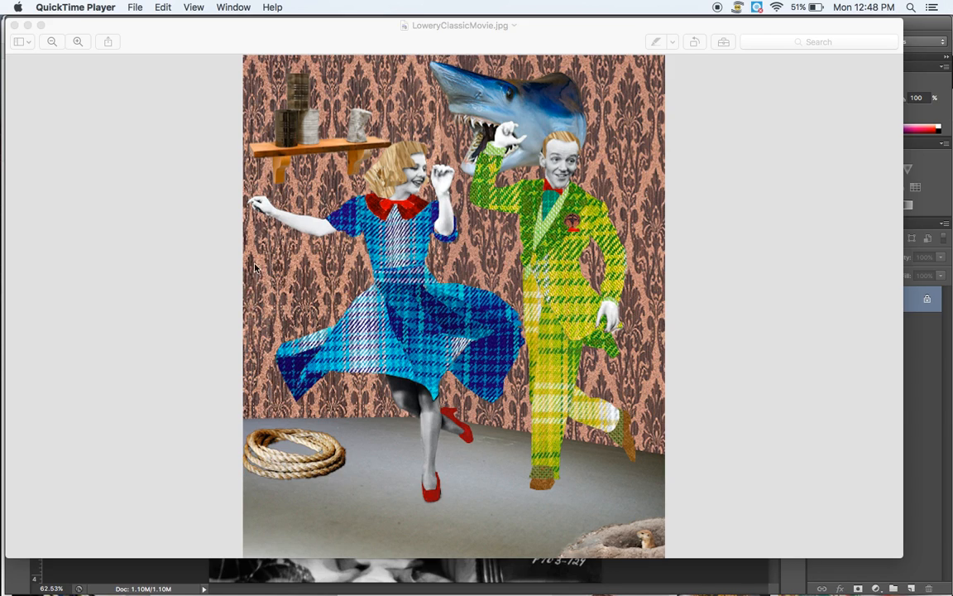
{"action": "mouse_move", "coordinate": [482, 267]}
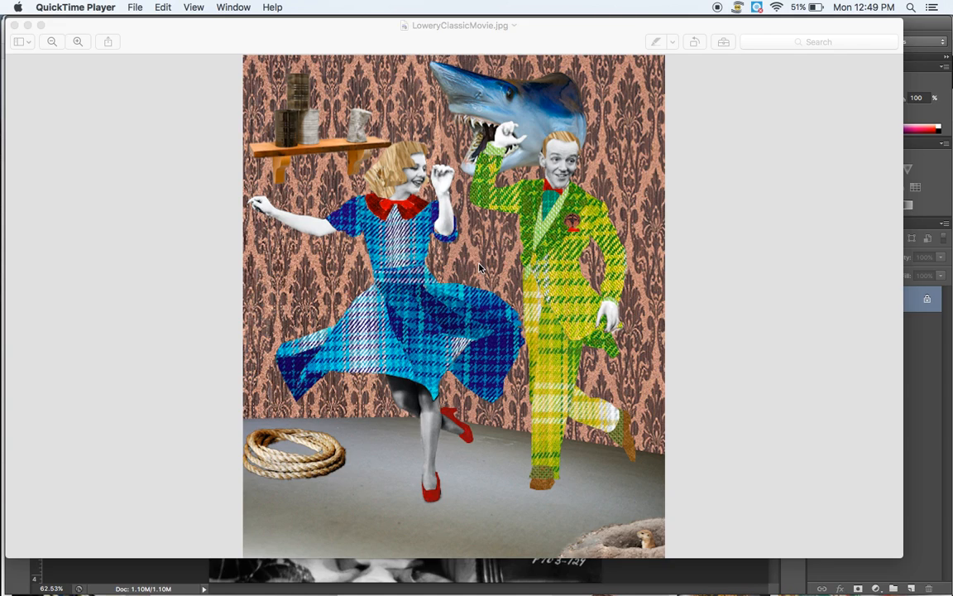
{"action": "mouse_move", "coordinate": [505, 169]}
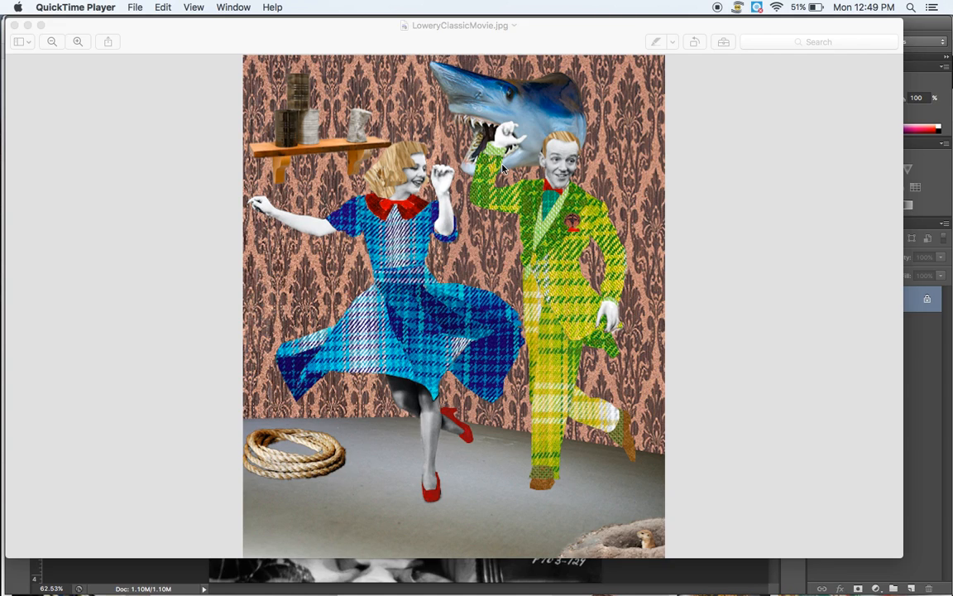
{"action": "mouse_move", "coordinate": [840, 264]}
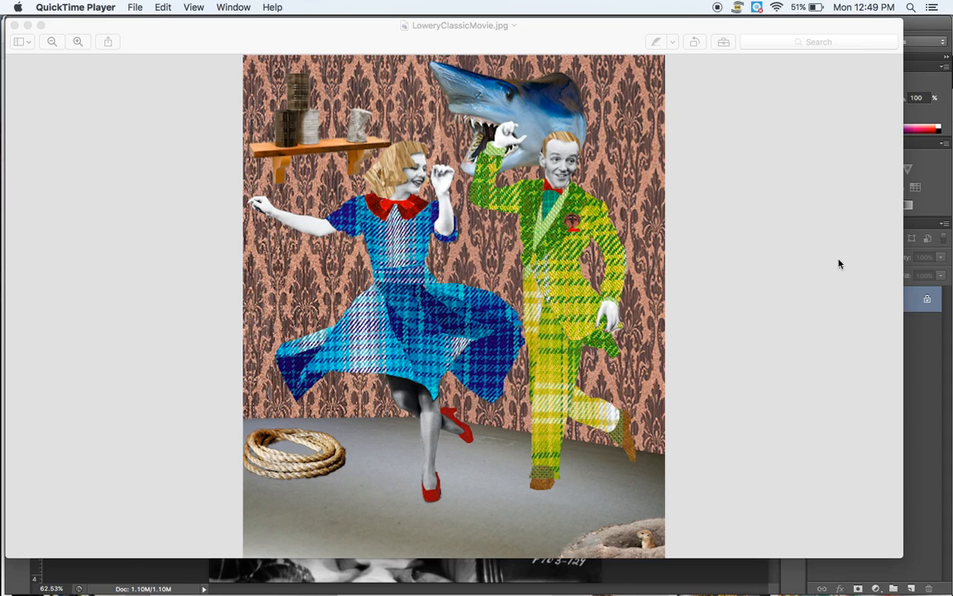
{"action": "mouse_move", "coordinate": [818, 265]}
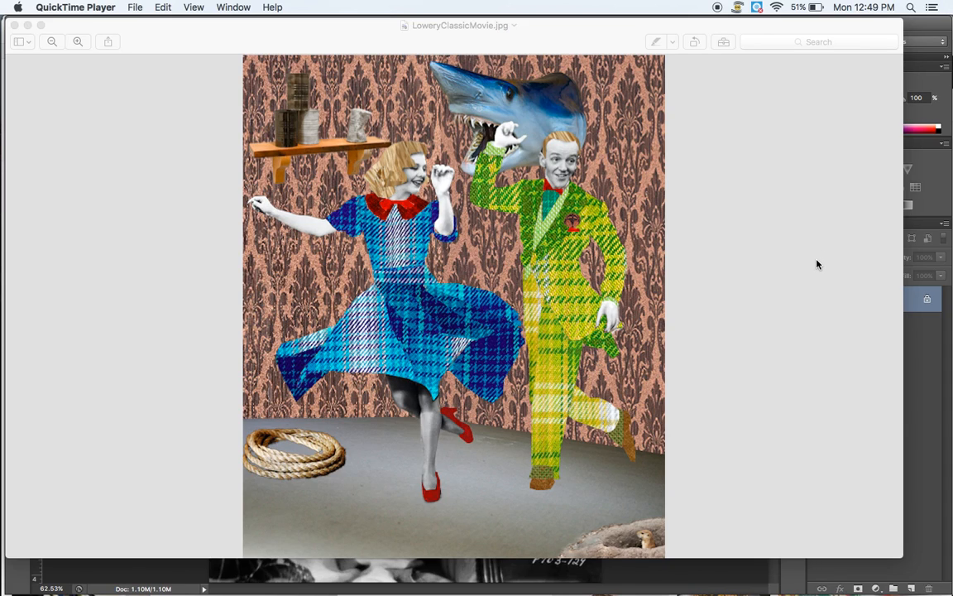
{"action": "mouse_move", "coordinate": [722, 402]}
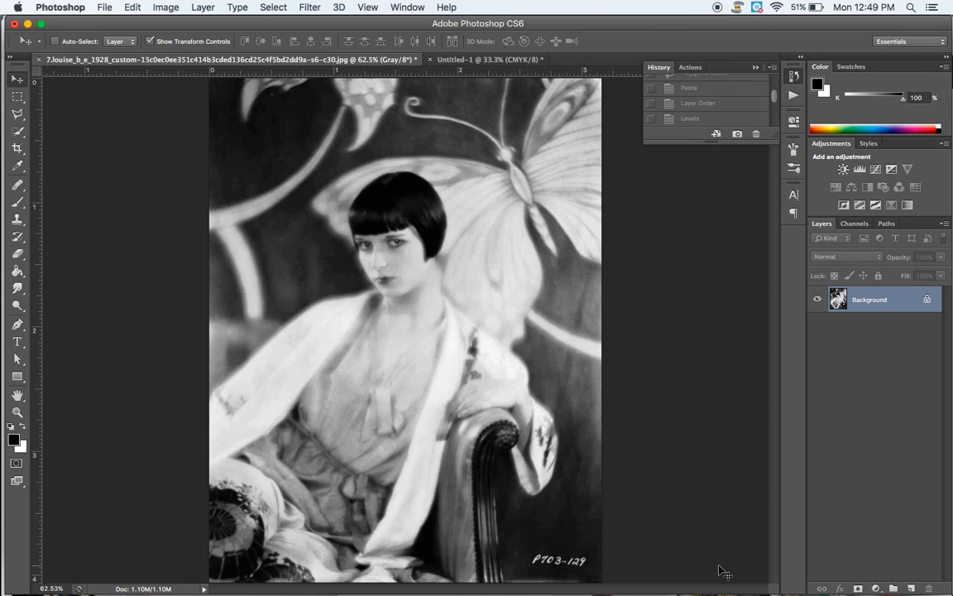
{"action": "mouse_move", "coordinate": [437, 346]}
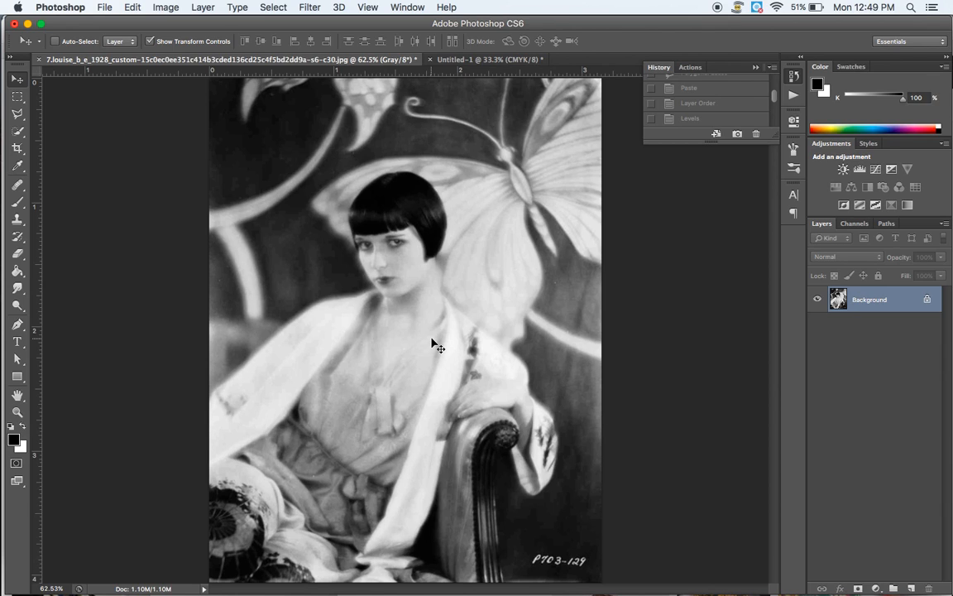
{"action": "mouse_move", "coordinate": [447, 257]}
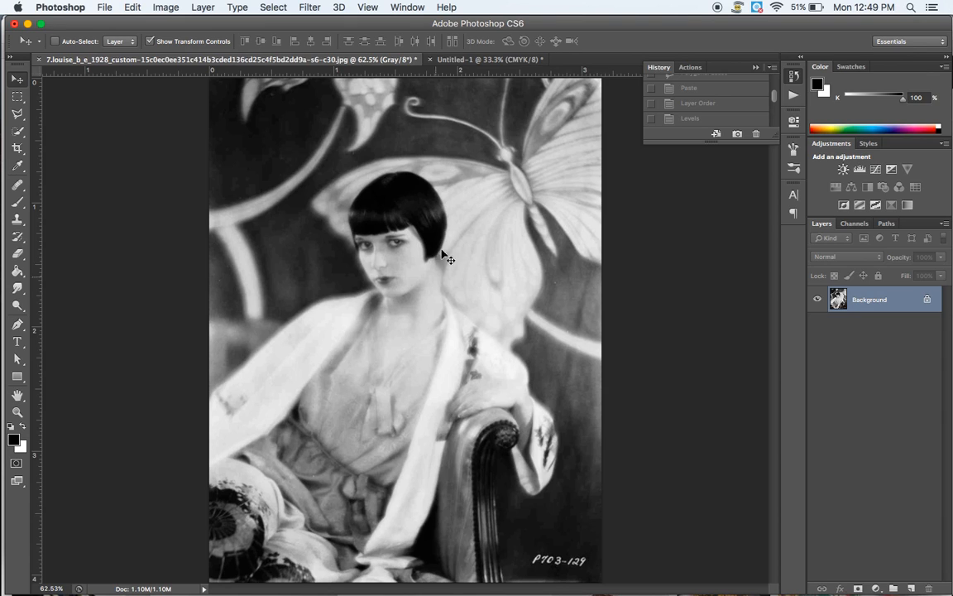
{"action": "mouse_move", "coordinate": [278, 157]}
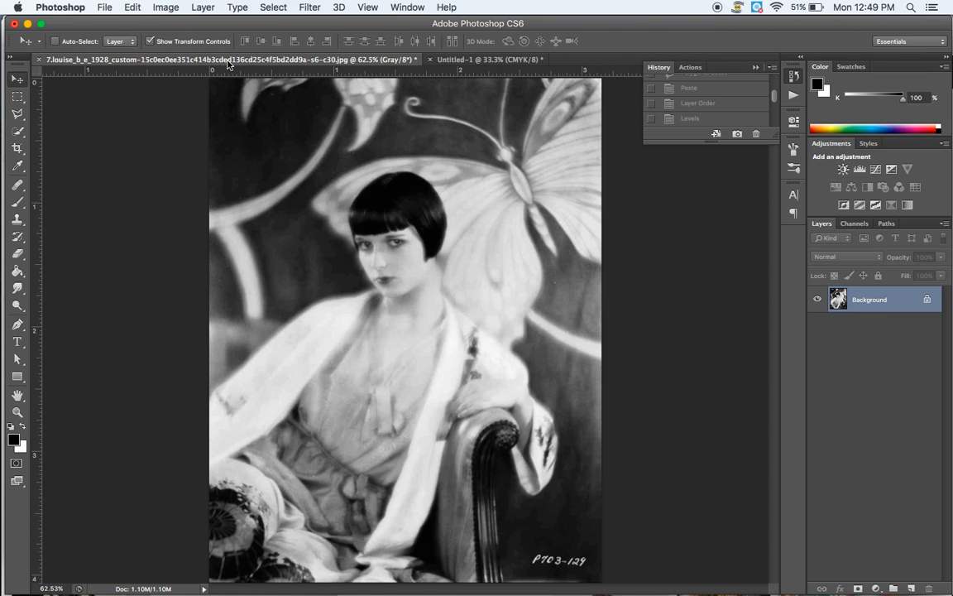
- Switch to the source-photo document, start a Letter-size new document, then cancel it
{"action": "left_click", "coordinate": [489, 59]}
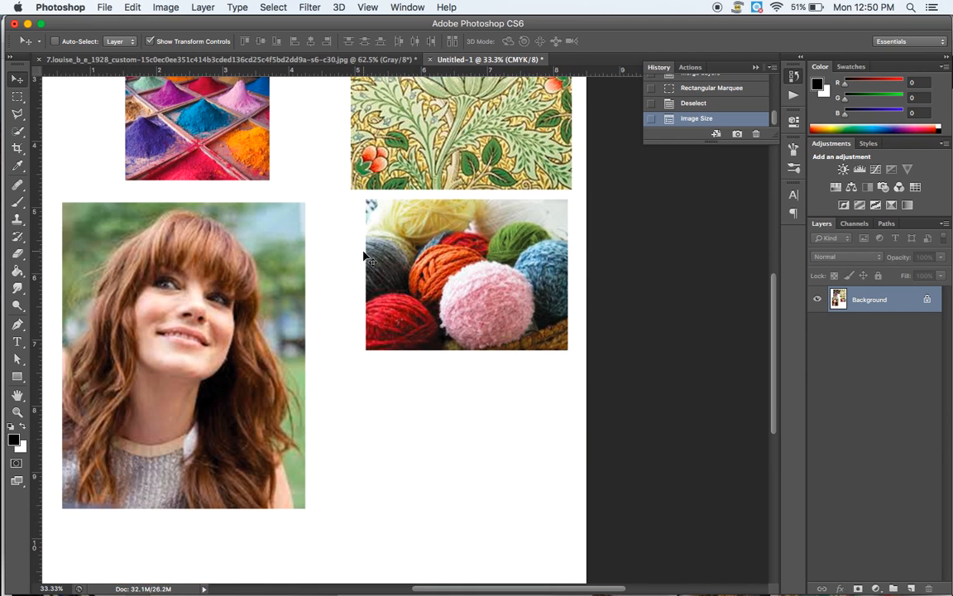
{"action": "left_click", "coordinate": [105, 7]}
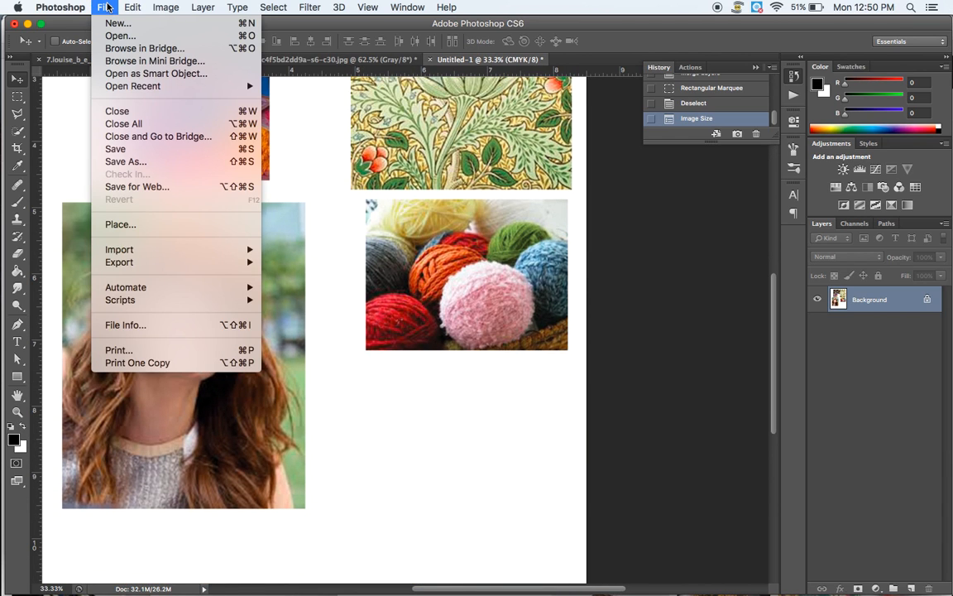
{"action": "left_click", "coordinate": [118, 23]}
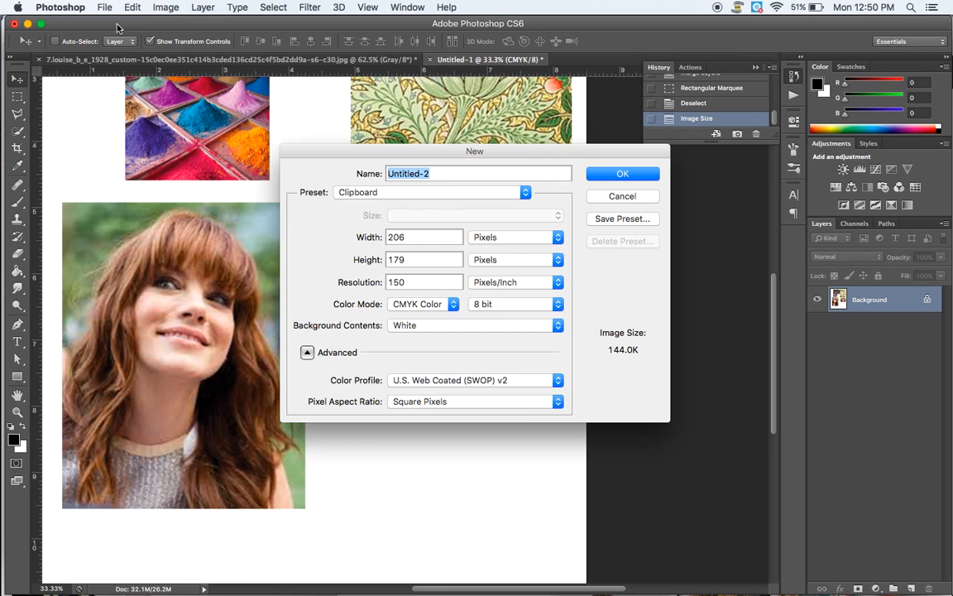
{"action": "left_click", "coordinate": [524, 192]}
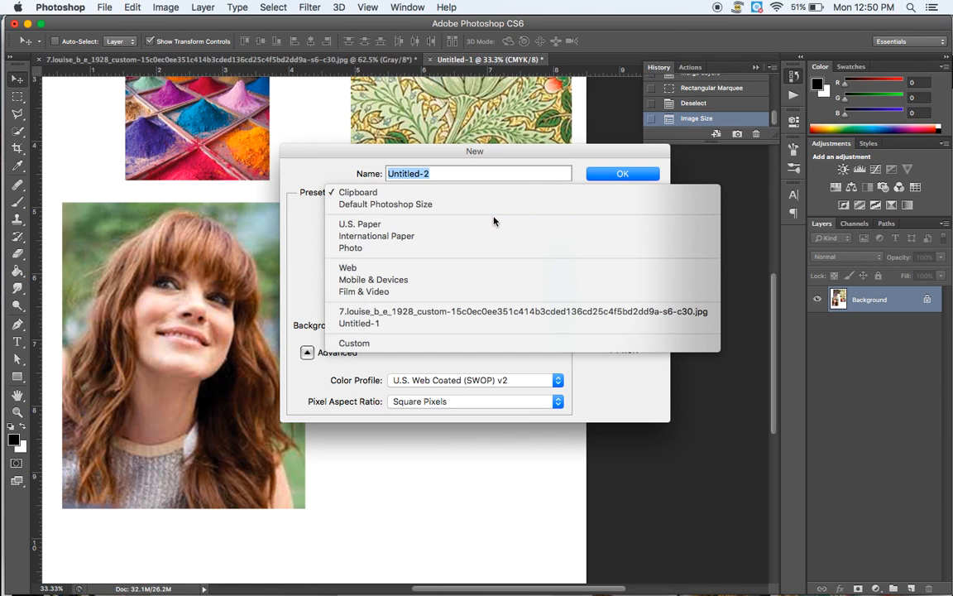
{"action": "left_click", "coordinate": [359, 224]}
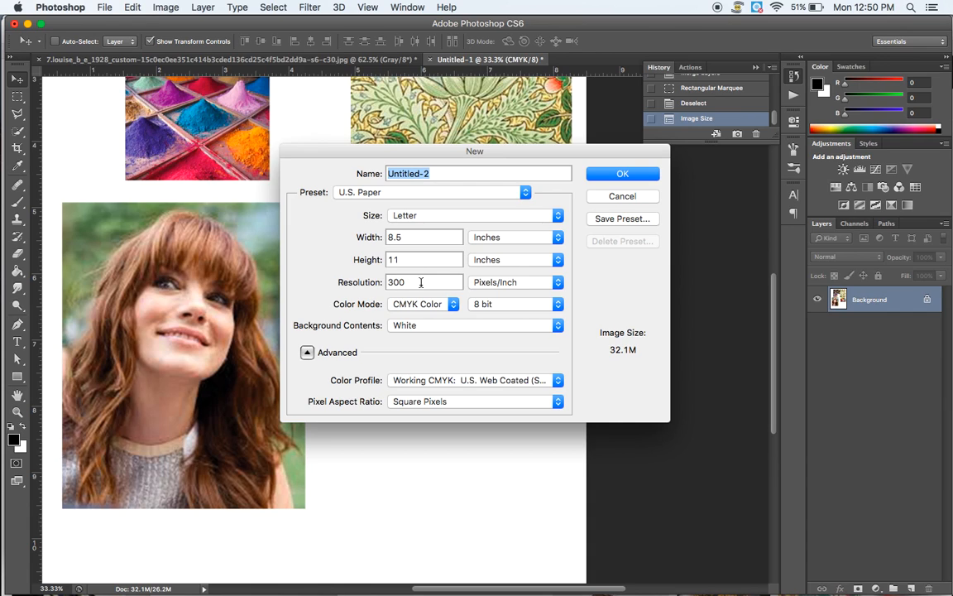
{"action": "mouse_move", "coordinate": [447, 313]}
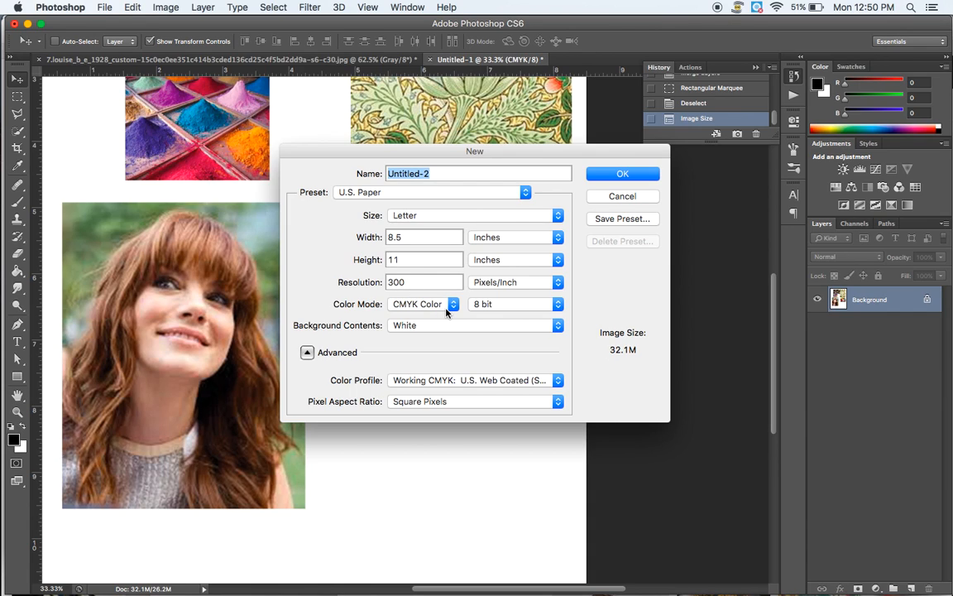
{"action": "mouse_move", "coordinate": [424, 304]}
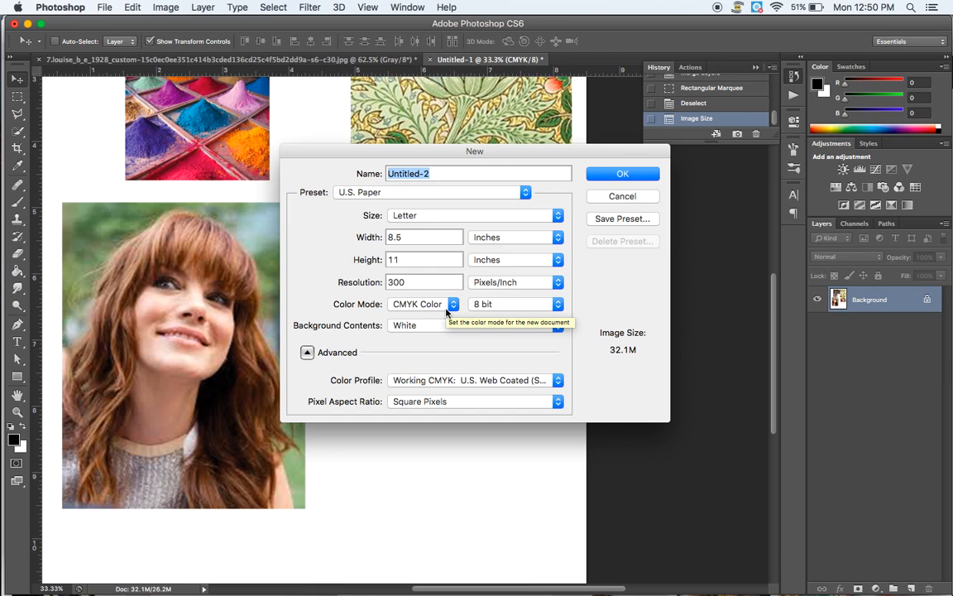
{"action": "mouse_move", "coordinate": [623, 174]}
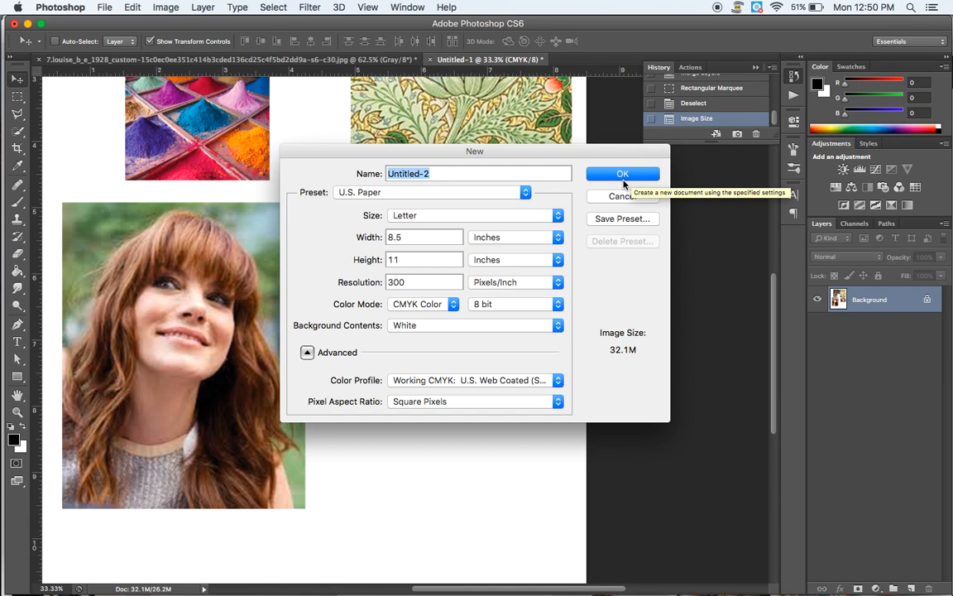
{"action": "mouse_move", "coordinate": [622, 196]}
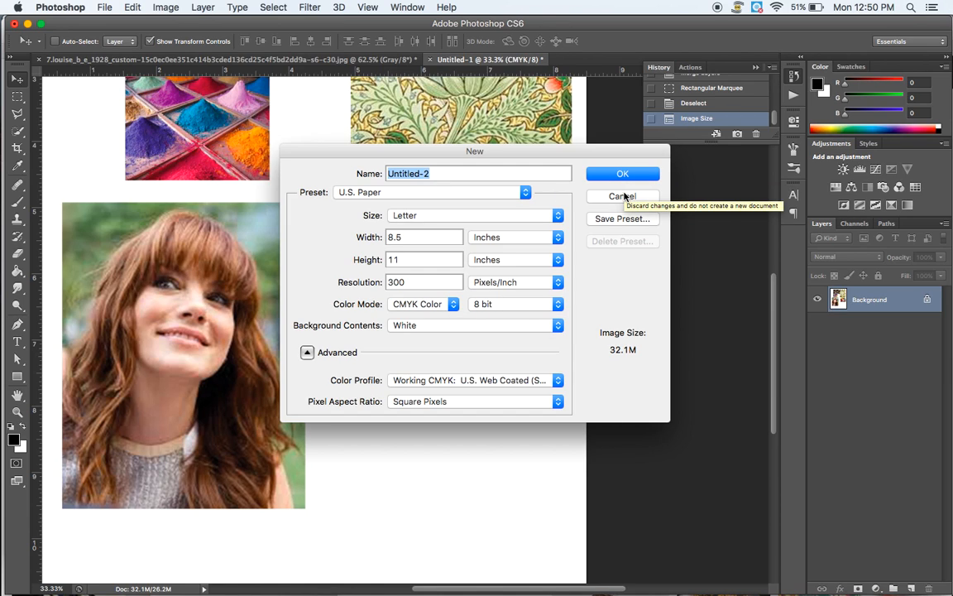
{"action": "left_click", "coordinate": [621, 196]}
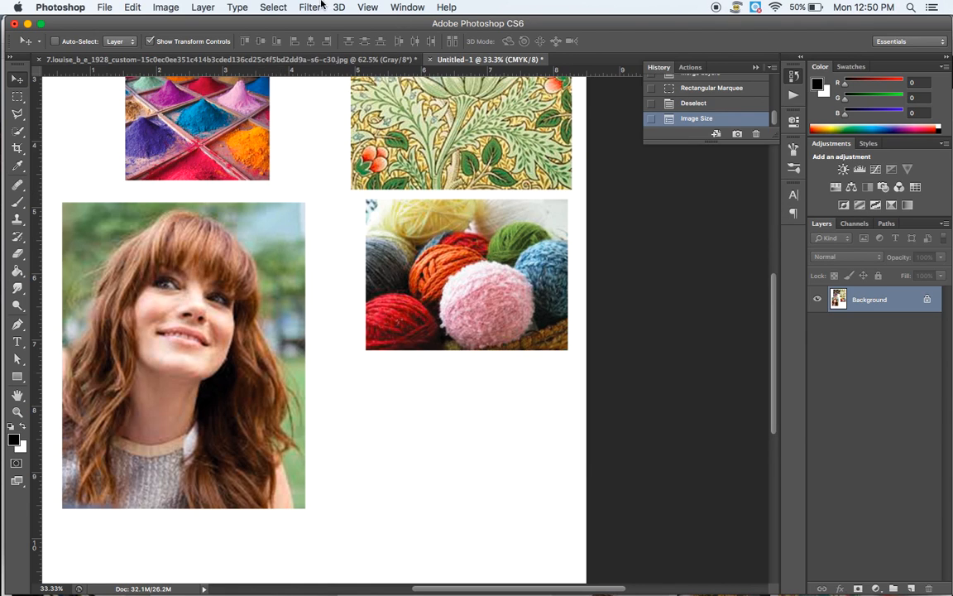
{"action": "mouse_move", "coordinate": [629, 344]}
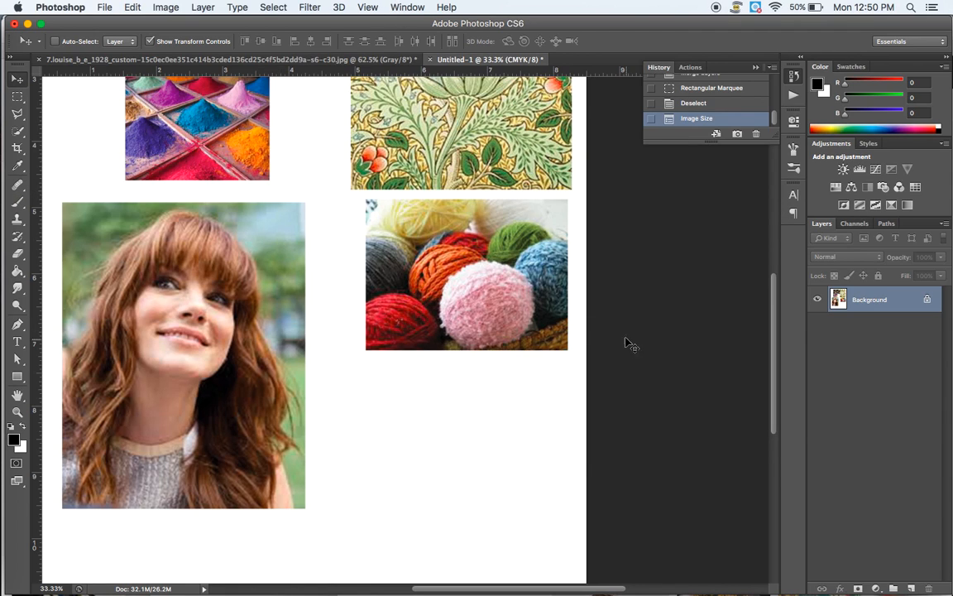
- Tile the collage and the 1928 still using the 2-up Vertical arrangement
{"action": "left_click", "coordinate": [407, 7]}
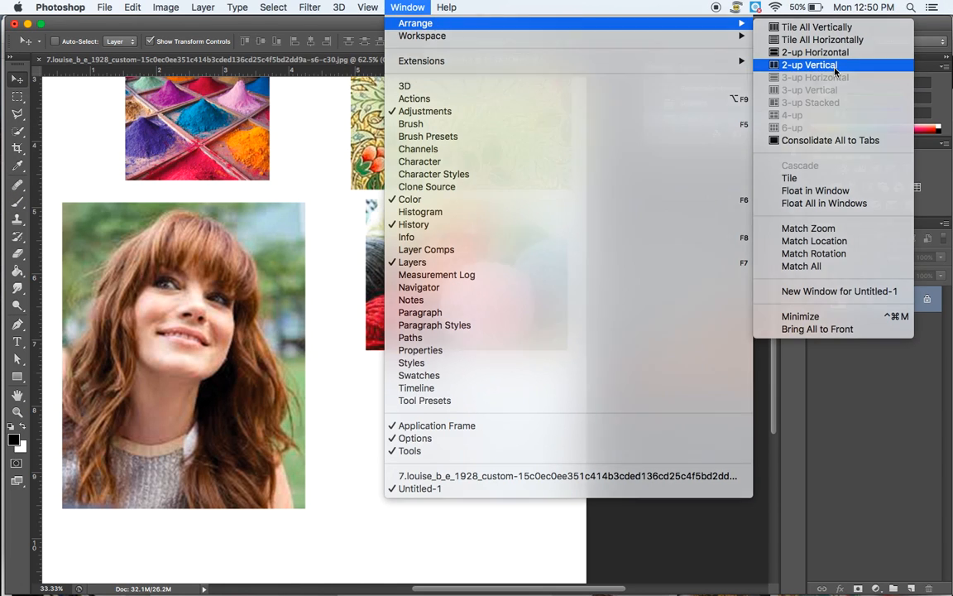
{"action": "left_click", "coordinate": [809, 64]}
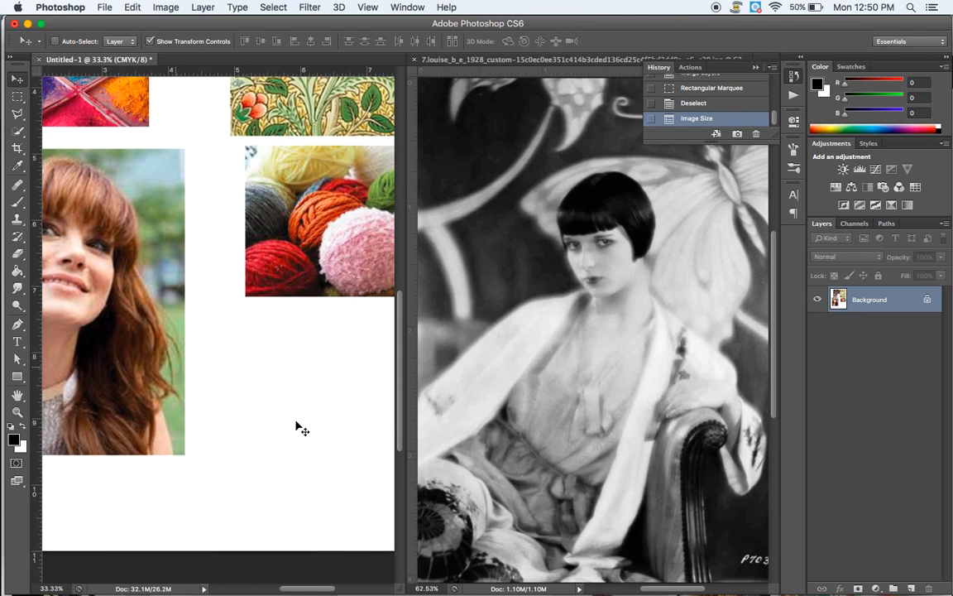
{"action": "scroll", "scroll_direction": "up", "scroll_amount": 3}
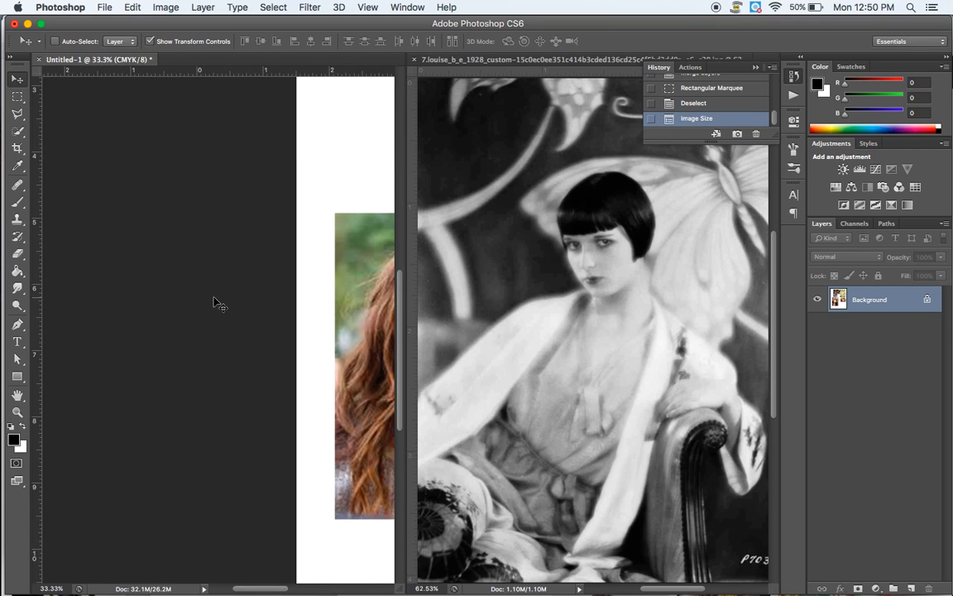
{"action": "scroll", "scroll_direction": "up", "scroll_amount": 3}
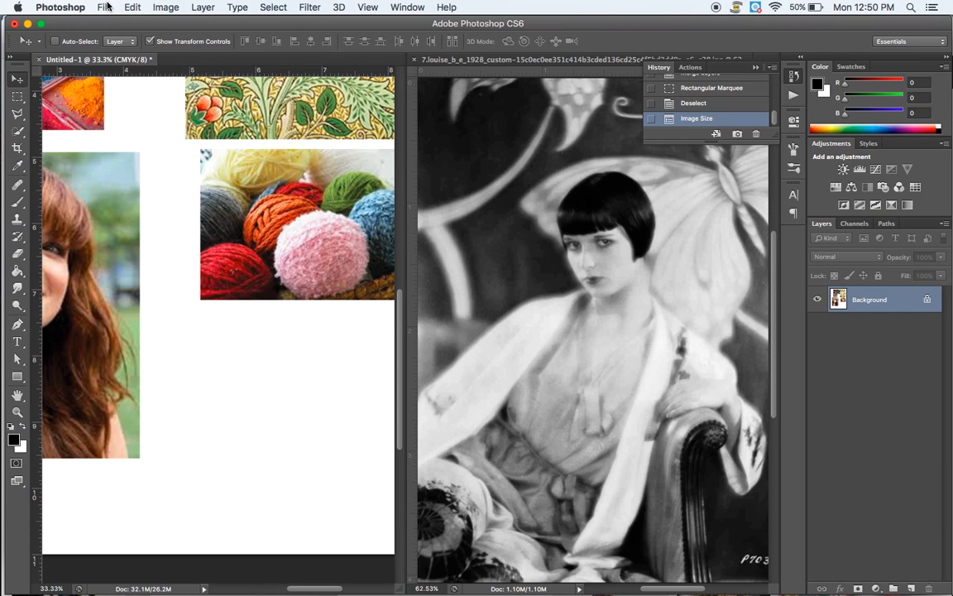
- Place Silk_ties_-_4040 with default Camera Raw settings, enlarge it, and commit
{"action": "left_click", "coordinate": [104, 7]}
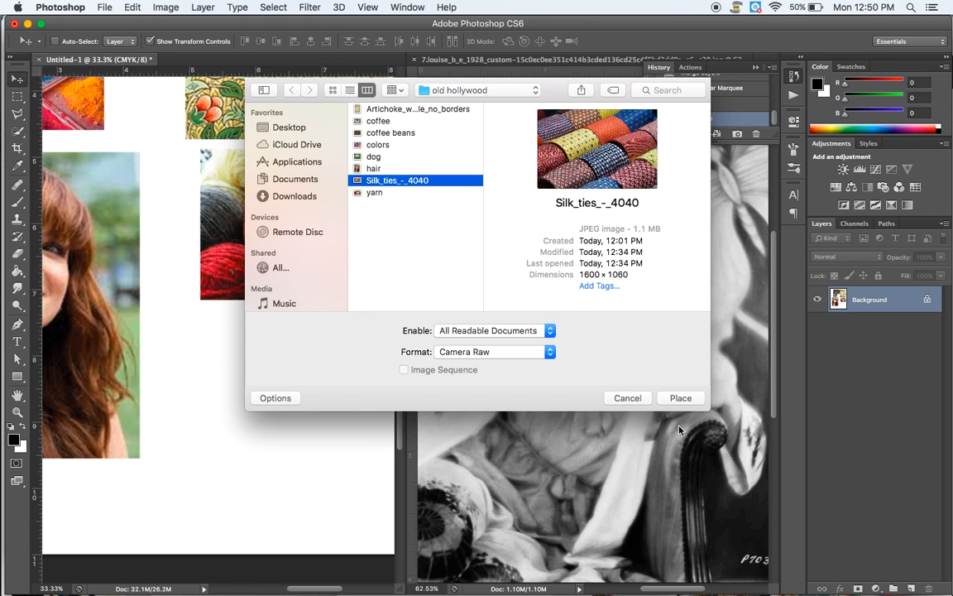
{"action": "left_click", "coordinate": [680, 399]}
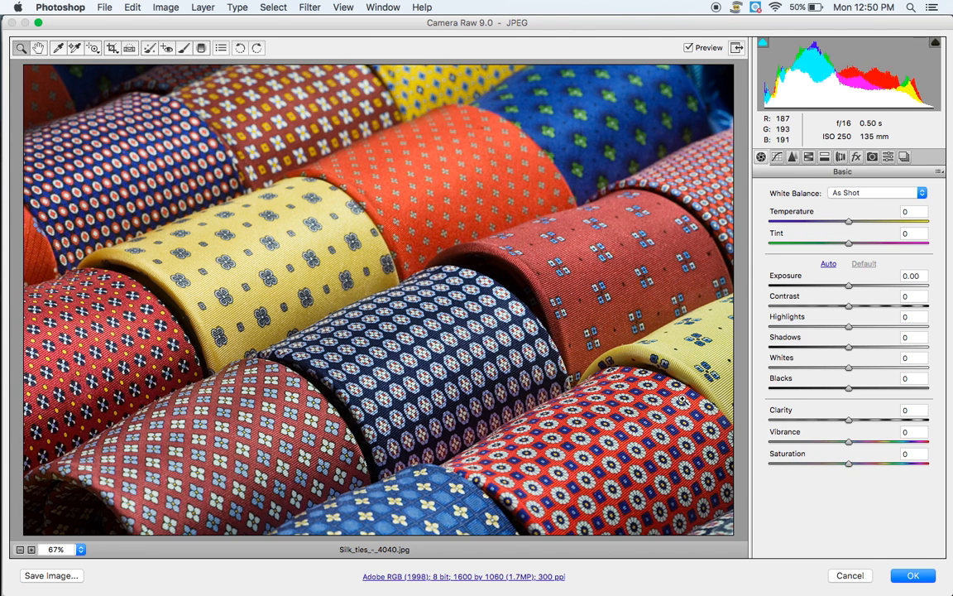
{"action": "left_click", "coordinate": [913, 575]}
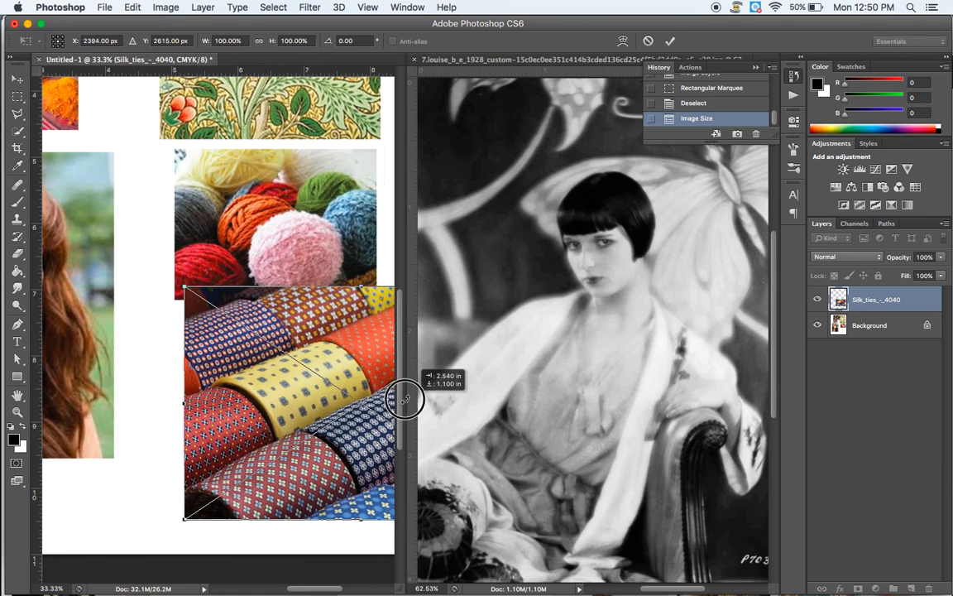
{"action": "left_click_drag", "start_coordinate": [406, 397], "coordinate": [339, 426]}
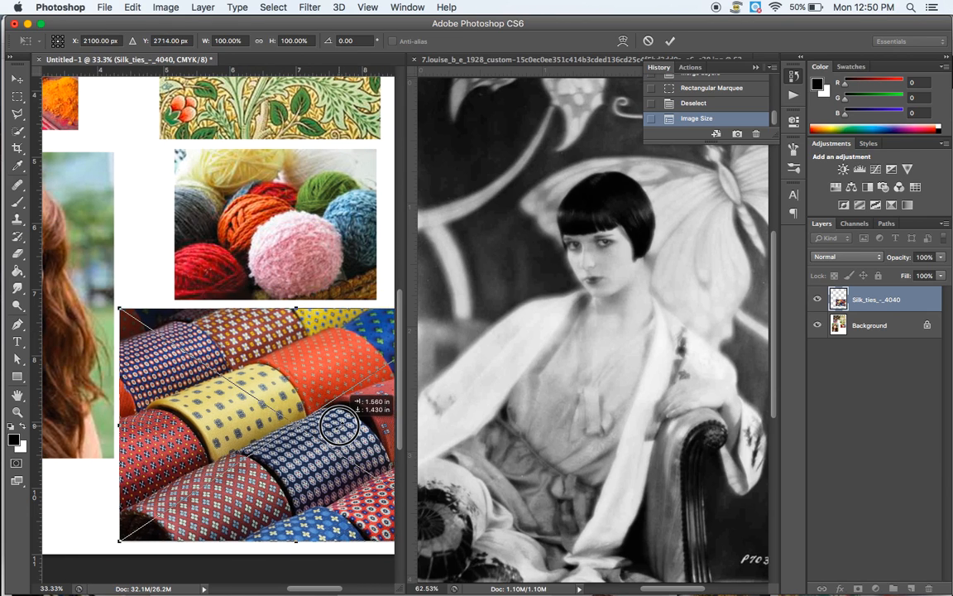
{"action": "left_click", "coordinate": [670, 40]}
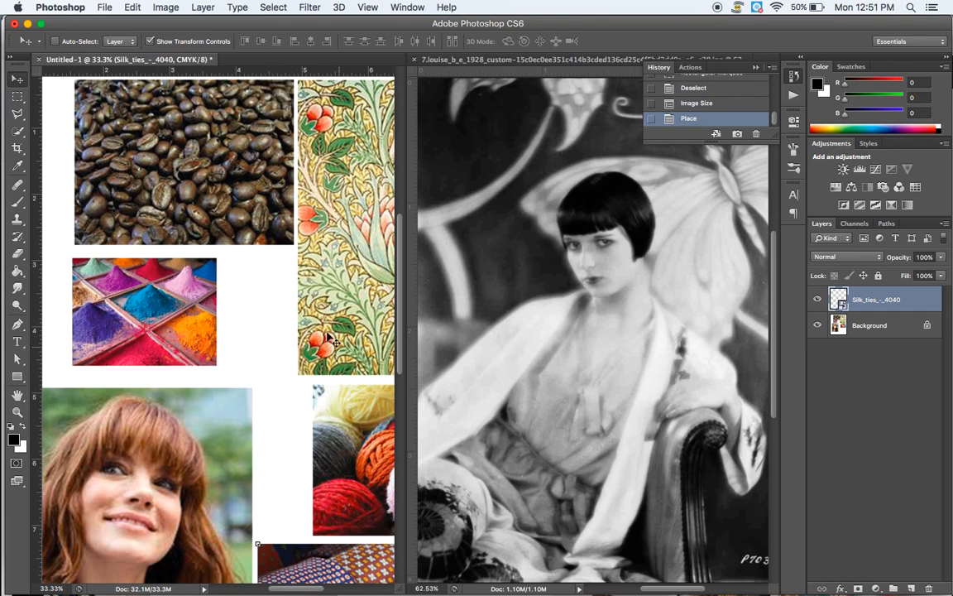
{"action": "mouse_move", "coordinate": [910, 308]}
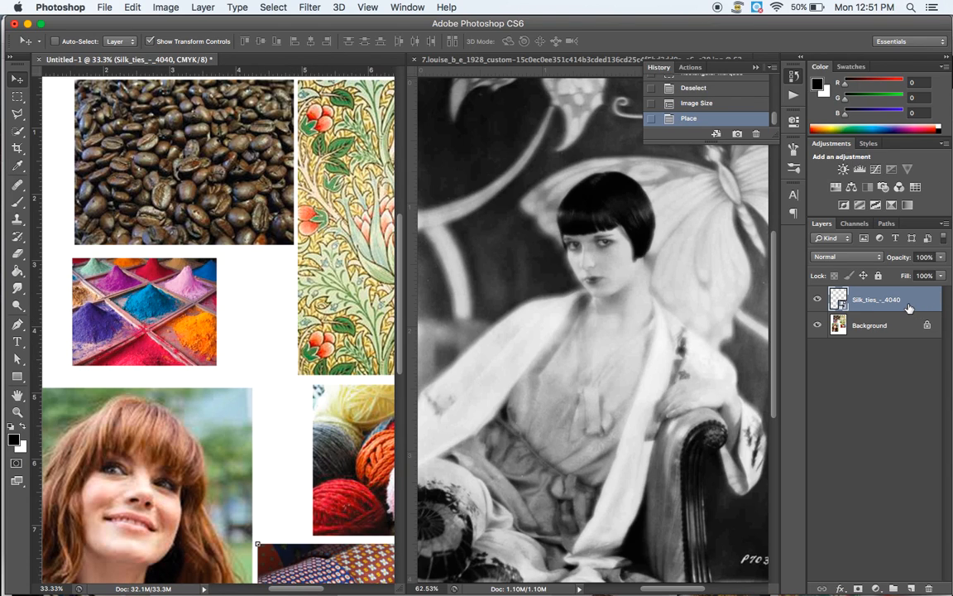
- Merge Visible on the silk ties layer and convert Background into Layer 0
{"action": "right_click", "coordinate": [876, 299]}
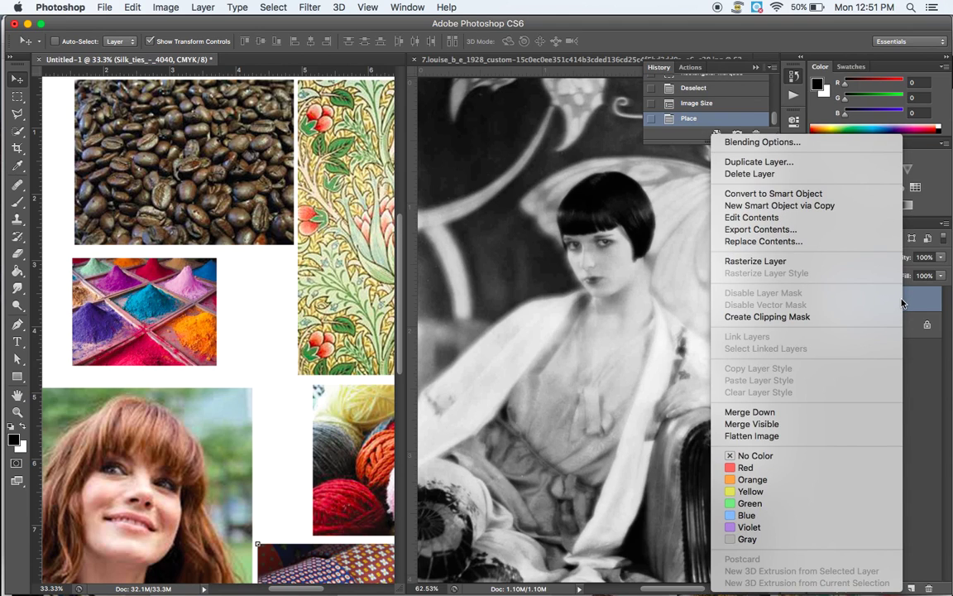
{"action": "mouse_move", "coordinate": [752, 423]}
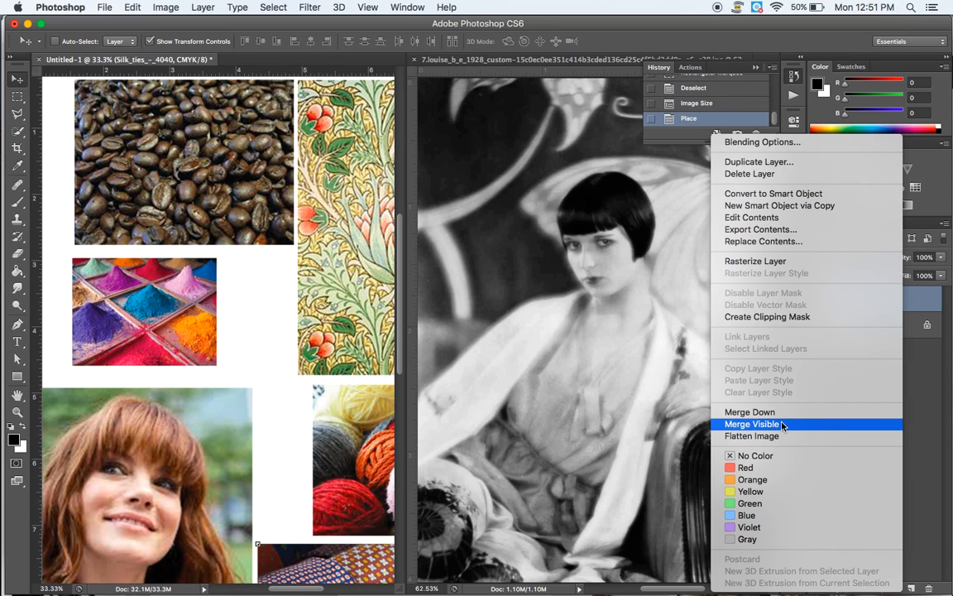
{"action": "left_click", "coordinate": [752, 423]}
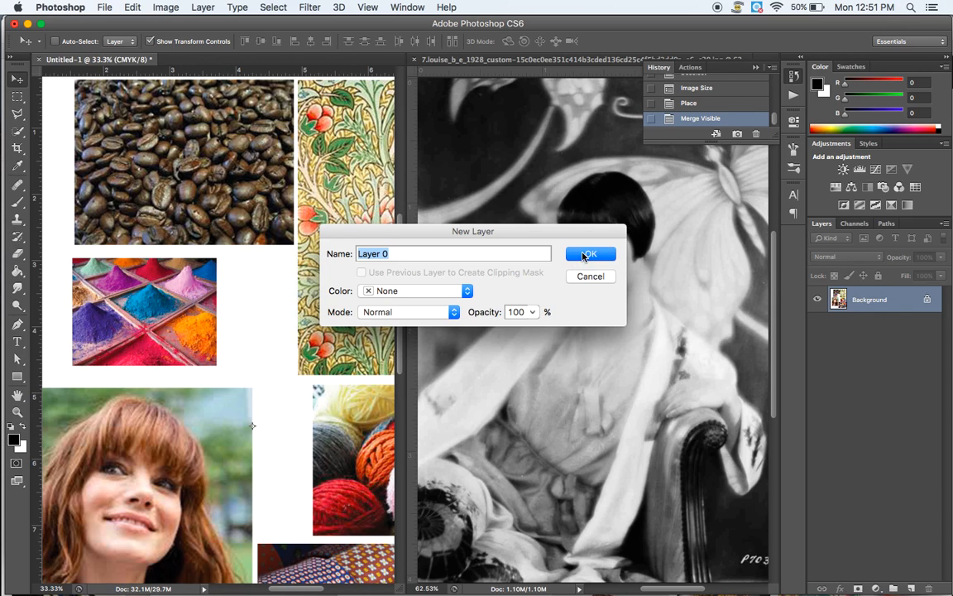
{"action": "left_click", "coordinate": [590, 254]}
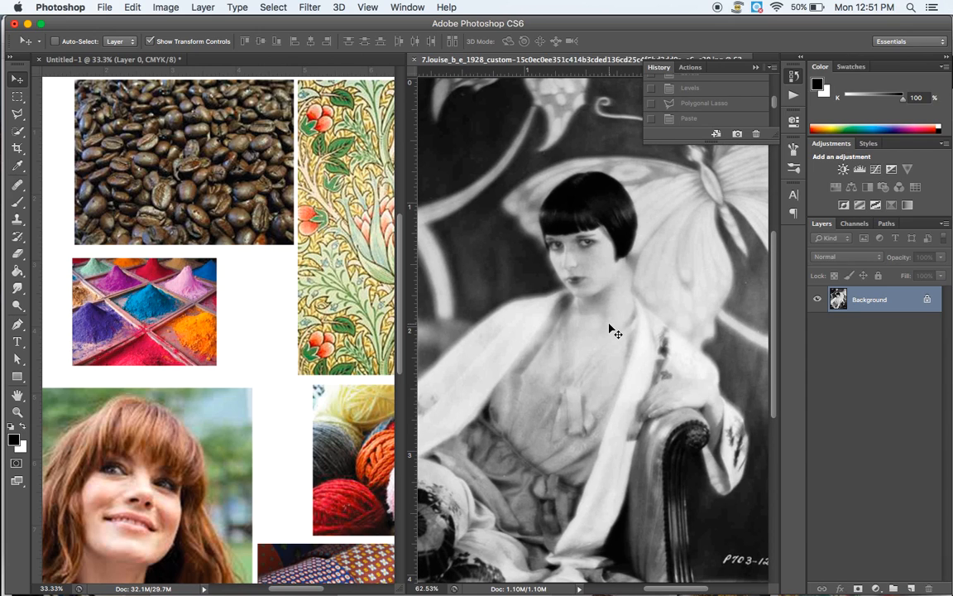
{"action": "mouse_move", "coordinate": [165, 6]}
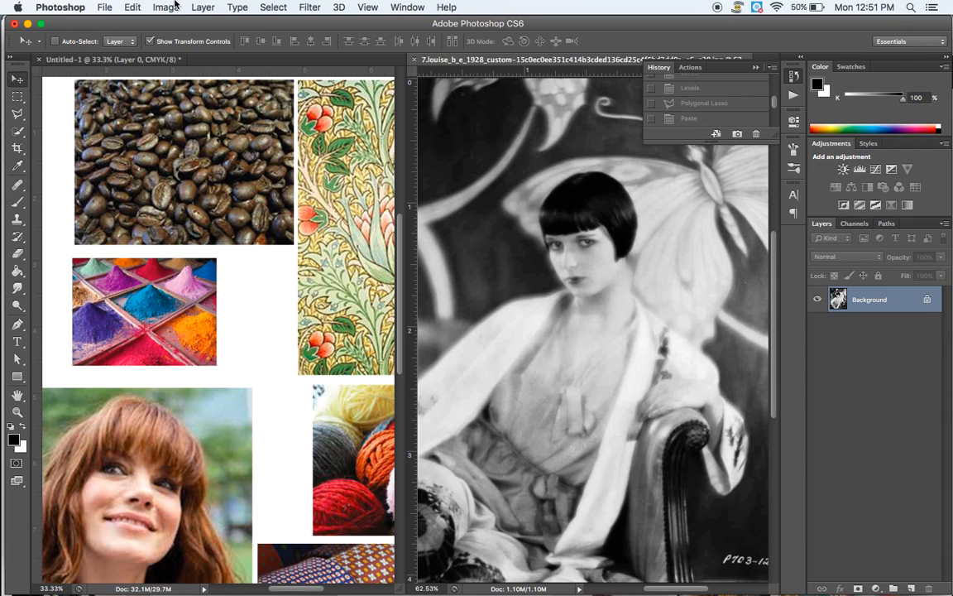
- Convert the grayscale 1928 still to CMYK Color mode
{"action": "left_click", "coordinate": [166, 7]}
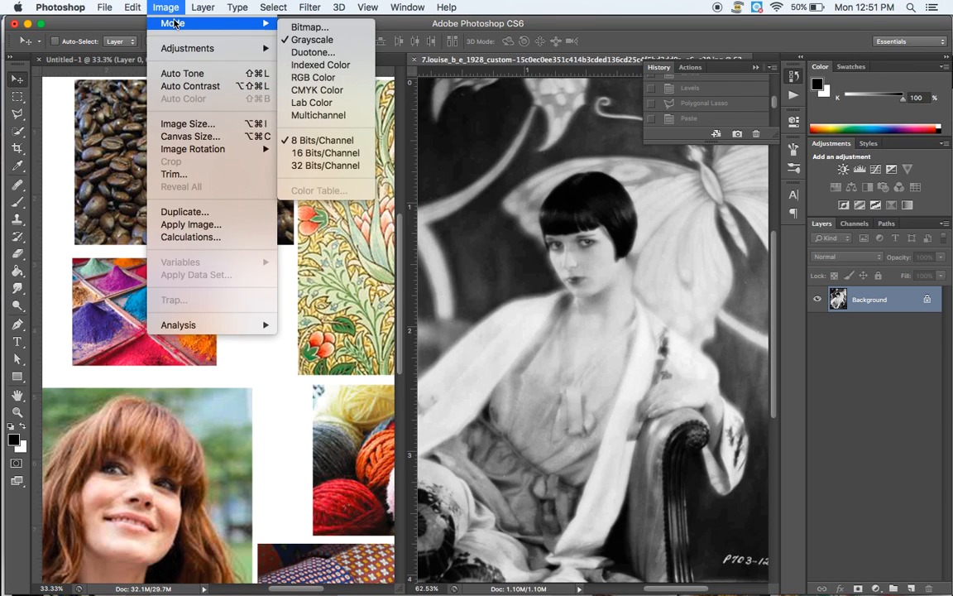
{"action": "mouse_move", "coordinate": [317, 89]}
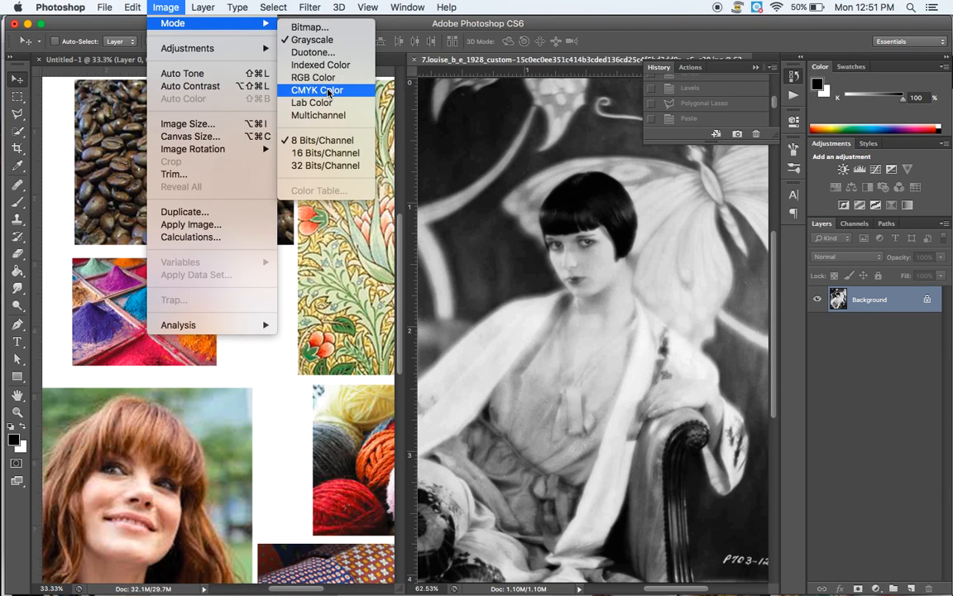
{"action": "mouse_move", "coordinate": [194, 409]}
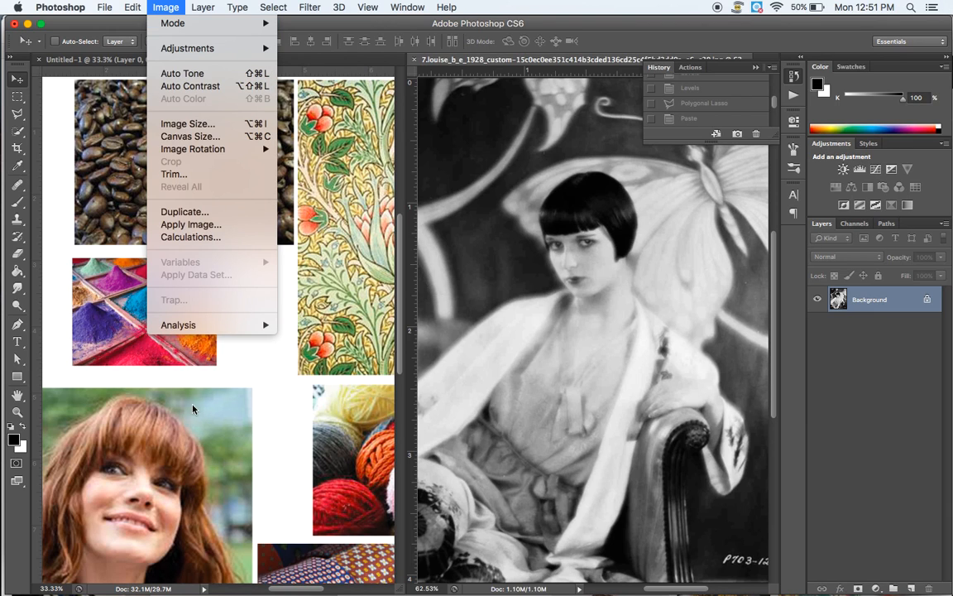
{"action": "mouse_move", "coordinate": [178, 54]}
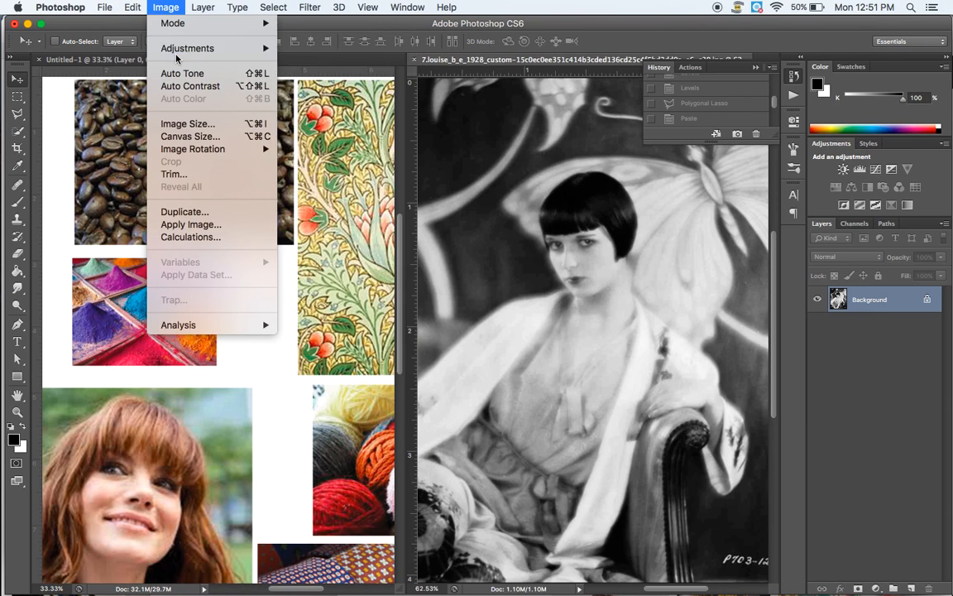
{"action": "left_click", "coordinate": [339, 7]}
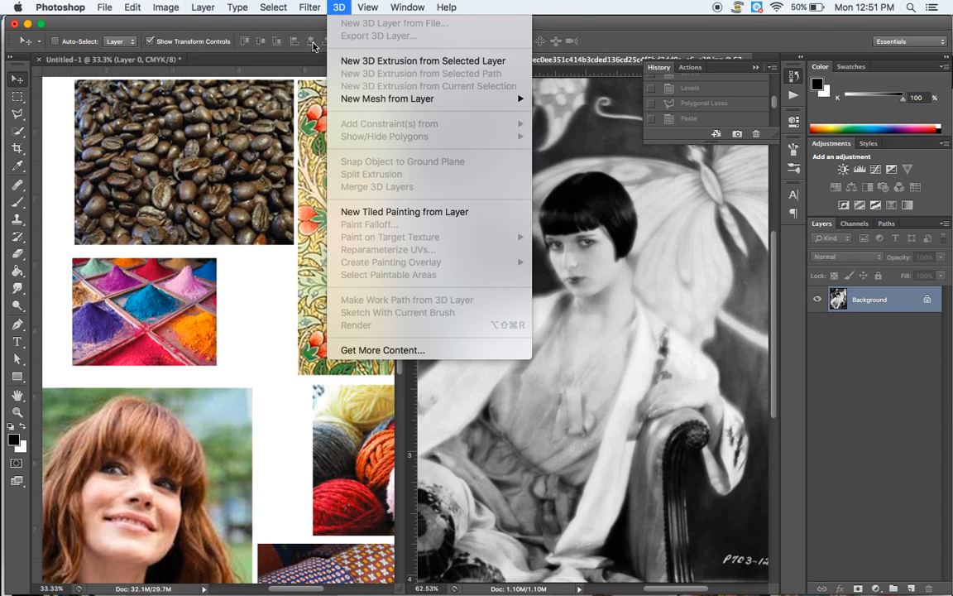
{"action": "left_click", "coordinate": [165, 6]}
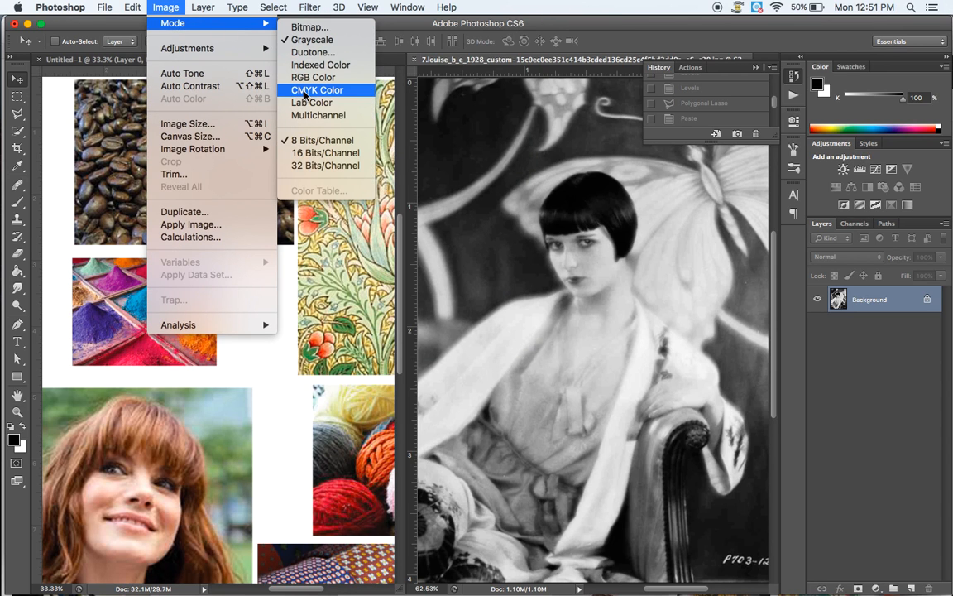
{"action": "left_click", "coordinate": [317, 90]}
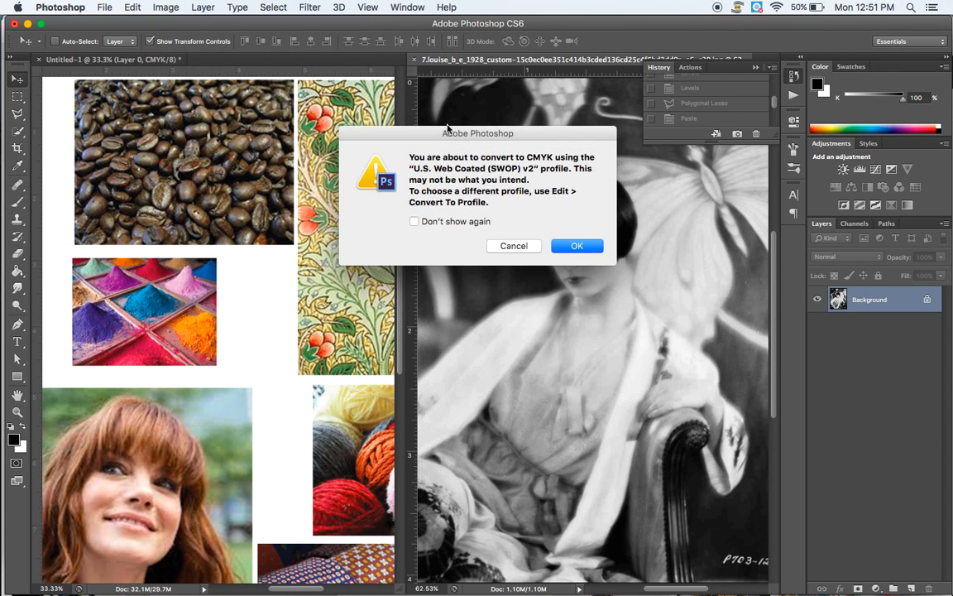
{"action": "left_click", "coordinate": [577, 245]}
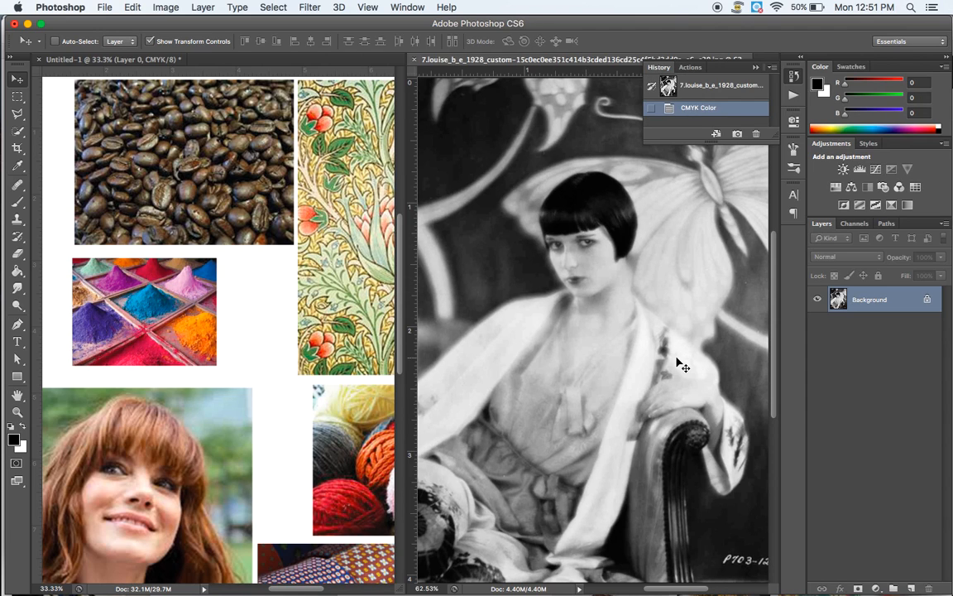
{"action": "mouse_move", "coordinate": [476, 332]}
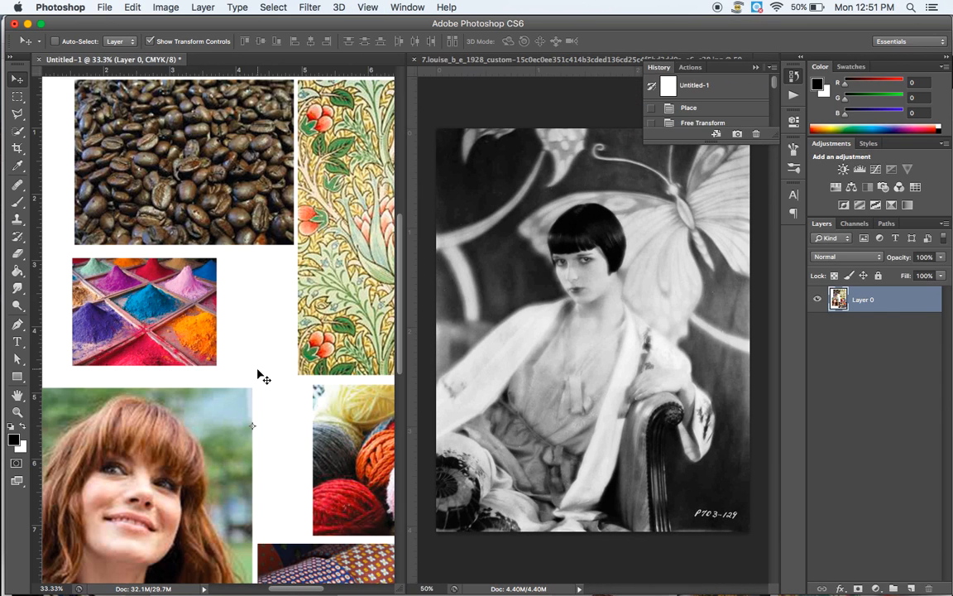
- Trace a Polygonal Lasso outline around the robe strip from shoulder to left edge
{"action": "key", "text": "cmd+-"}
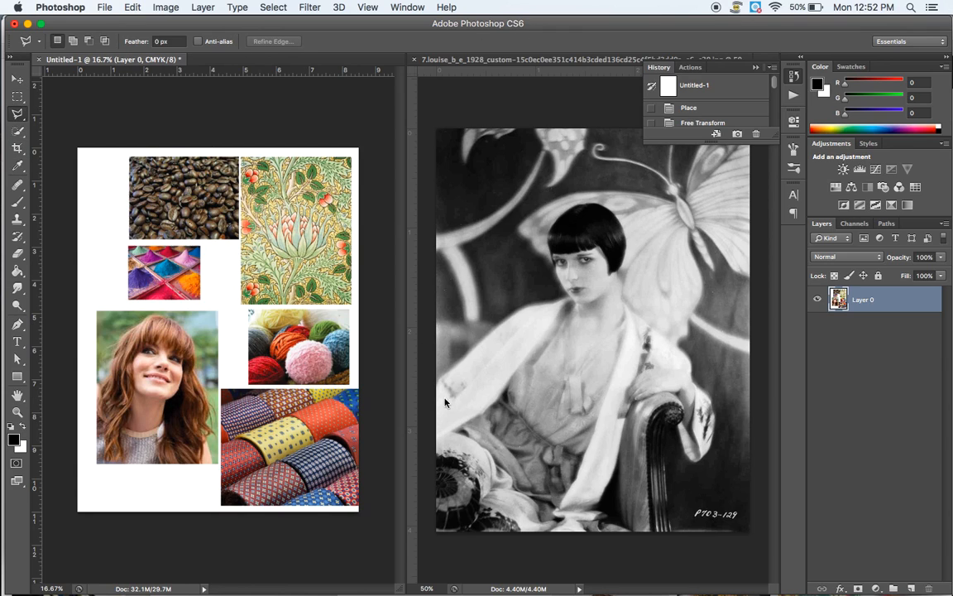
{"action": "mouse_move", "coordinate": [417, 471]}
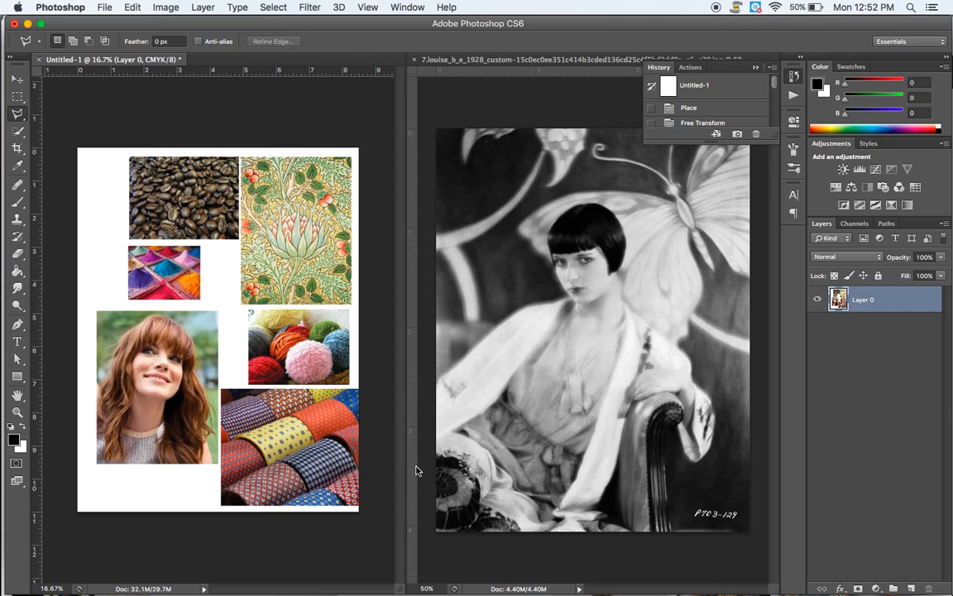
{"action": "mouse_move", "coordinate": [407, 324]}
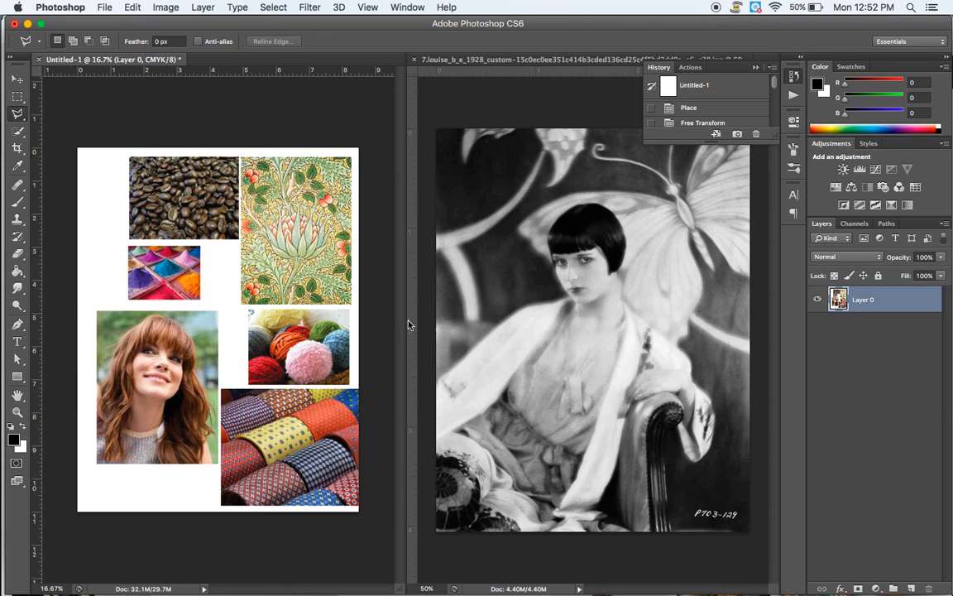
{"action": "mouse_move", "coordinate": [672, 394]}
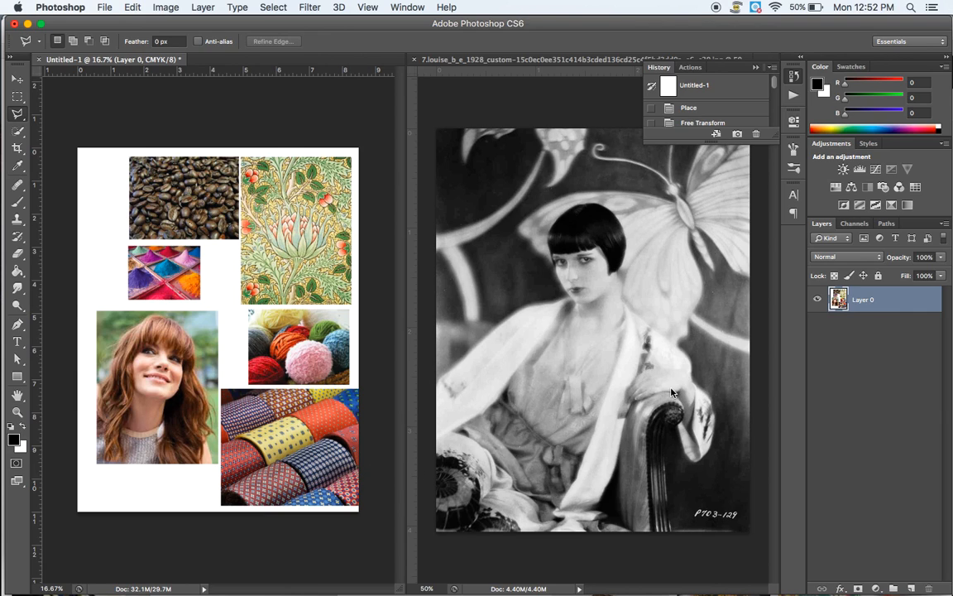
{"action": "mouse_move", "coordinate": [429, 386]}
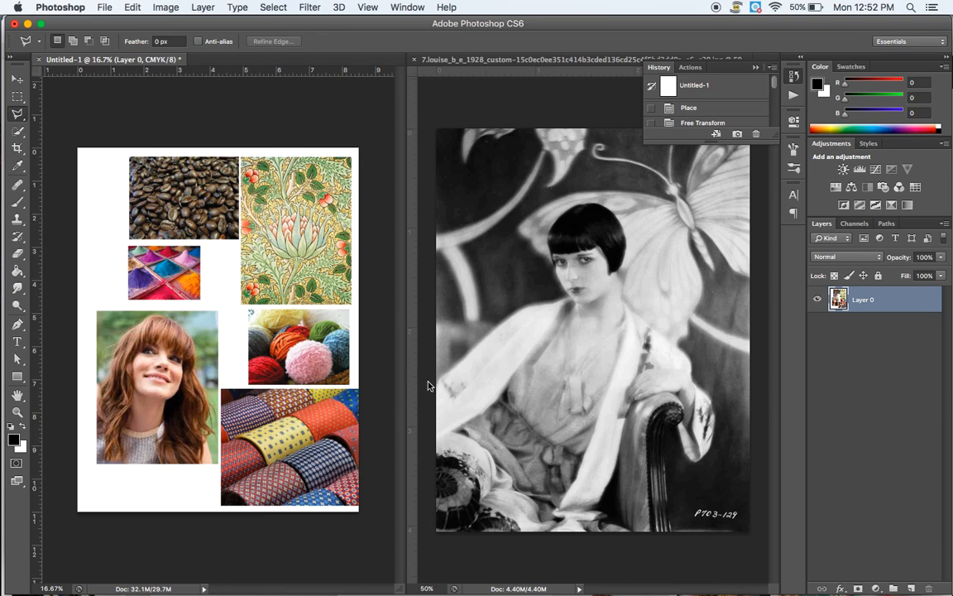
{"action": "mouse_move", "coordinate": [5, 158]}
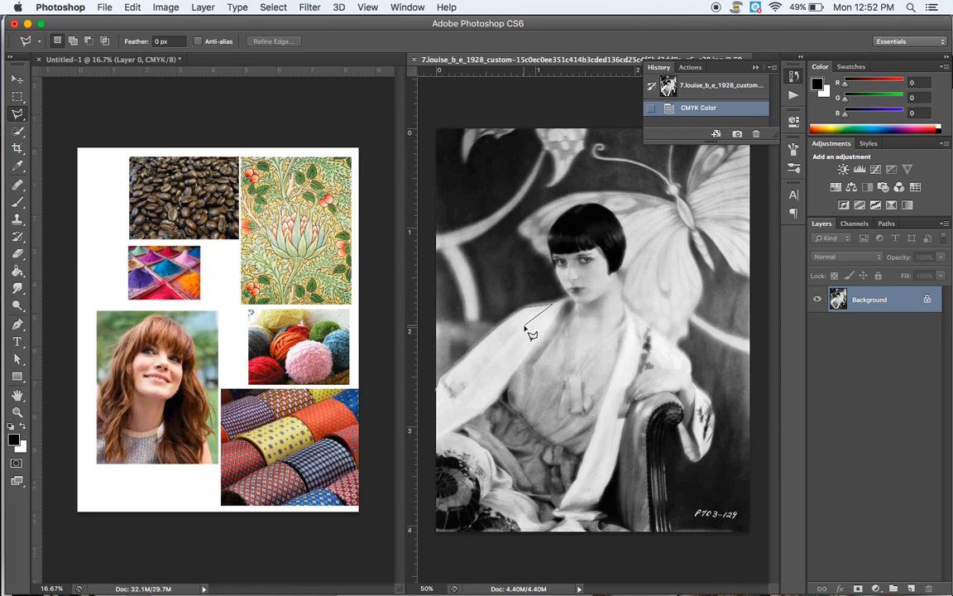
{"action": "mouse_move", "coordinate": [501, 347]}
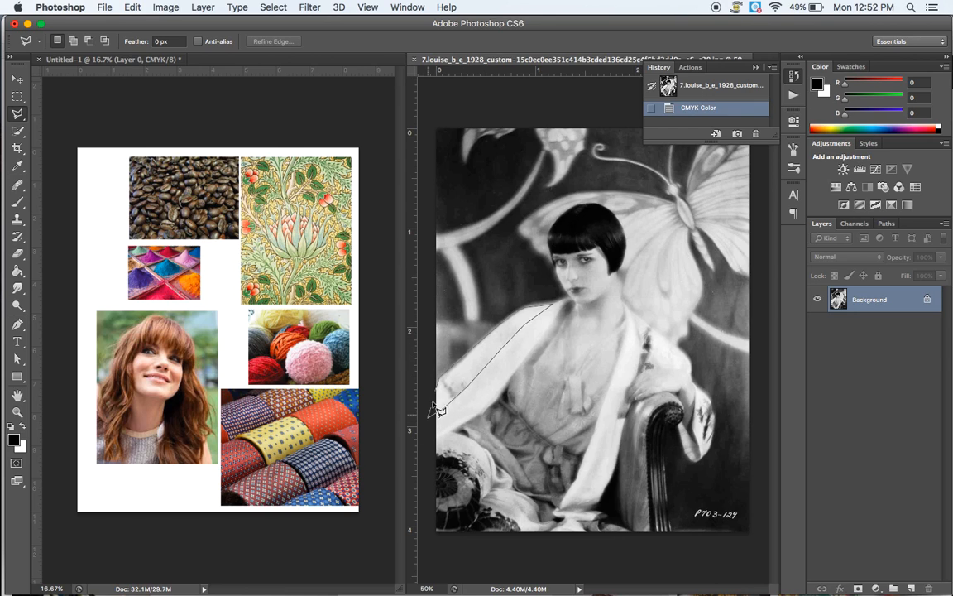
{"action": "left_click", "coordinate": [600, 298]}
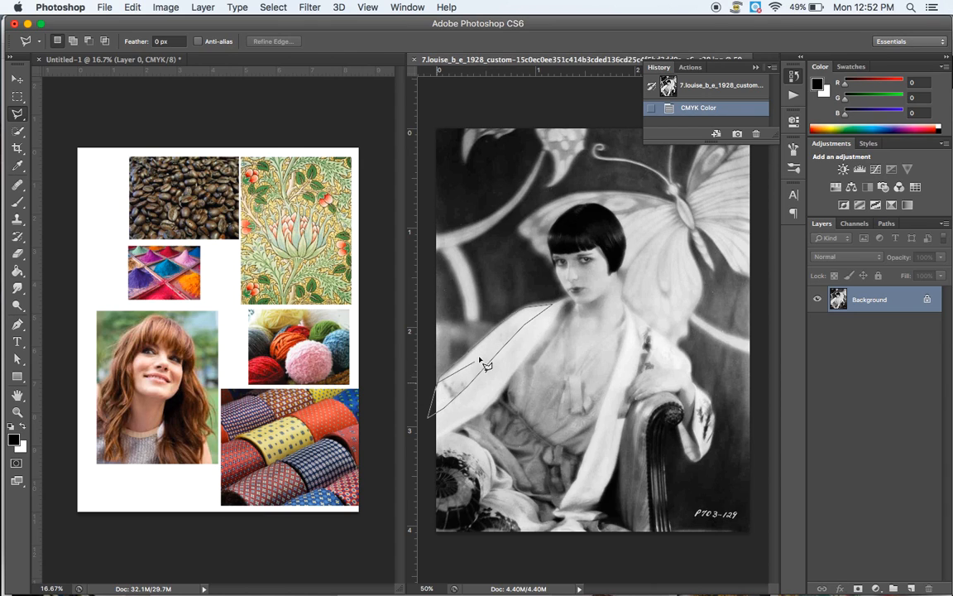
{"action": "mouse_move", "coordinate": [438, 385]}
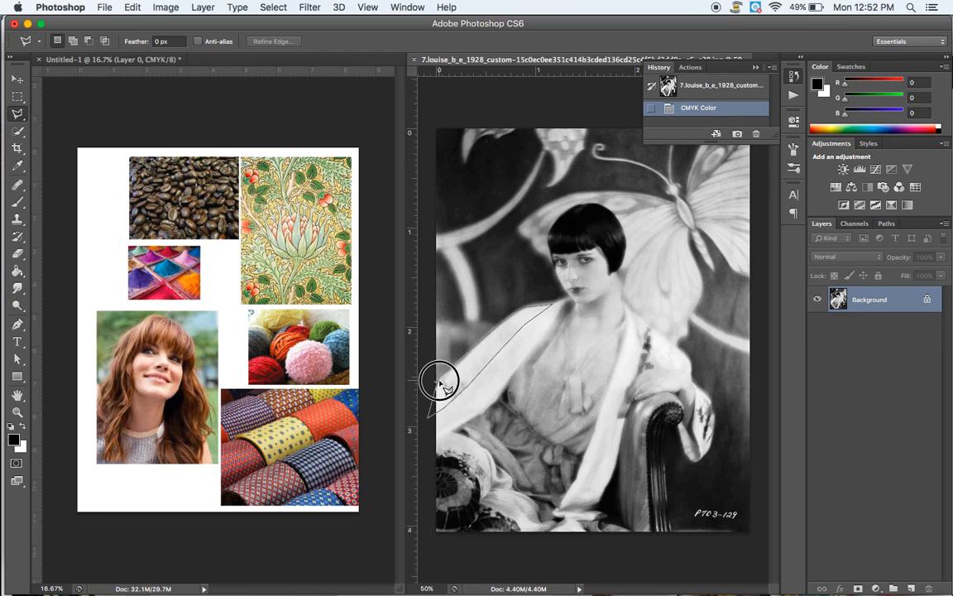
{"action": "left_click", "coordinate": [559, 310]}
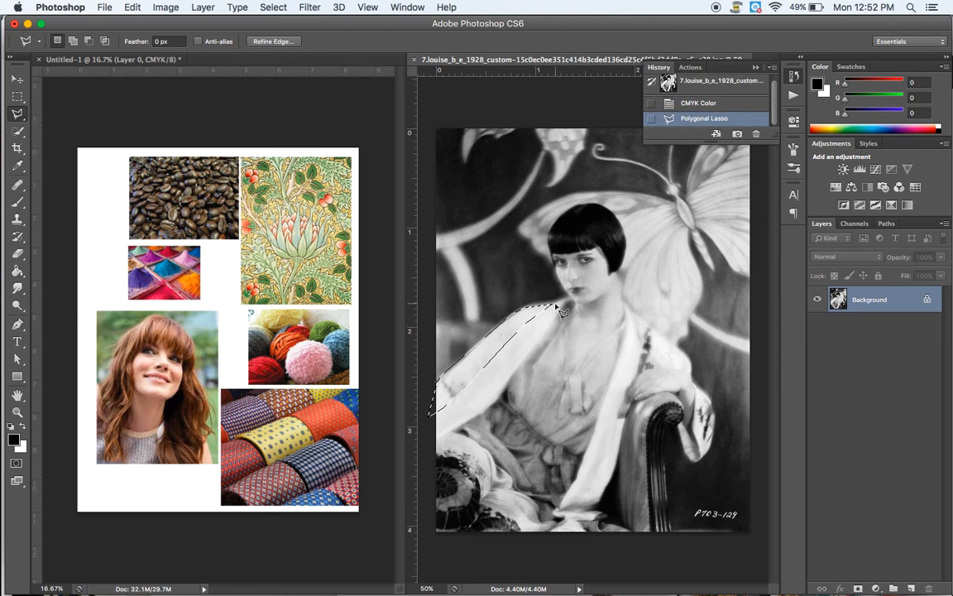
{"action": "mouse_move", "coordinate": [517, 354]}
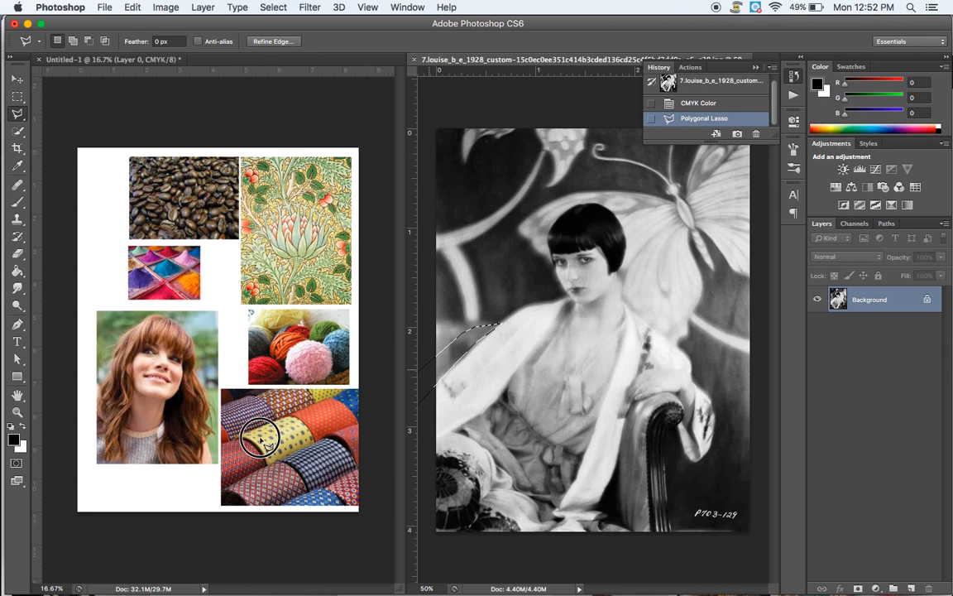
- Align the robe-shaped selection over the yellow tie, paste it as Layer 1, and reposition it
{"action": "left_click_drag", "start_coordinate": [261, 439], "coordinate": [261, 484]}
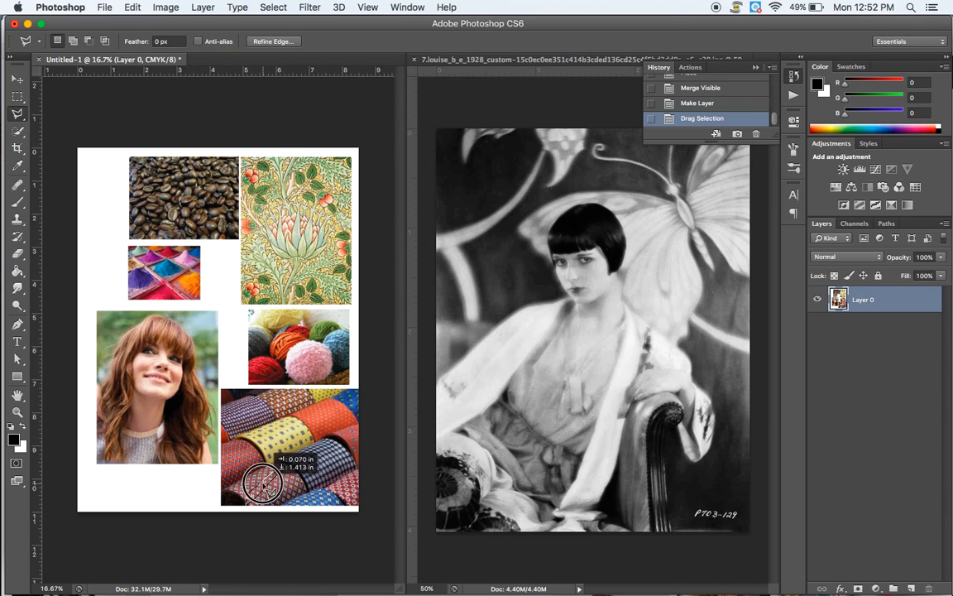
{"action": "left_click_drag", "start_coordinate": [265, 484], "coordinate": [256, 410]}
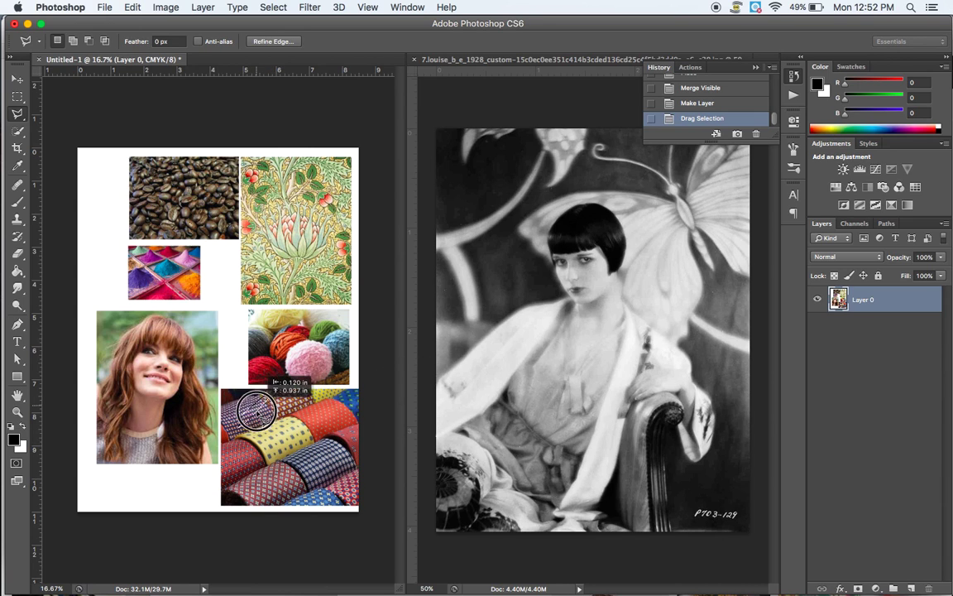
{"action": "left_click_drag", "start_coordinate": [256, 412], "coordinate": [277, 438]}
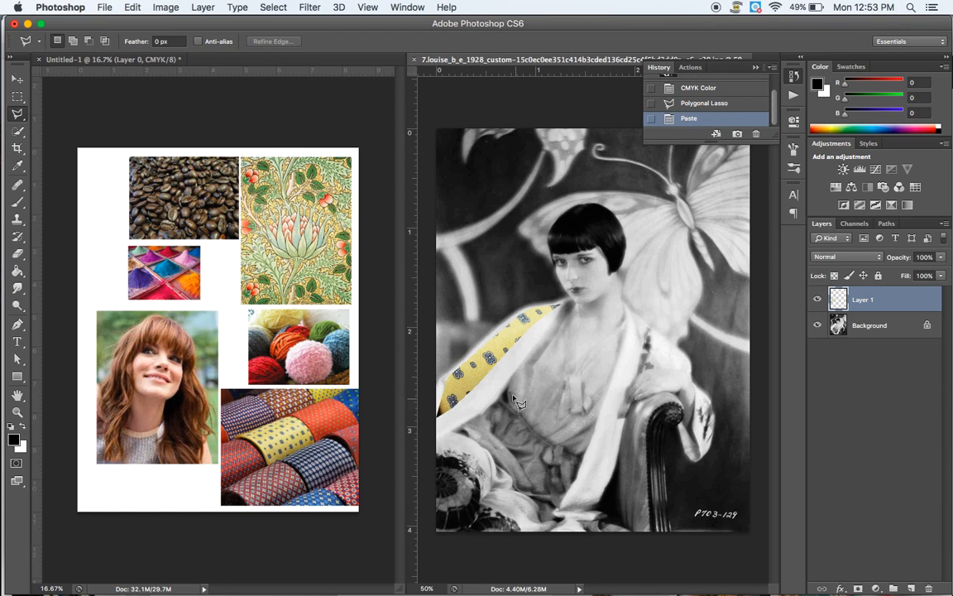
{"action": "mouse_move", "coordinate": [501, 374]}
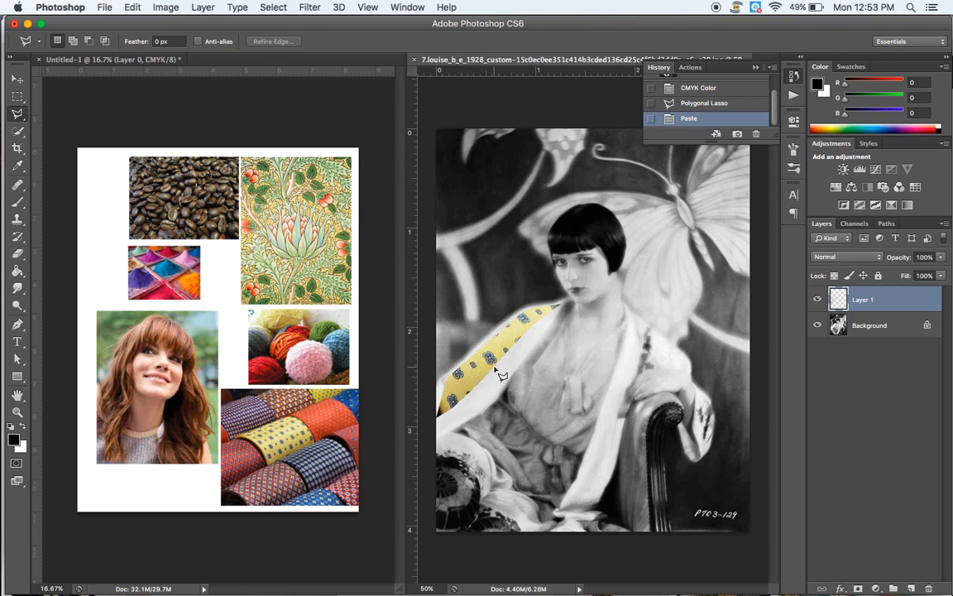
{"action": "left_click", "coordinate": [17, 78]}
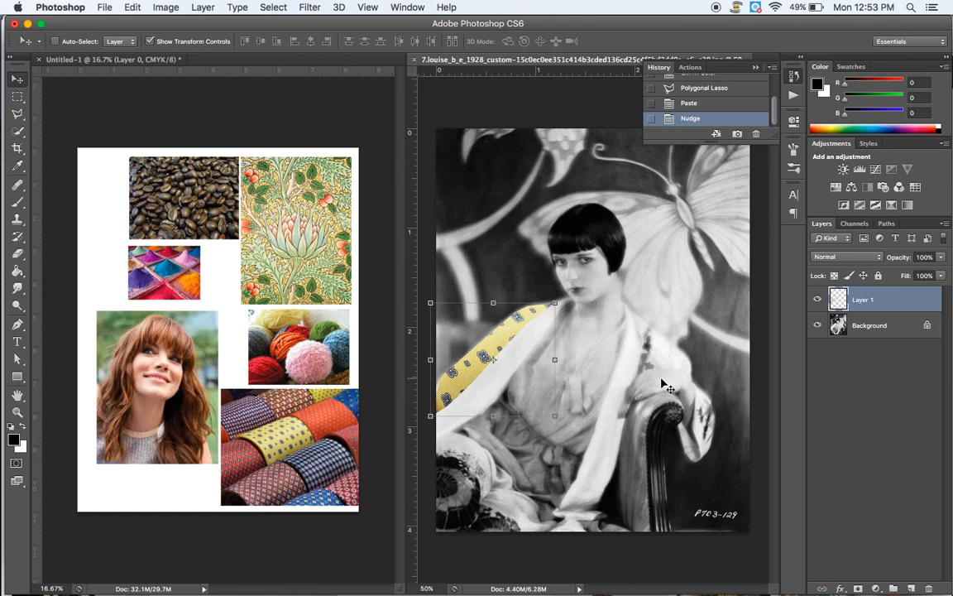
{"action": "mouse_move", "coordinate": [559, 478]}
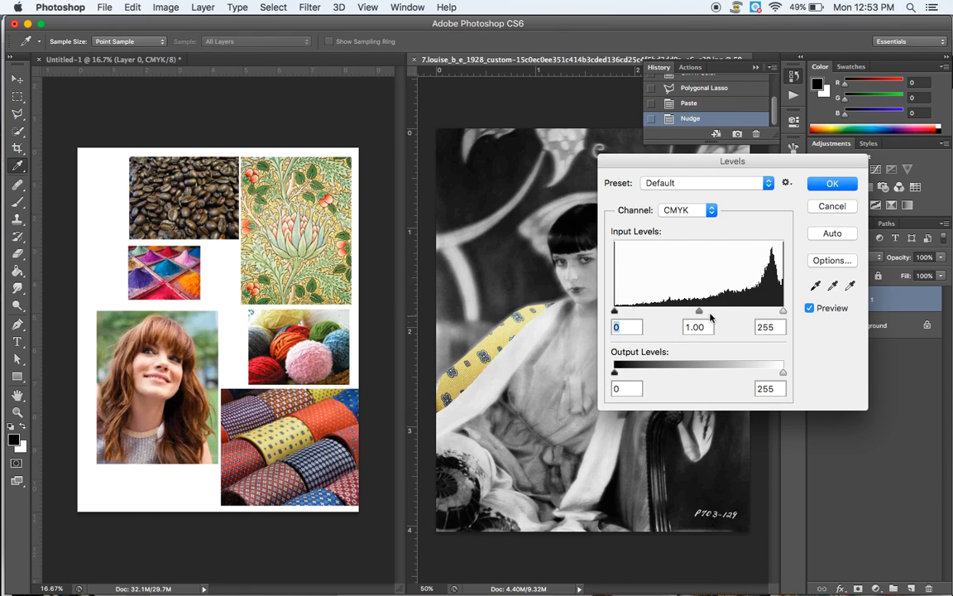
- Apply Levels to the tie texture with black input 20 and midtone 0.58
{"action": "left_click_drag", "start_coordinate": [699, 310], "coordinate": [713, 314]}
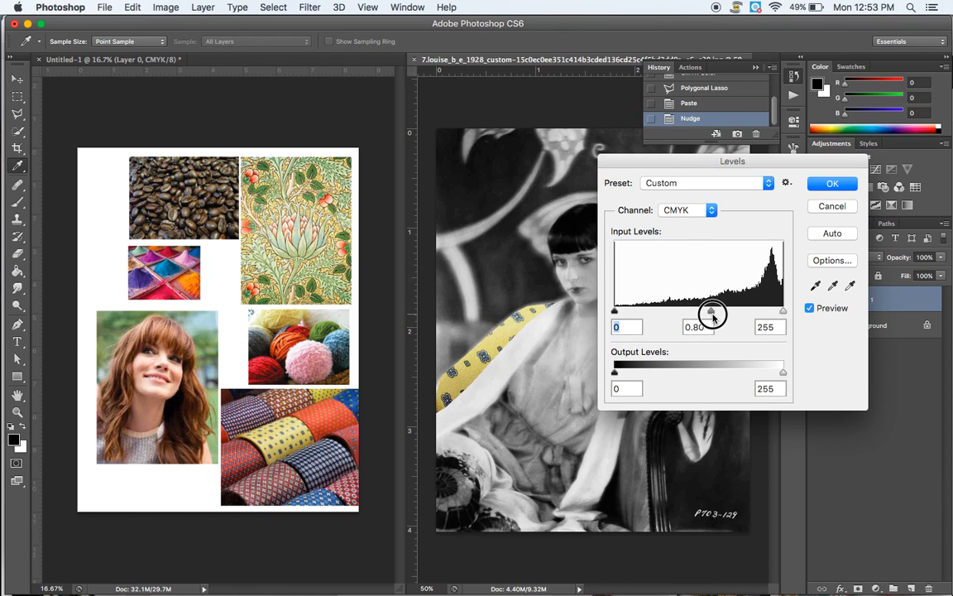
{"action": "left_click_drag", "start_coordinate": [712, 313], "coordinate": [724, 316]}
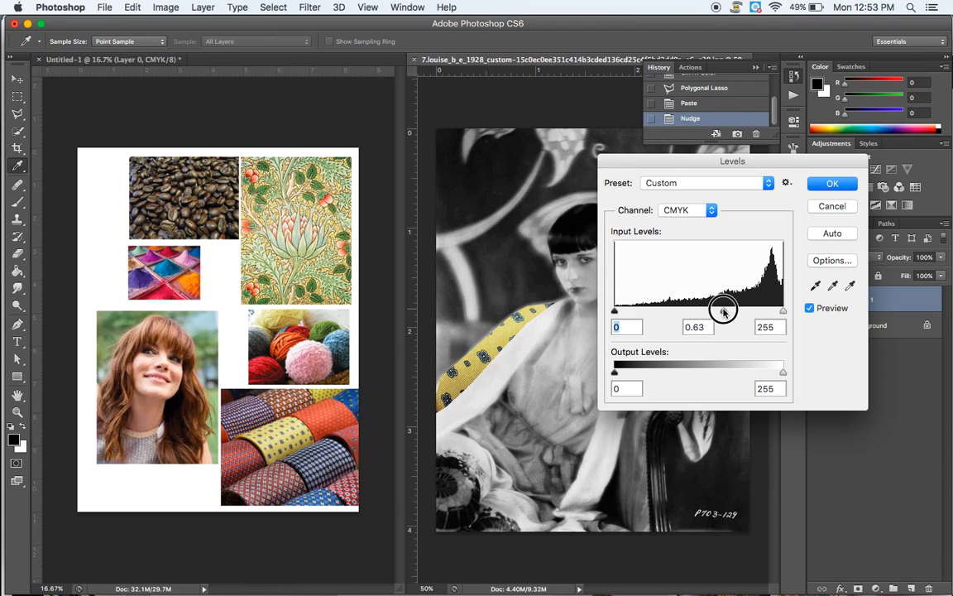
{"action": "left_click_drag", "start_coordinate": [720, 310], "coordinate": [729, 316]}
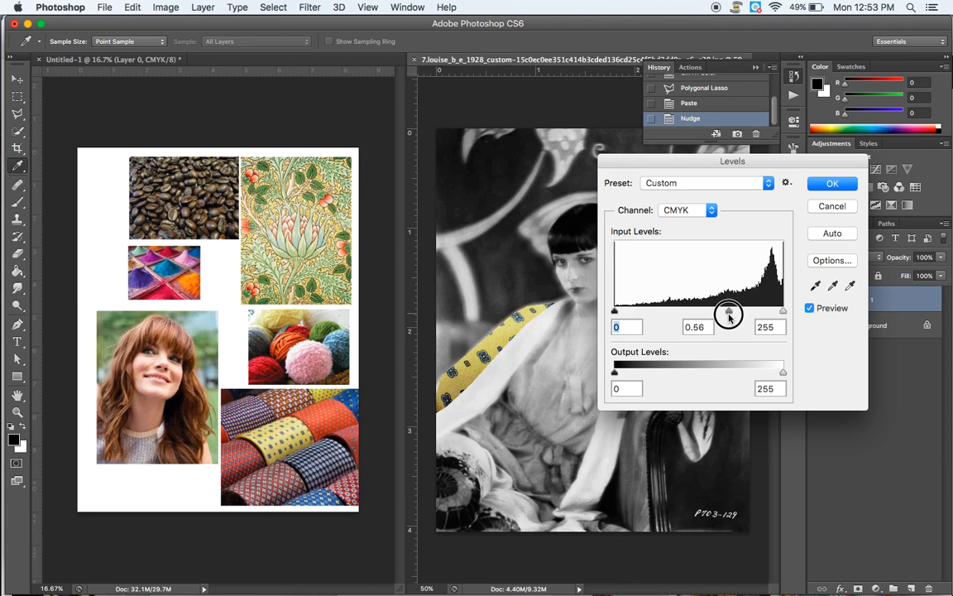
{"action": "left_click_drag", "start_coordinate": [728, 316], "coordinate": [731, 316]}
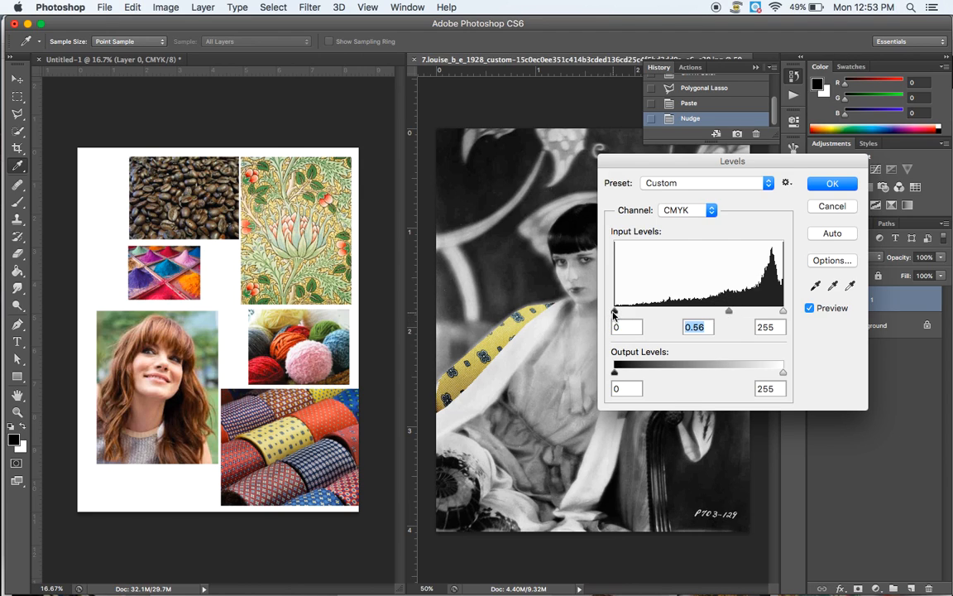
{"action": "left_click_drag", "start_coordinate": [614, 310], "coordinate": [627, 310]}
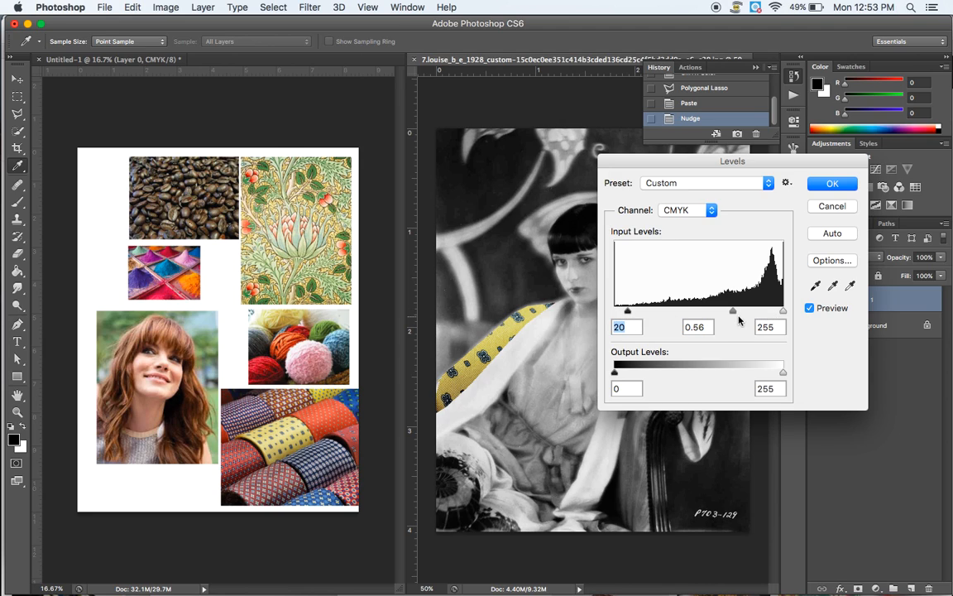
{"action": "left_click_drag", "start_coordinate": [732, 313], "coordinate": [734, 312]}
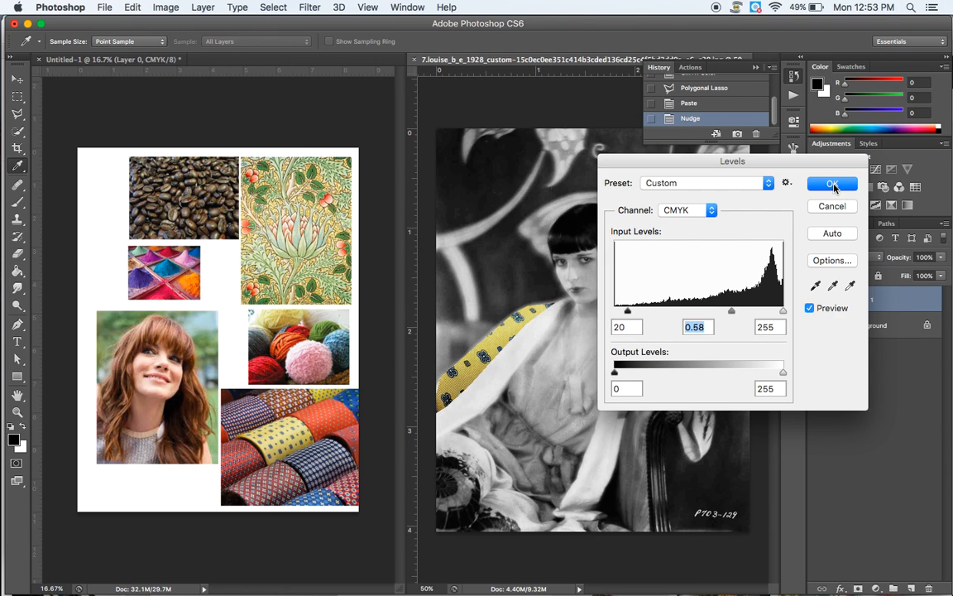
{"action": "left_click", "coordinate": [833, 183]}
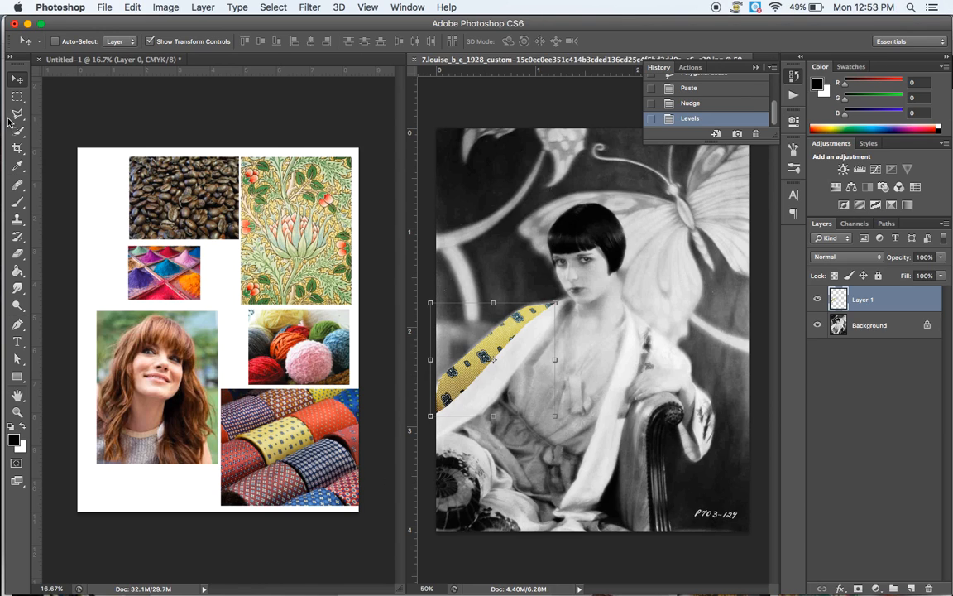
- Begin another Polygonal Lasso selection along the robe beside the yellow strip
{"action": "left_click", "coordinate": [16, 115]}
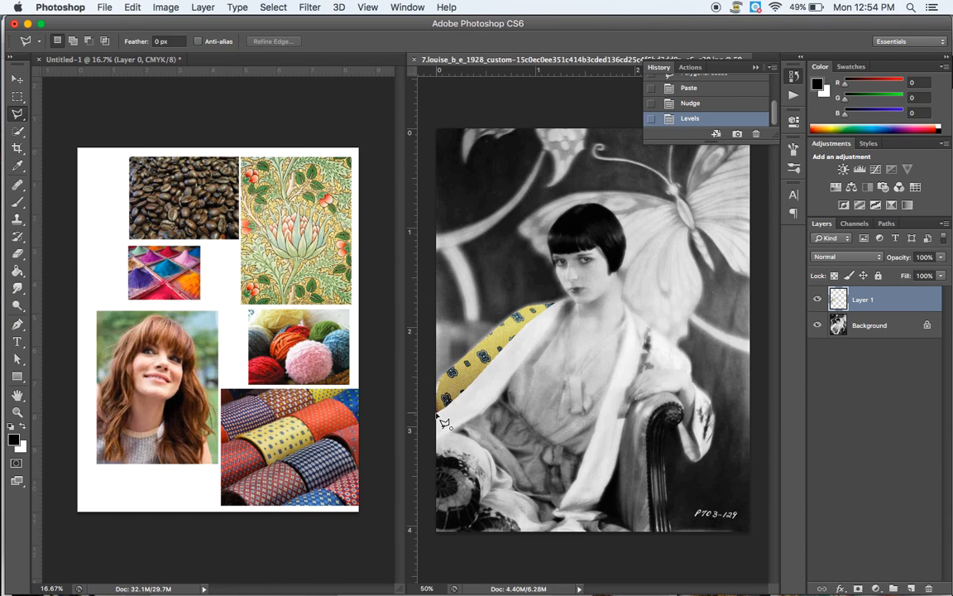
{"action": "mouse_move", "coordinate": [494, 373]}
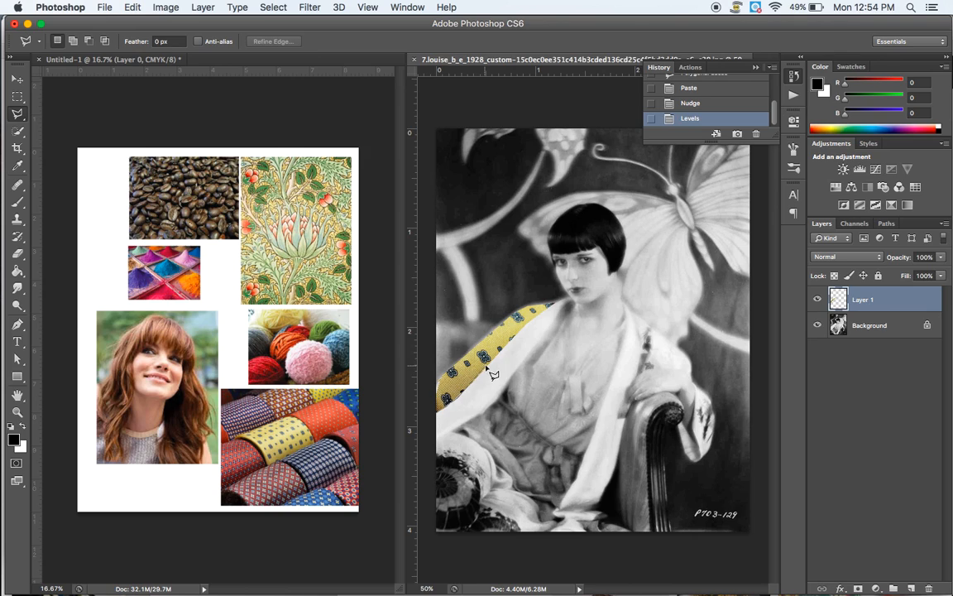
{"action": "mouse_move", "coordinate": [537, 327]}
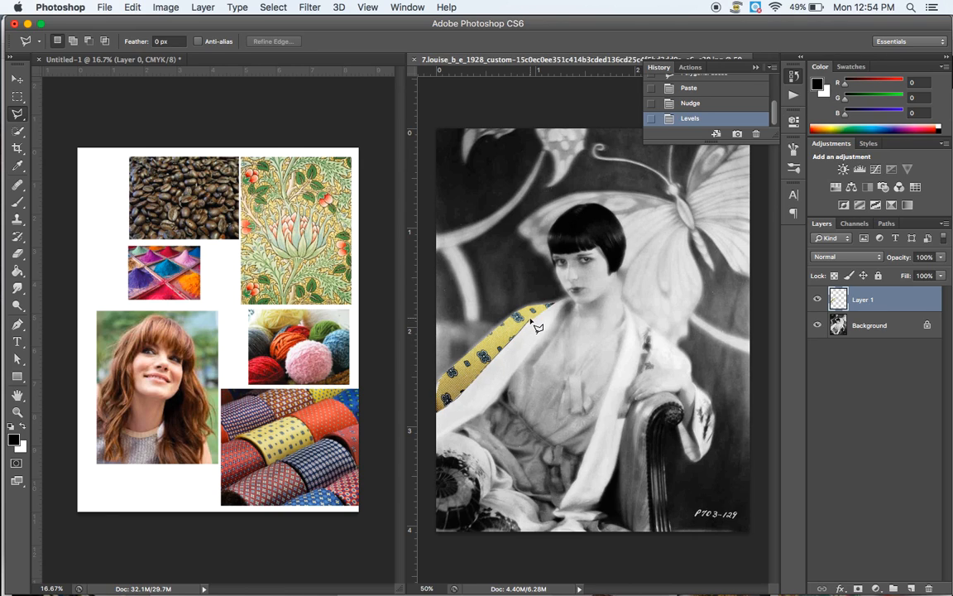
{"action": "mouse_move", "coordinate": [580, 299]}
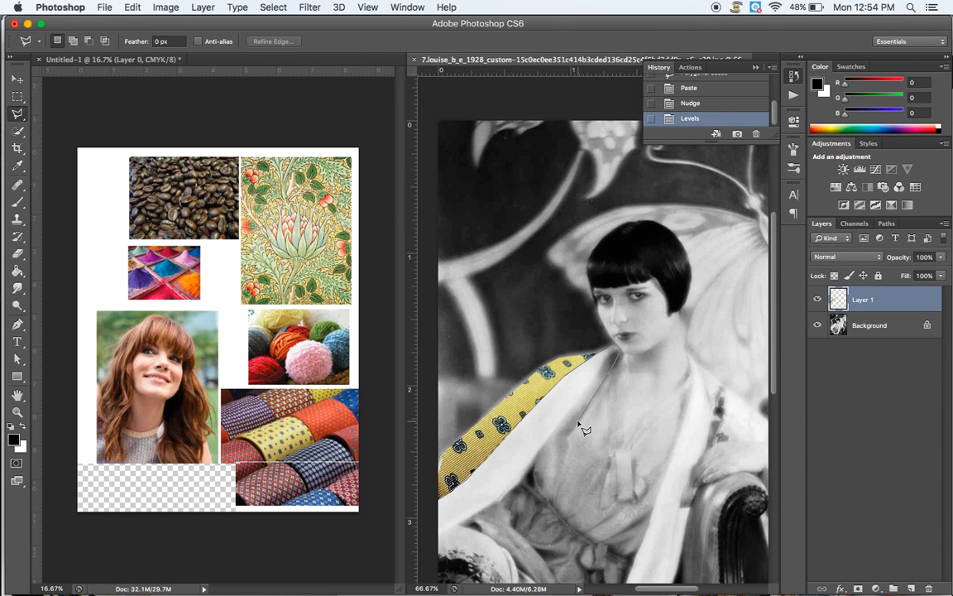
{"action": "mouse_move", "coordinate": [627, 375]}
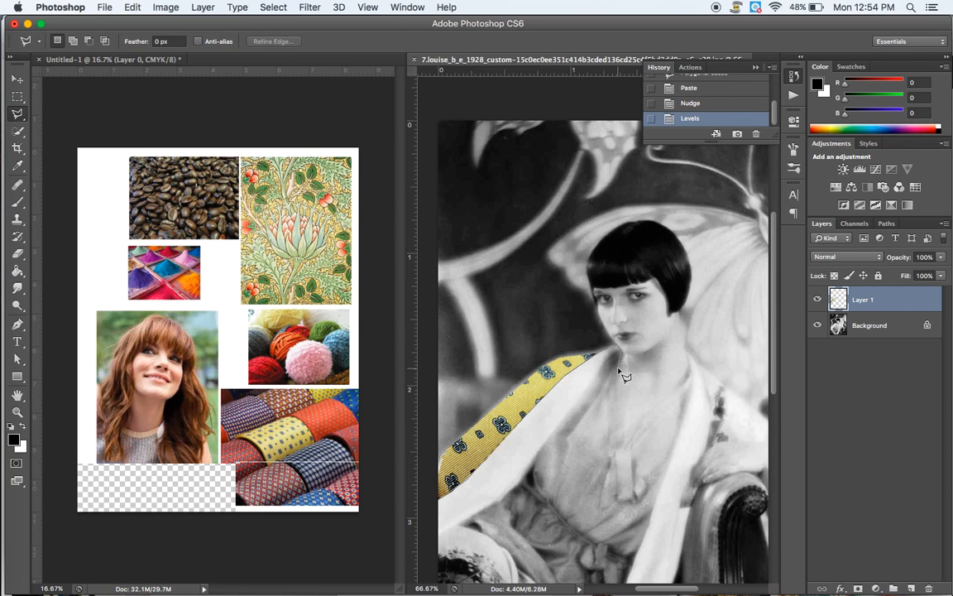
{"action": "mouse_move", "coordinate": [619, 359]}
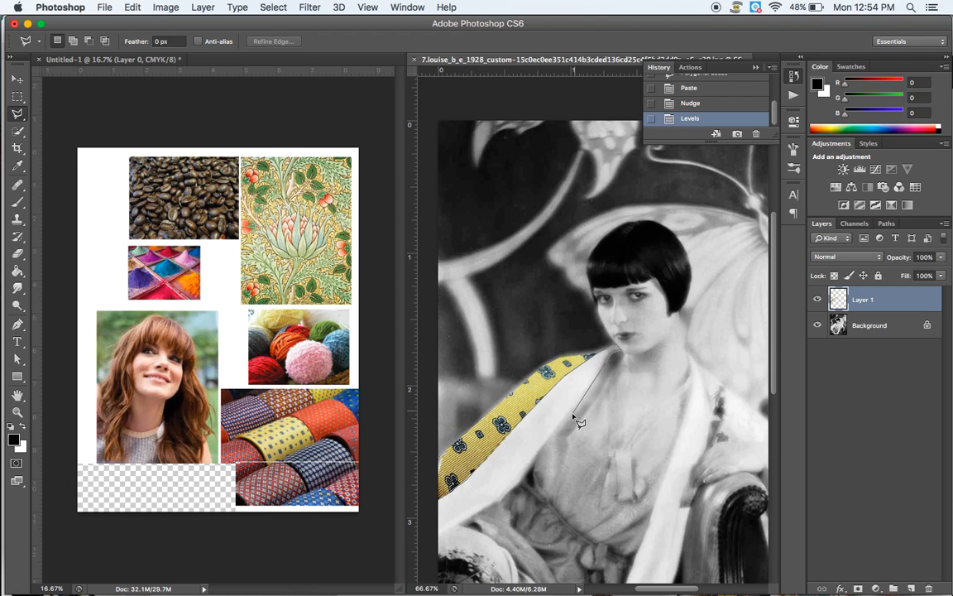
{"action": "mouse_move", "coordinate": [536, 476]}
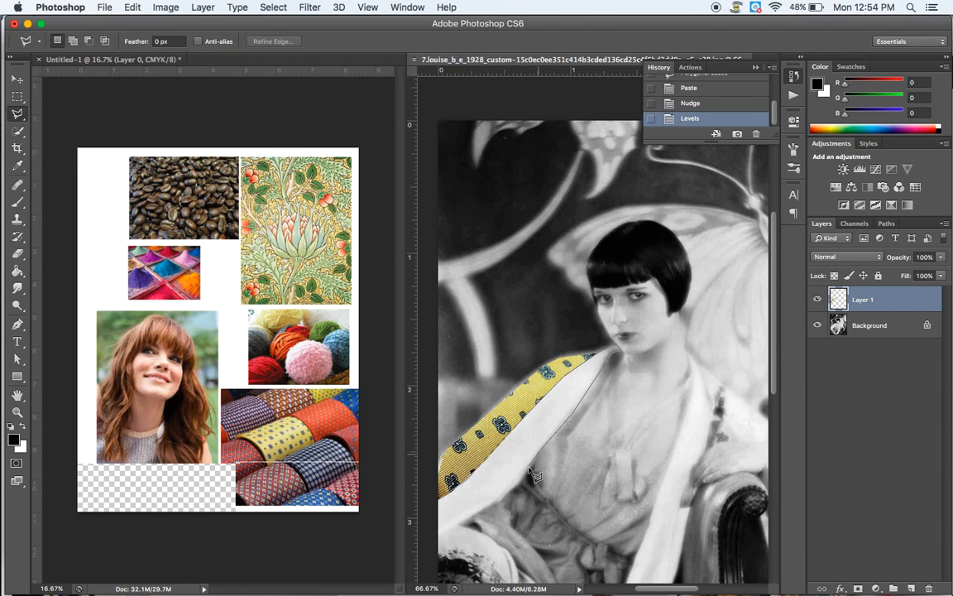
{"action": "scroll", "scroll_direction": "down", "scroll_amount": 3}
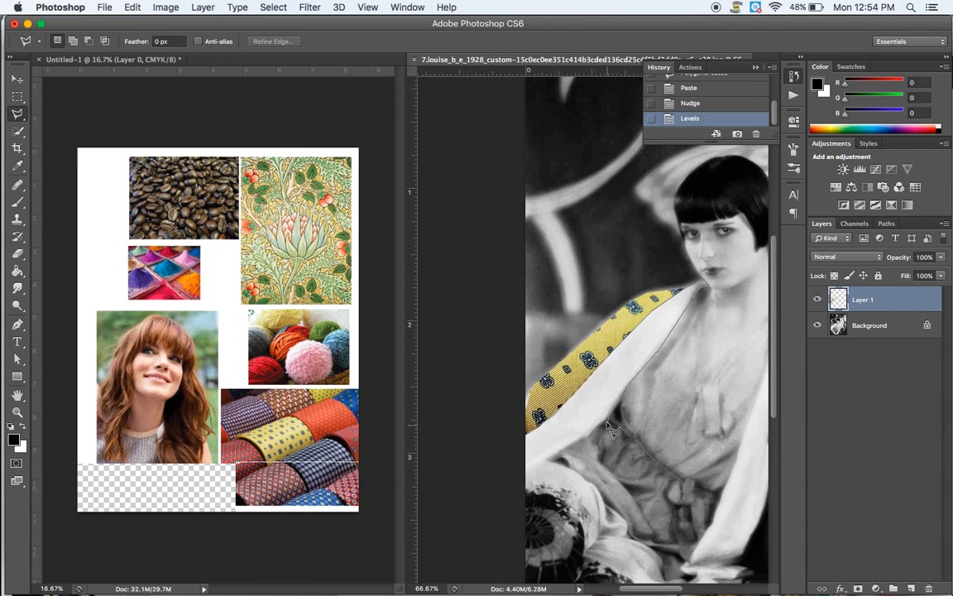
{"action": "mouse_move", "coordinate": [553, 469]}
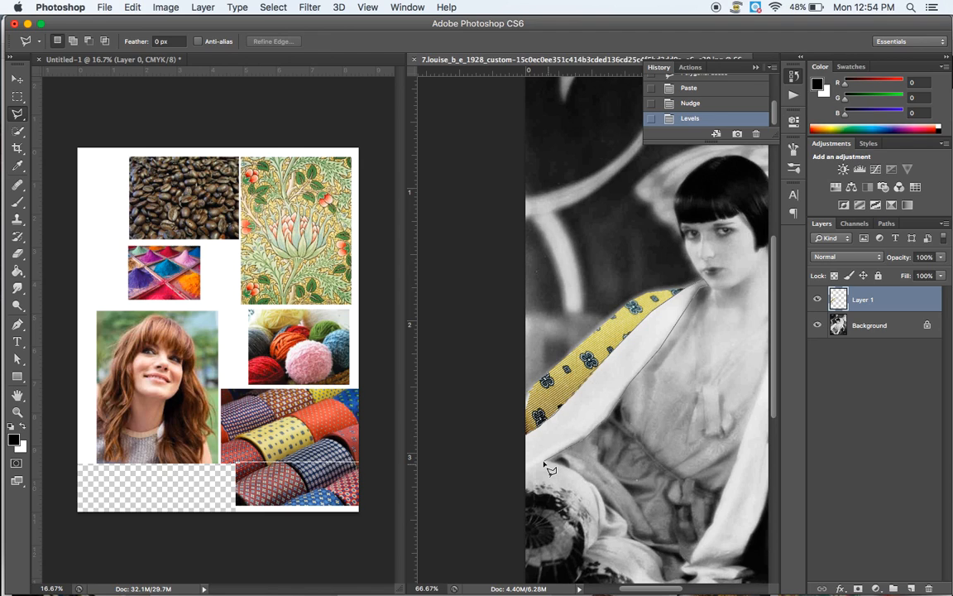
{"action": "mouse_move", "coordinate": [522, 447]}
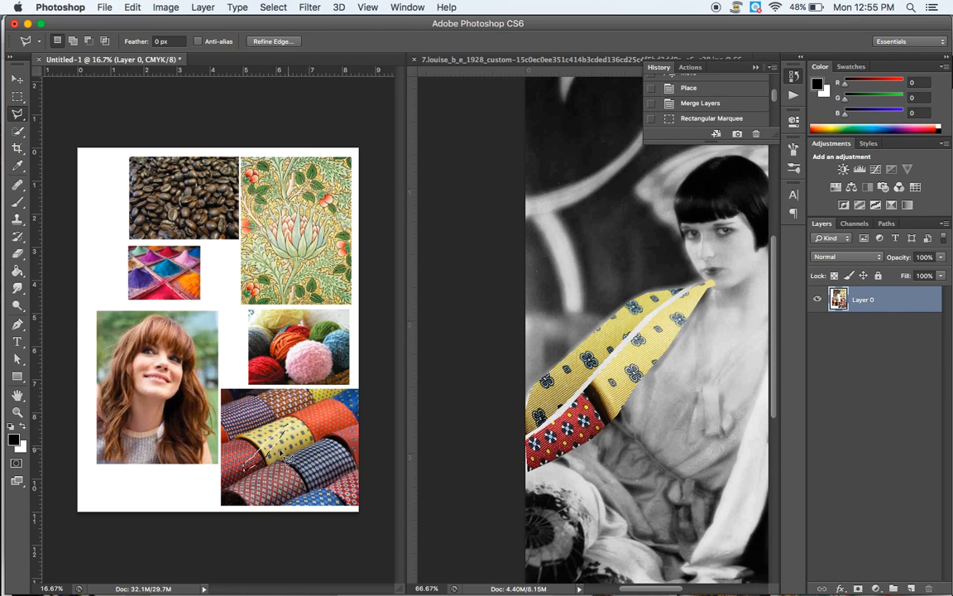
{"action": "mouse_move", "coordinate": [286, 431]}
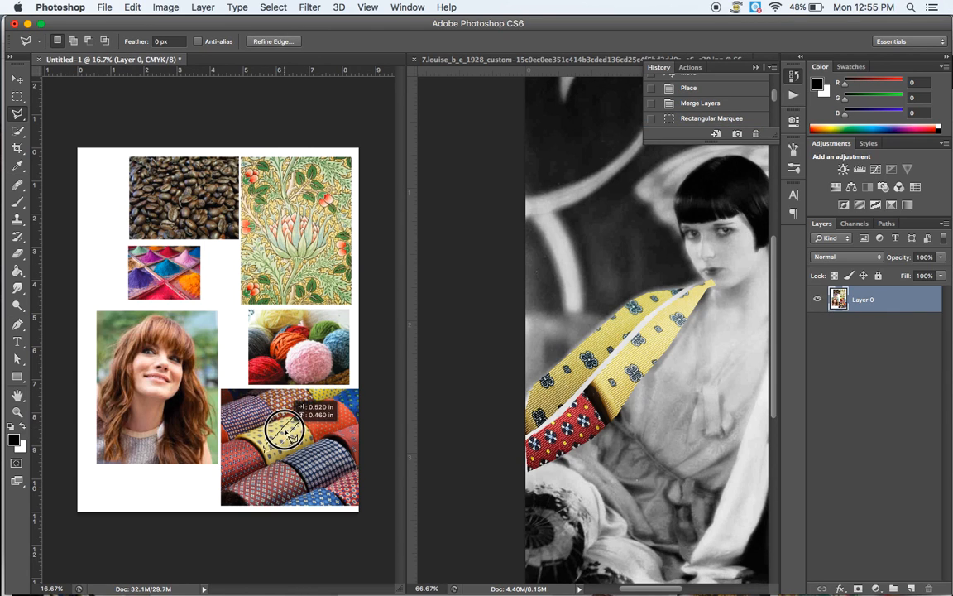
- Lasso a patch of yellow tie fabric and dismiss the no-pixels-selected warning
{"action": "left_click_drag", "start_coordinate": [285, 426], "coordinate": [294, 434]}
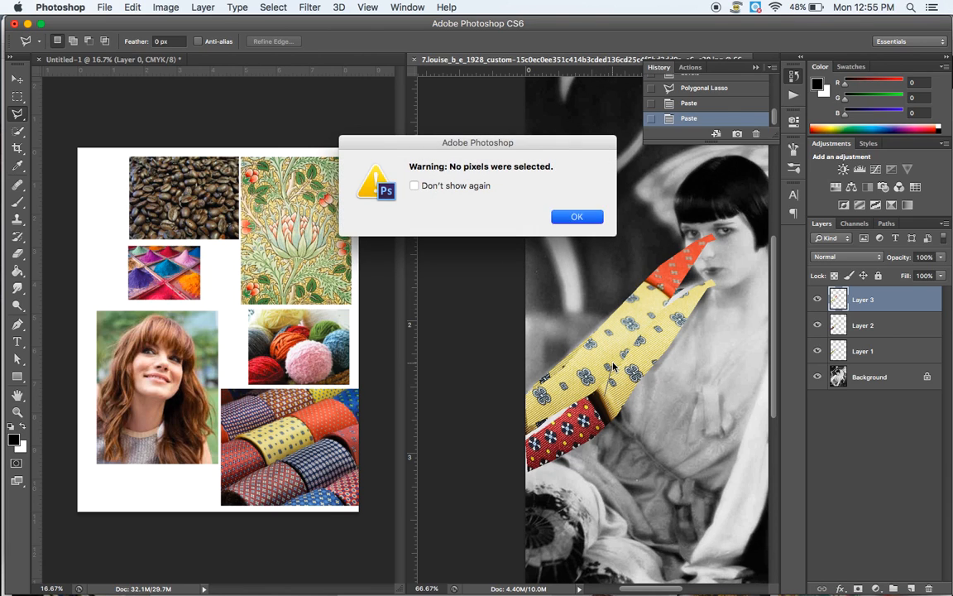
{"action": "left_click", "coordinate": [577, 216]}
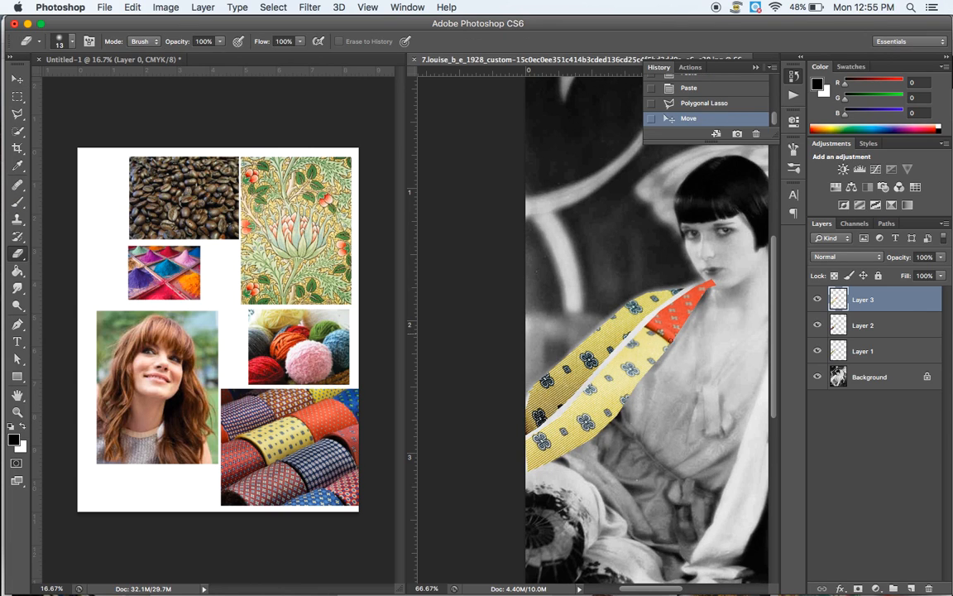
{"action": "mouse_move", "coordinate": [677, 352]}
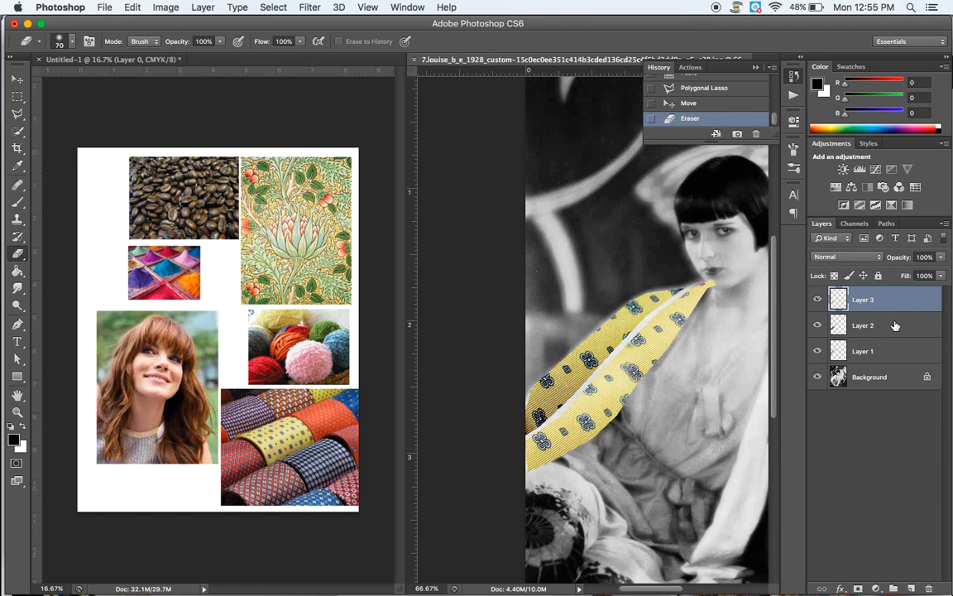
- Merge Layers 2 and 3, then reshape the merged yellow strip along the robe
{"action": "left_click", "coordinate": [863, 325]}
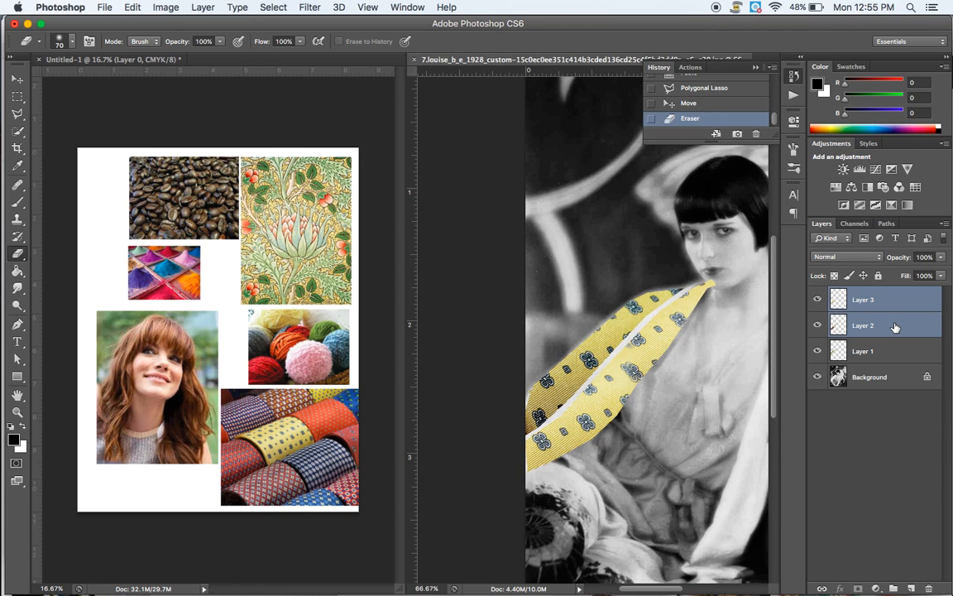
{"action": "right_click", "coordinate": [894, 324]}
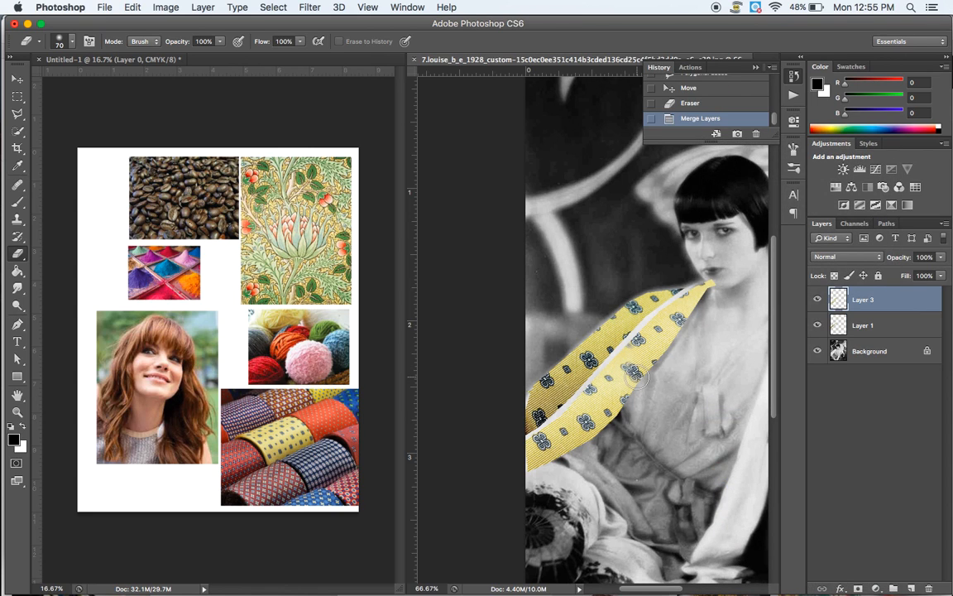
{"action": "left_click", "coordinate": [17, 78]}
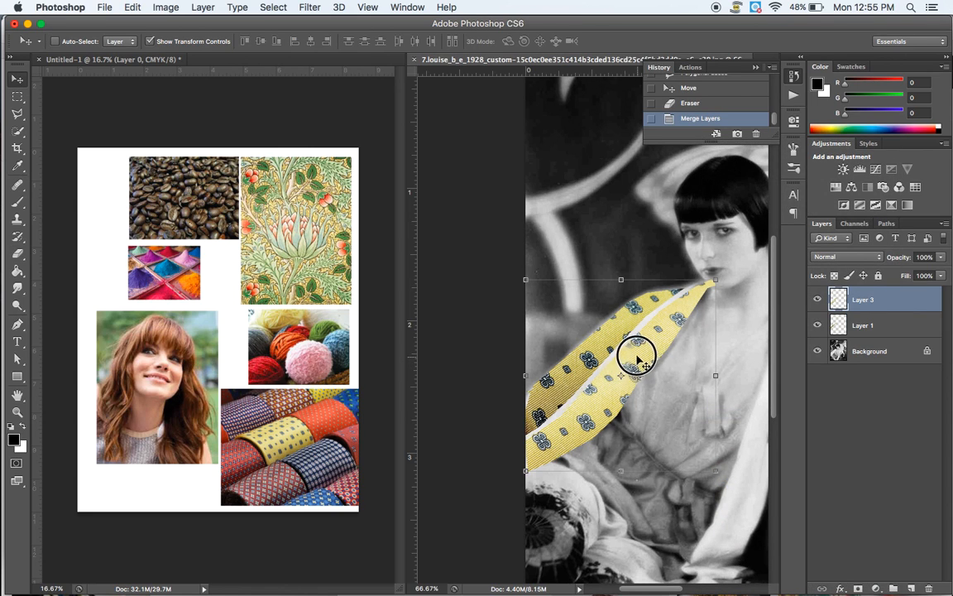
{"action": "left_click_drag", "start_coordinate": [637, 357], "coordinate": [631, 367]}
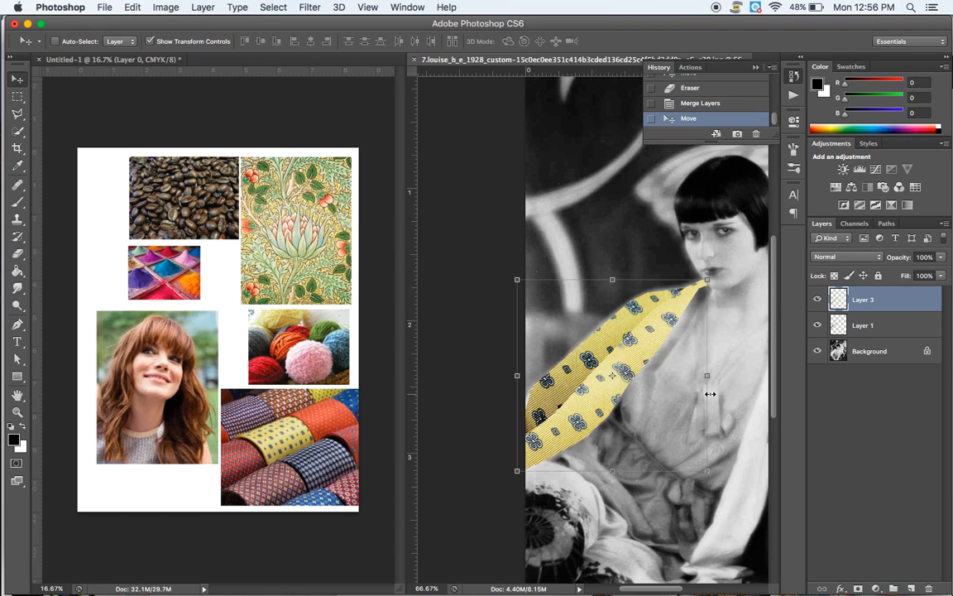
{"action": "mouse_move", "coordinate": [683, 482]}
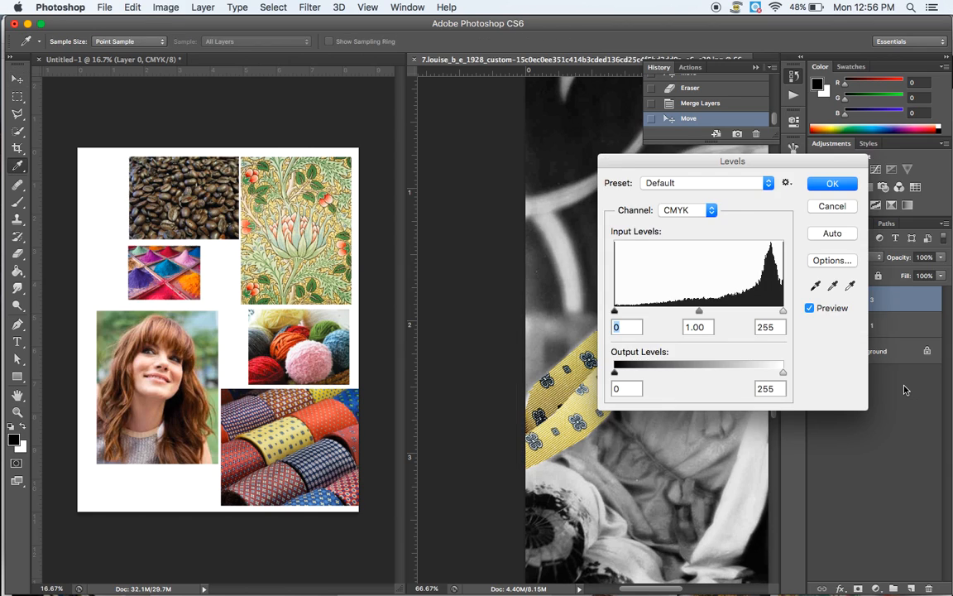
- Set the Levels midtone to 0.96 and lower the white point to brighten the tie strip
{"action": "left_click_drag", "start_coordinate": [699, 310], "coordinate": [701, 313]}
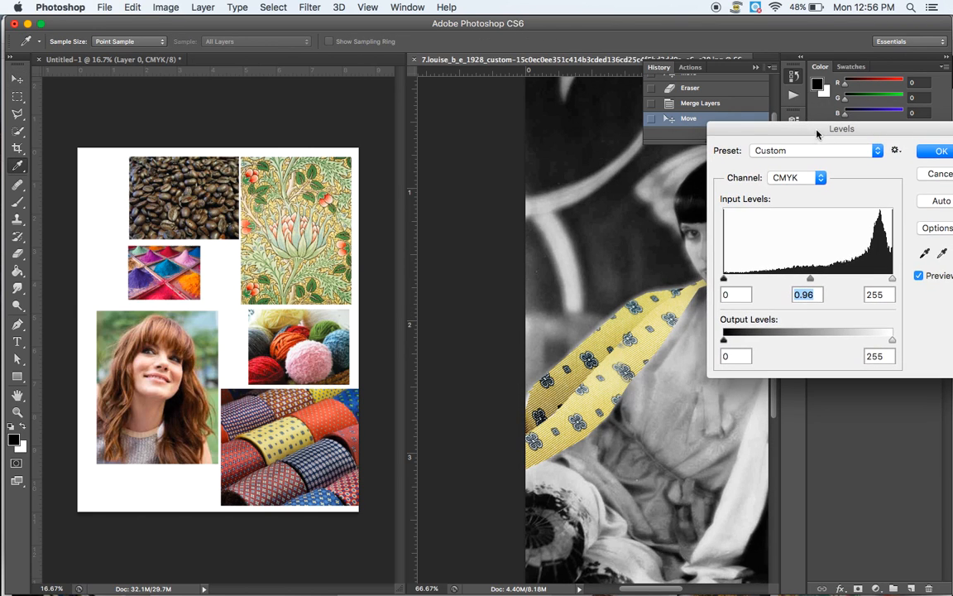
{"action": "mouse_move", "coordinate": [730, 346]}
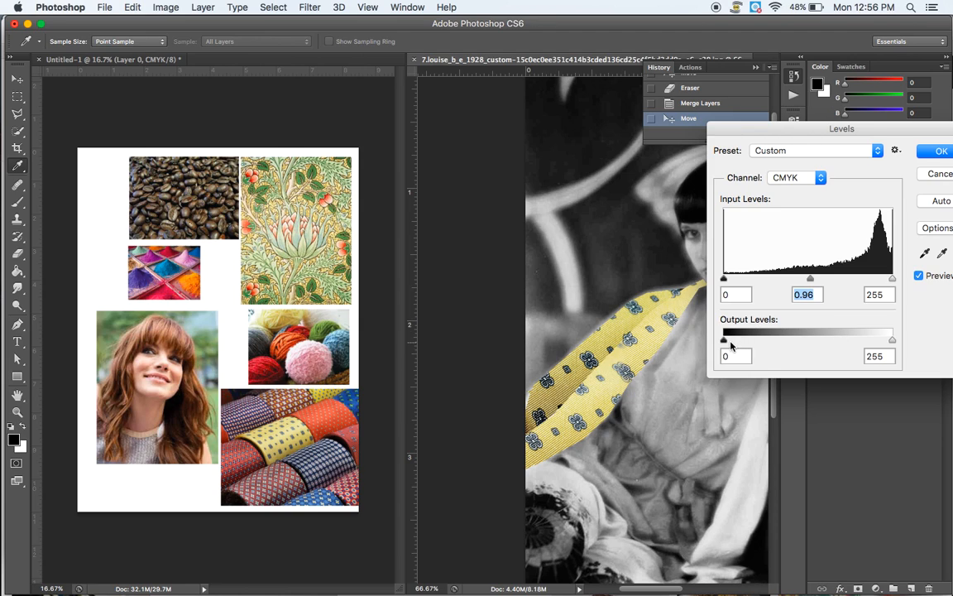
{"action": "left_click_drag", "start_coordinate": [892, 278], "coordinate": [884, 282]}
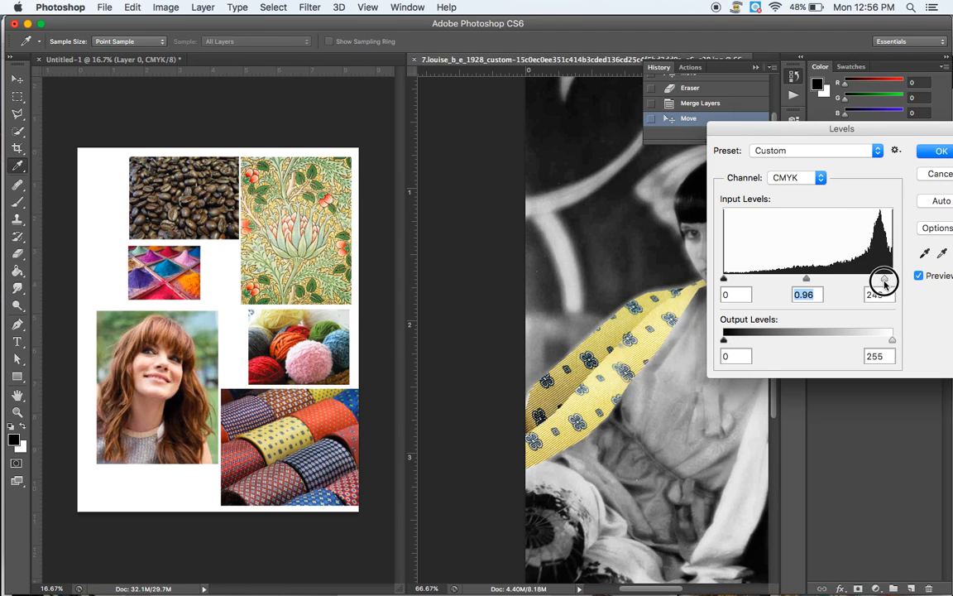
{"action": "left_click_drag", "start_coordinate": [885, 279], "coordinate": [887, 279]}
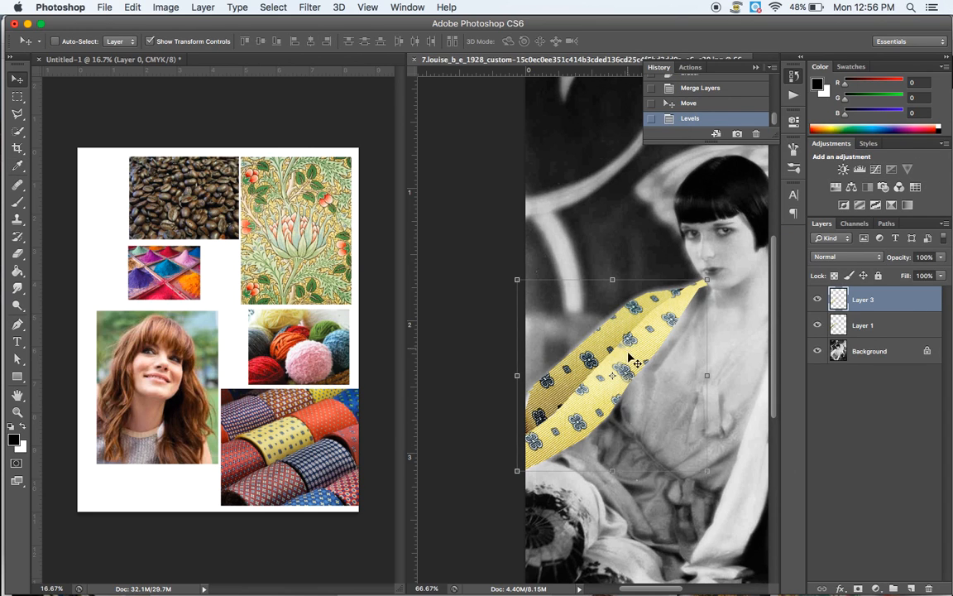
{"action": "mouse_move", "coordinate": [687, 373]}
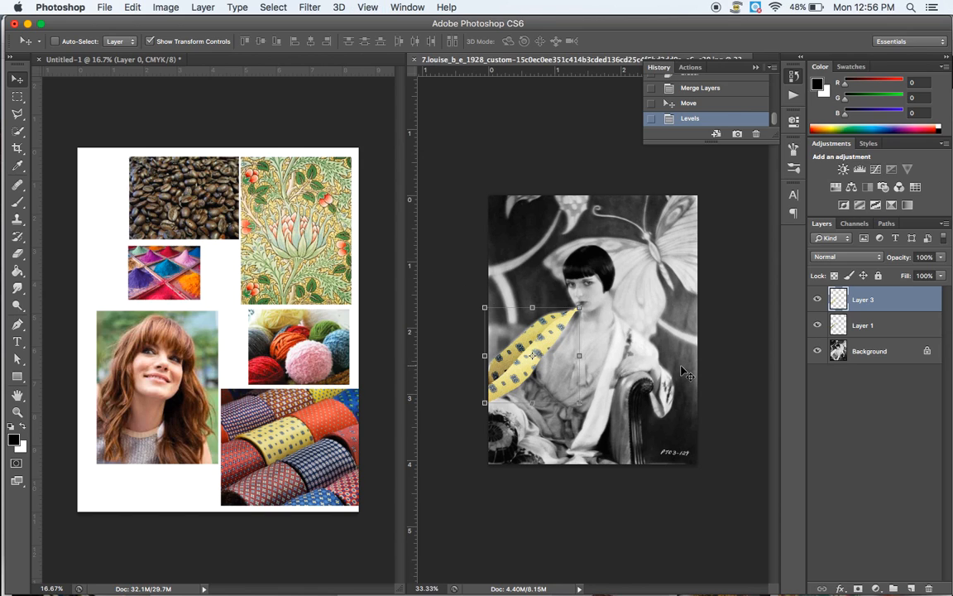
{"action": "mouse_move", "coordinate": [553, 285]}
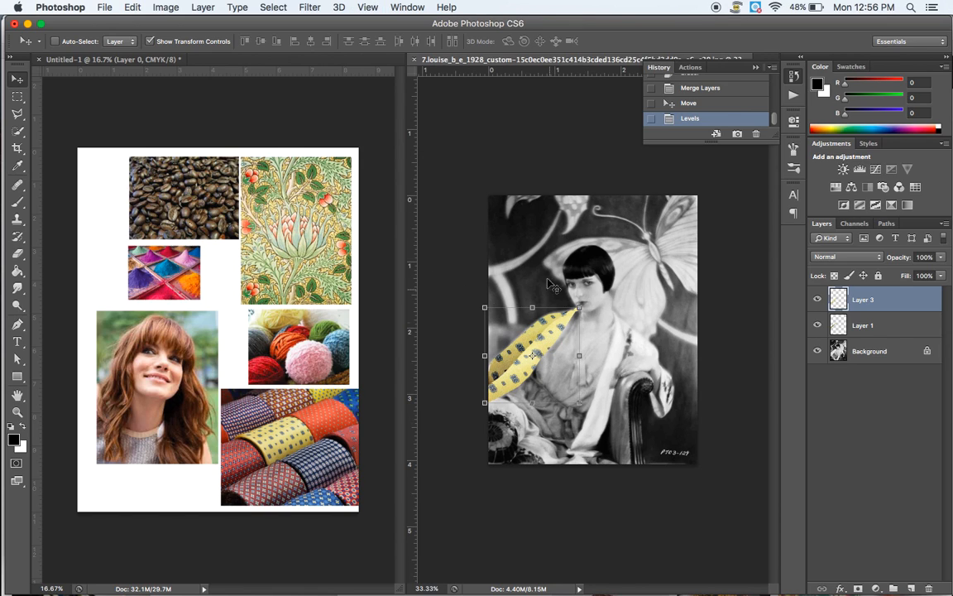
{"action": "mouse_move", "coordinate": [761, 310]}
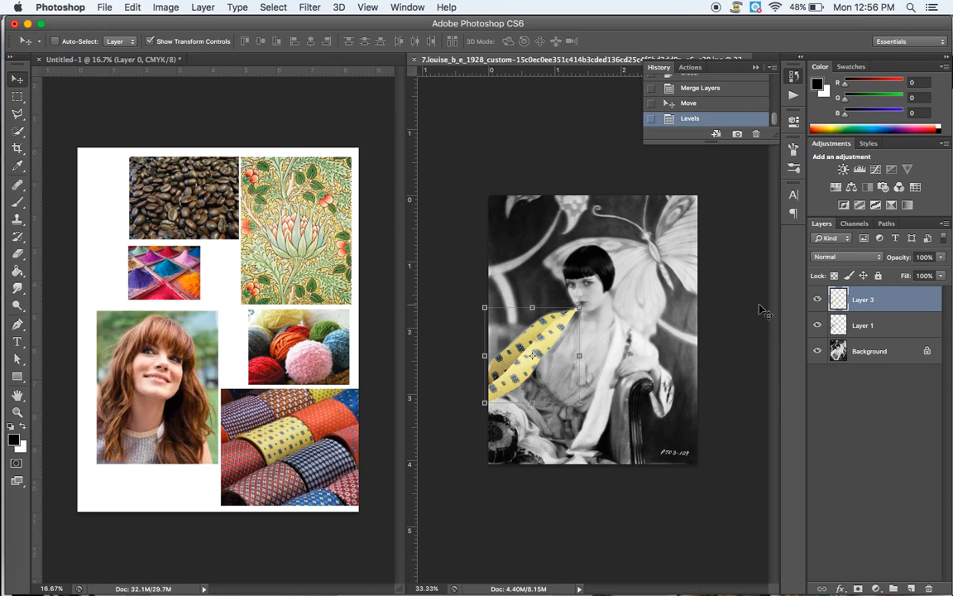
{"action": "mouse_move", "coordinate": [884, 363]}
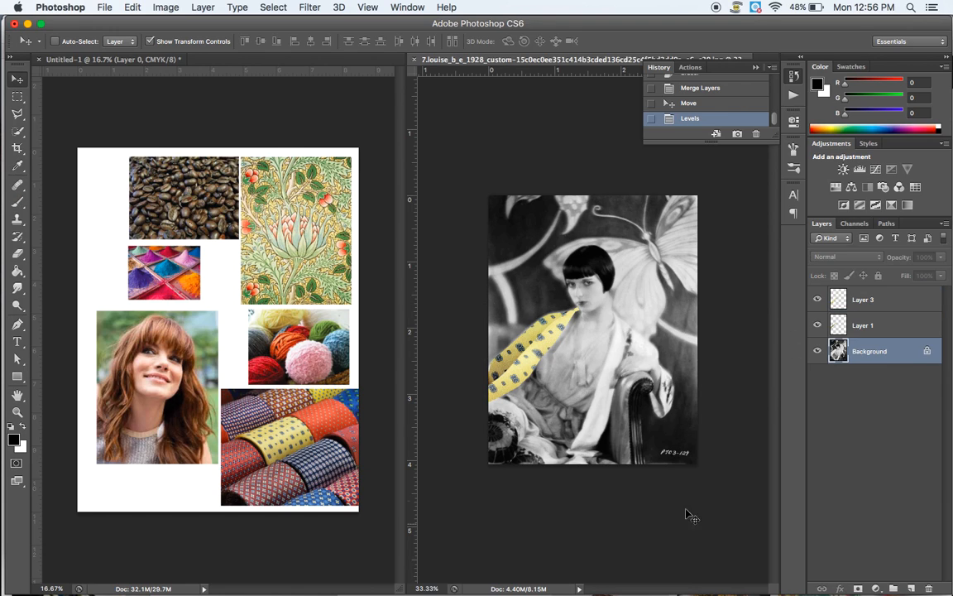
{"action": "mouse_move", "coordinate": [933, 395]}
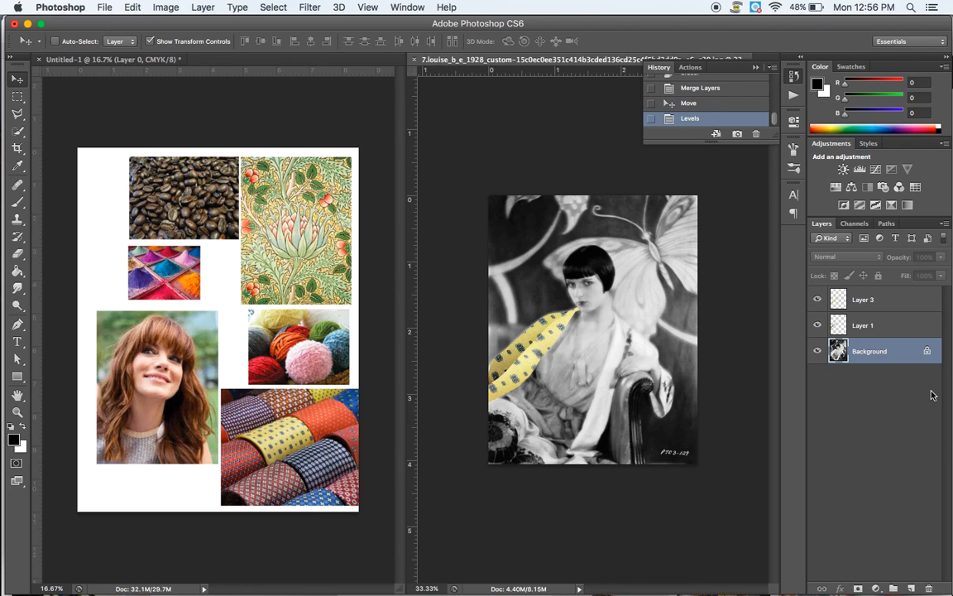
{"action": "mouse_move", "coordinate": [487, 370]}
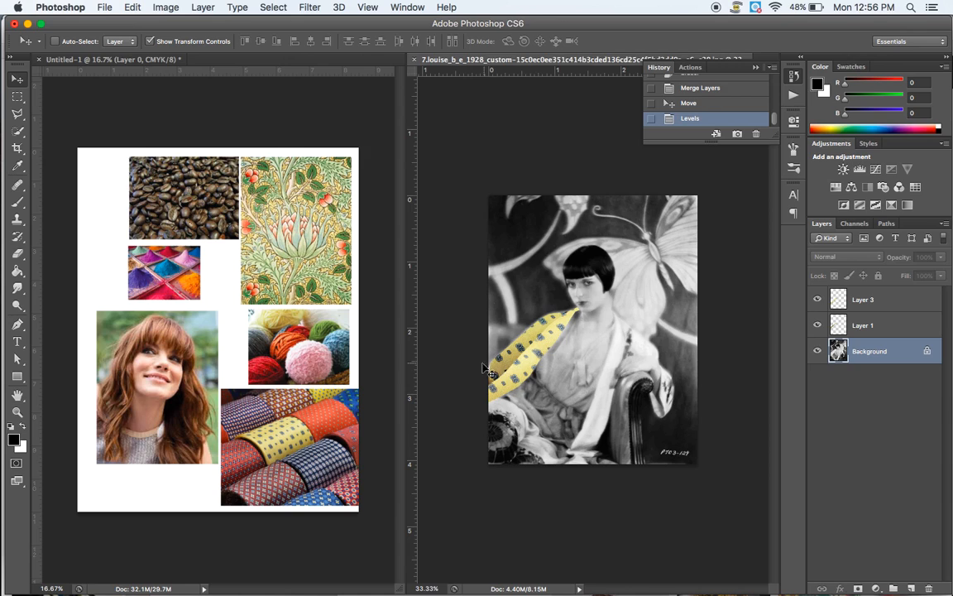
{"action": "mouse_move", "coordinate": [589, 445]}
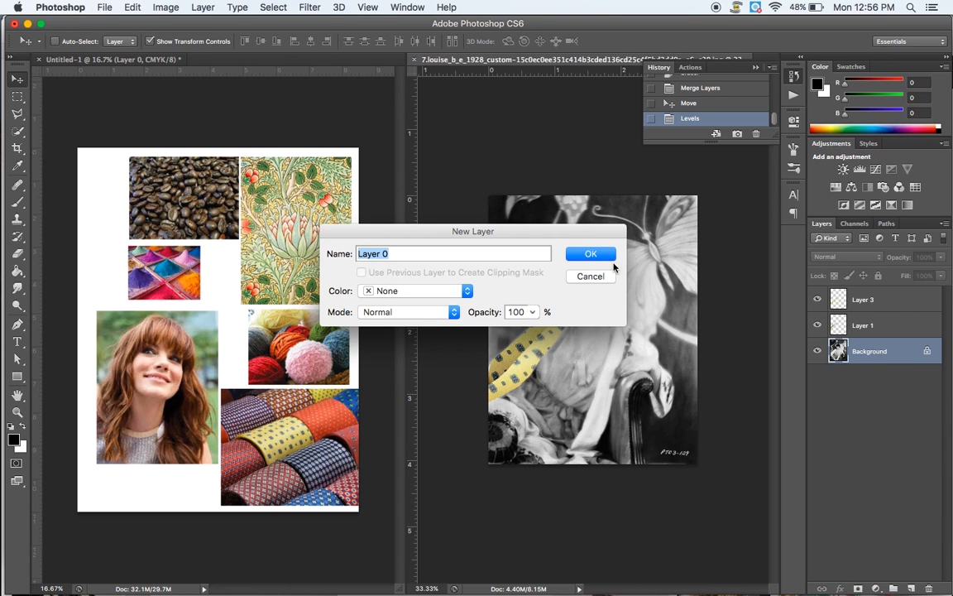
- Select Layer 0, the unlocked movie still, and open the File menu
{"action": "left_click", "coordinate": [591, 254]}
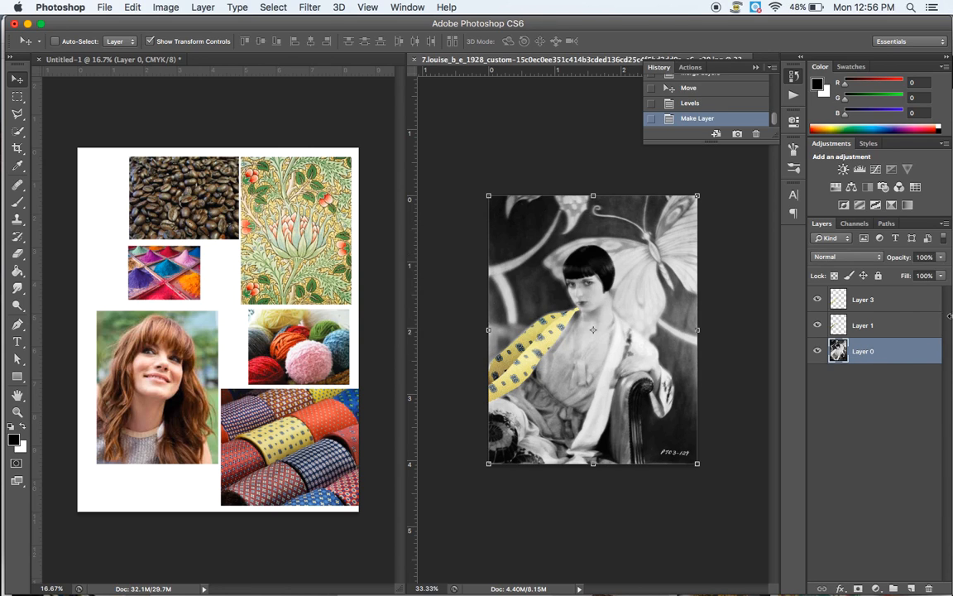
{"action": "mouse_move", "coordinate": [923, 369]}
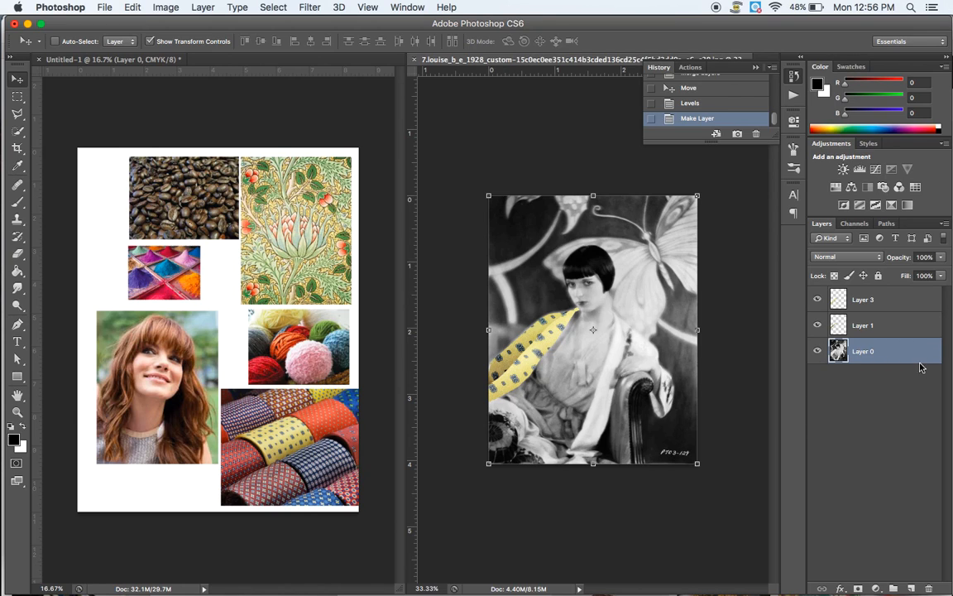
{"action": "mouse_move", "coordinate": [795, 404]}
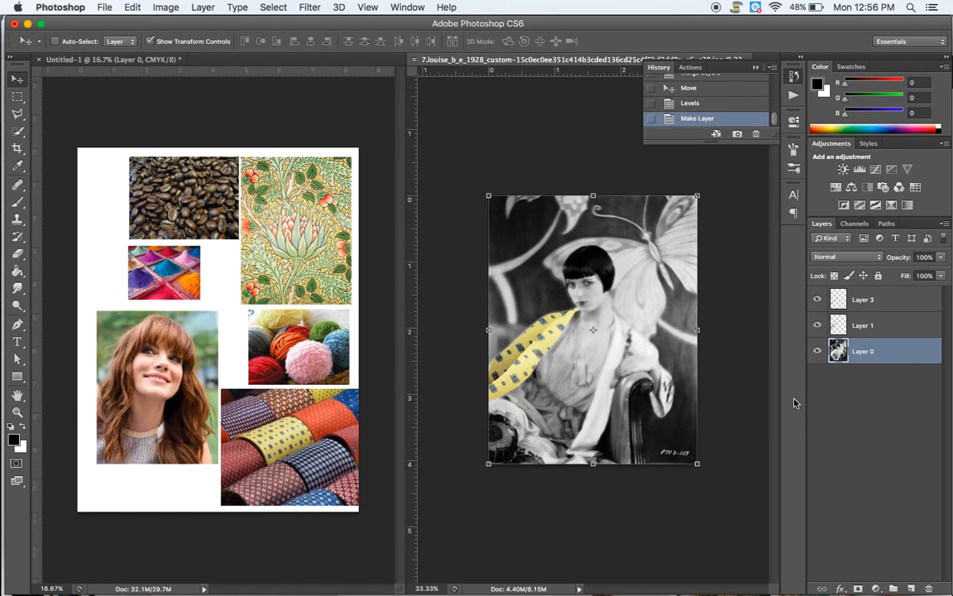
{"action": "left_click", "coordinate": [104, 6]}
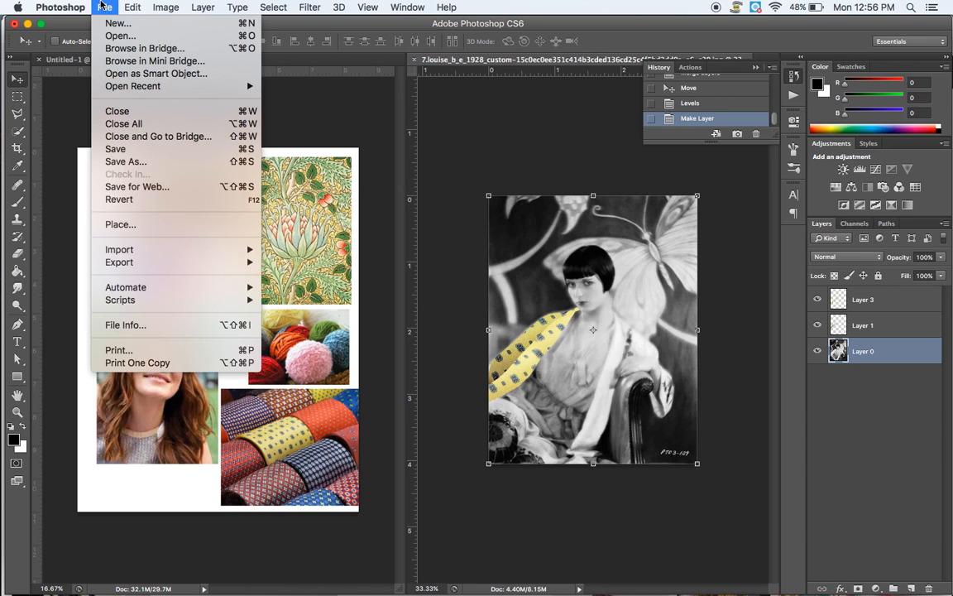
- Place the Artichoke wallpaper with default Camera Raw settings and enlarge it over the photo
{"action": "left_click", "coordinate": [120, 224]}
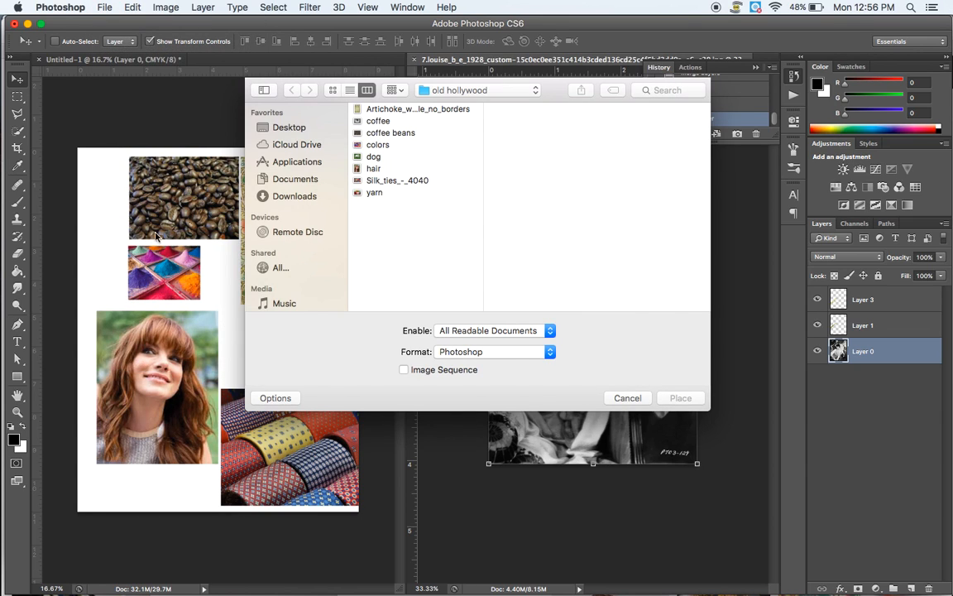
{"action": "left_click", "coordinate": [418, 109]}
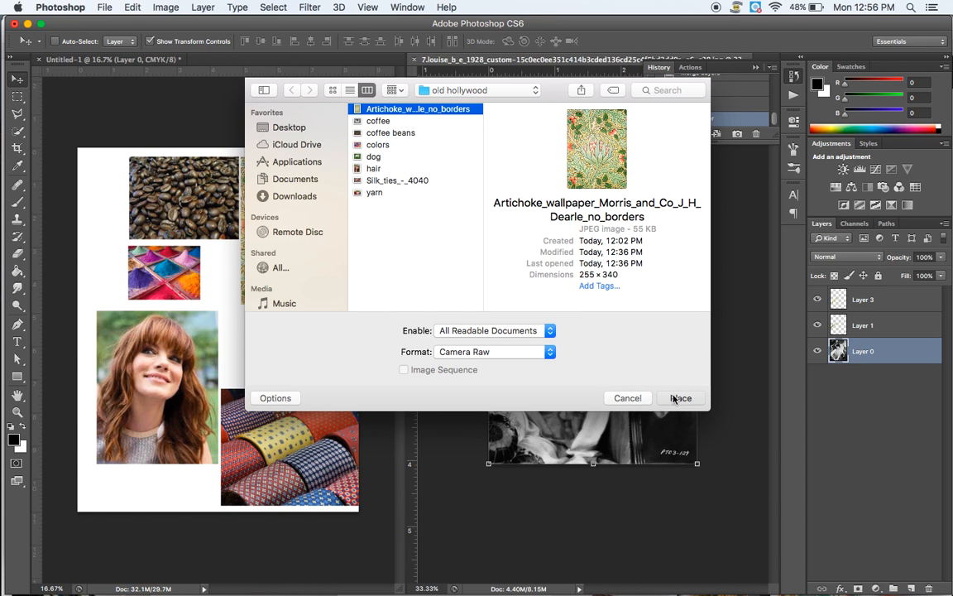
{"action": "left_click", "coordinate": [681, 398]}
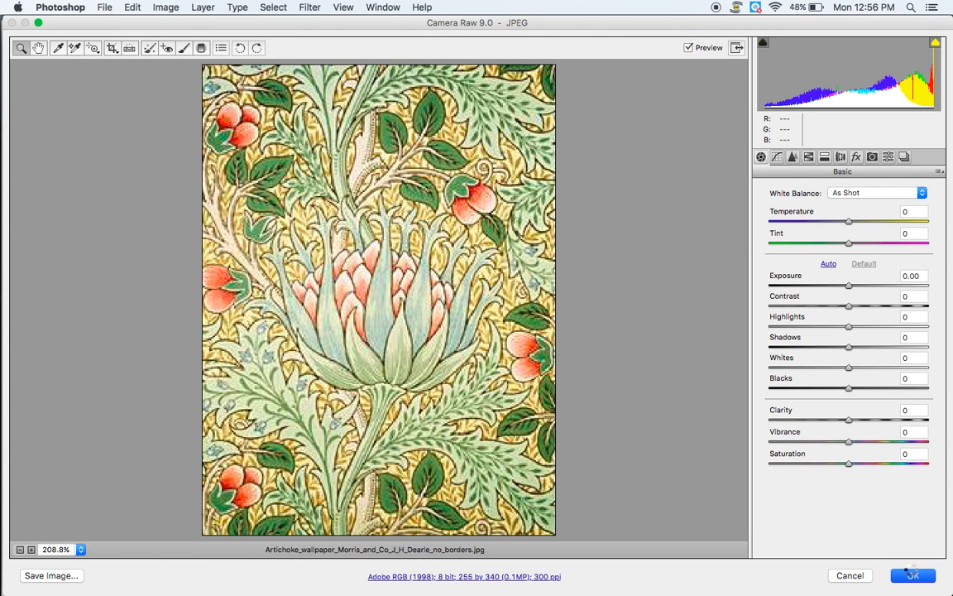
{"action": "left_click", "coordinate": [913, 575]}
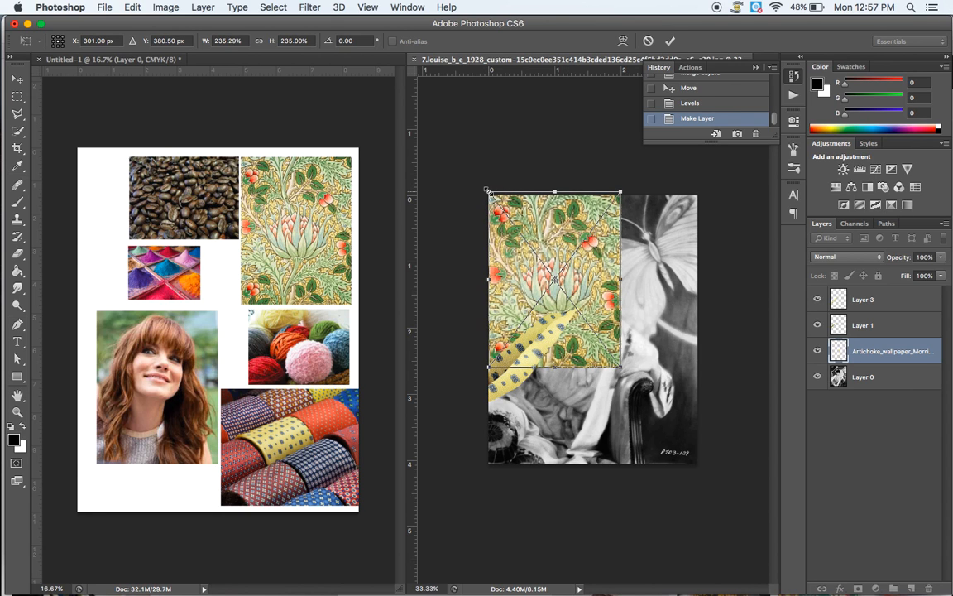
{"action": "left_click_drag", "start_coordinate": [619, 367], "coordinate": [677, 474]}
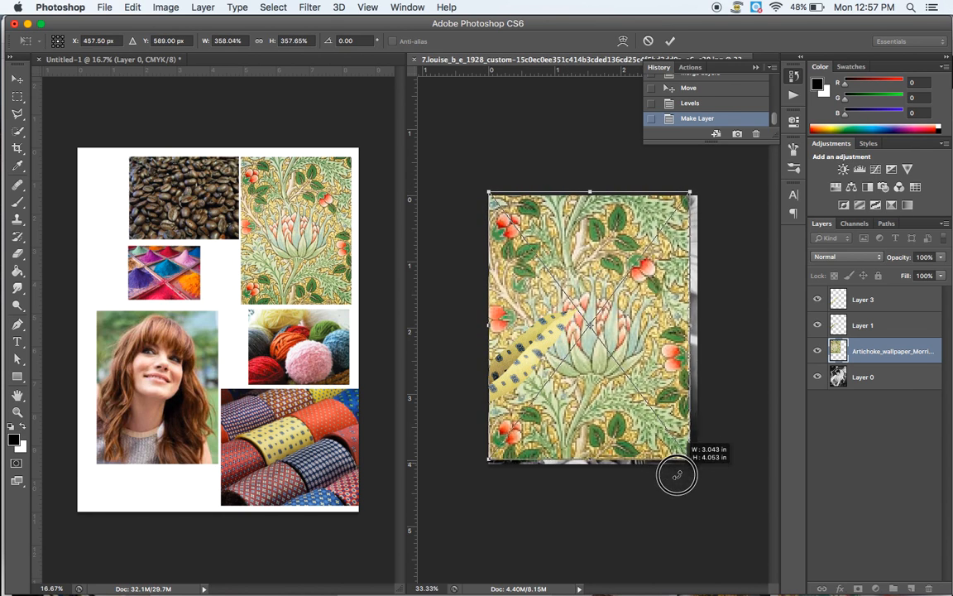
{"action": "left_click_drag", "start_coordinate": [677, 475], "coordinate": [688, 484]}
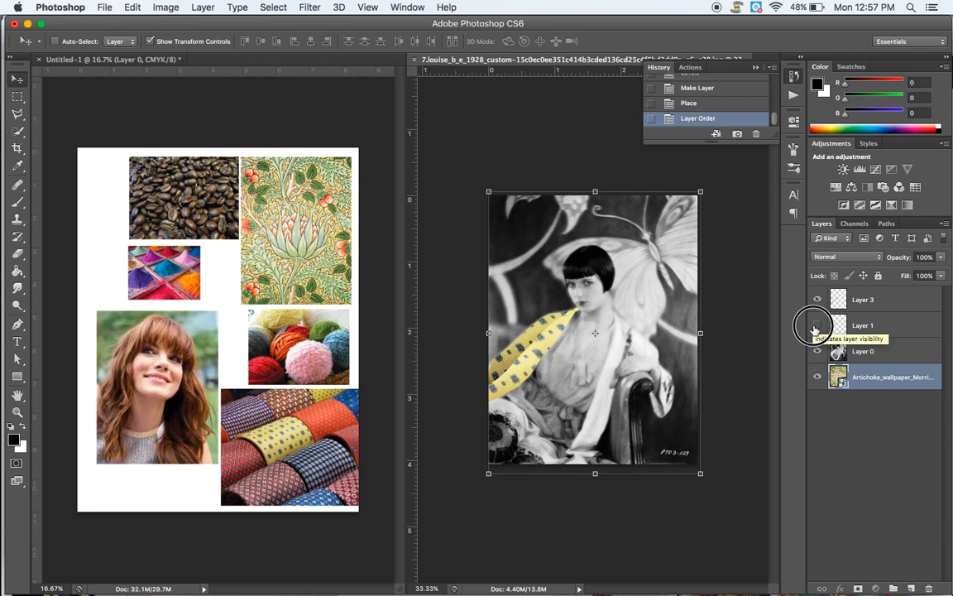
- Hide the tie-texture layers, Layer 1 and Layer 3
{"action": "left_click", "coordinate": [818, 325]}
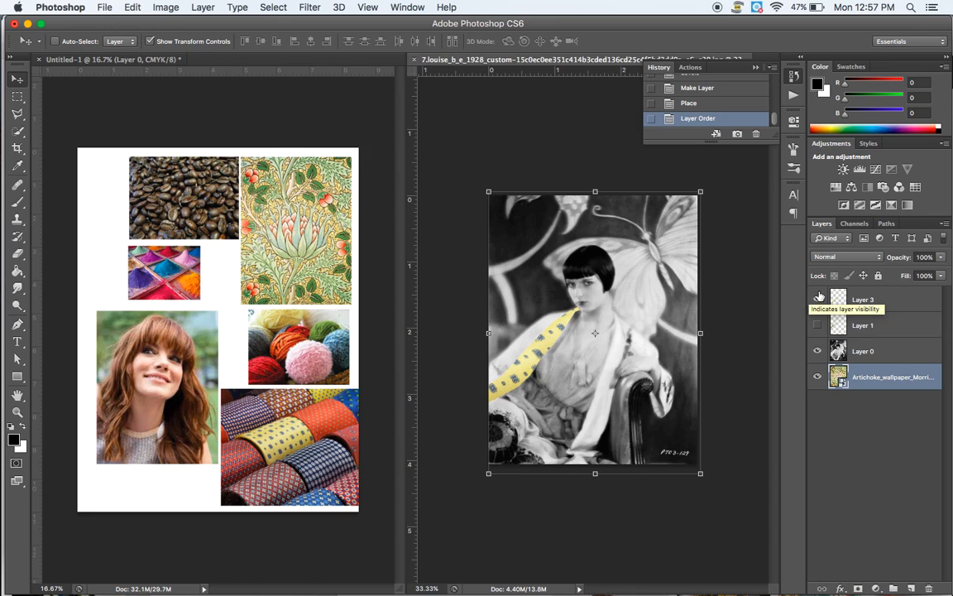
{"action": "left_click", "coordinate": [818, 299]}
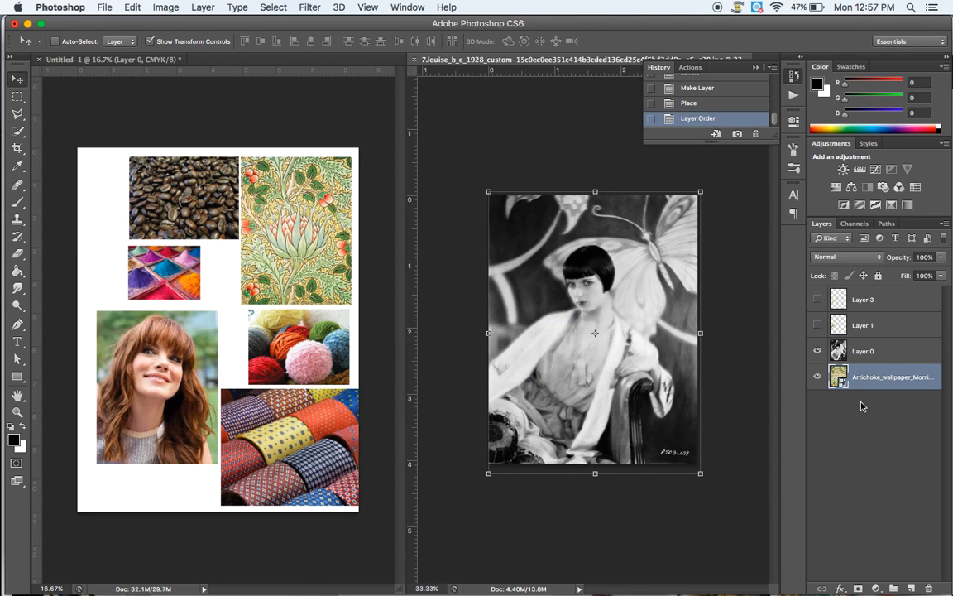
{"action": "left_click", "coordinate": [817, 300]}
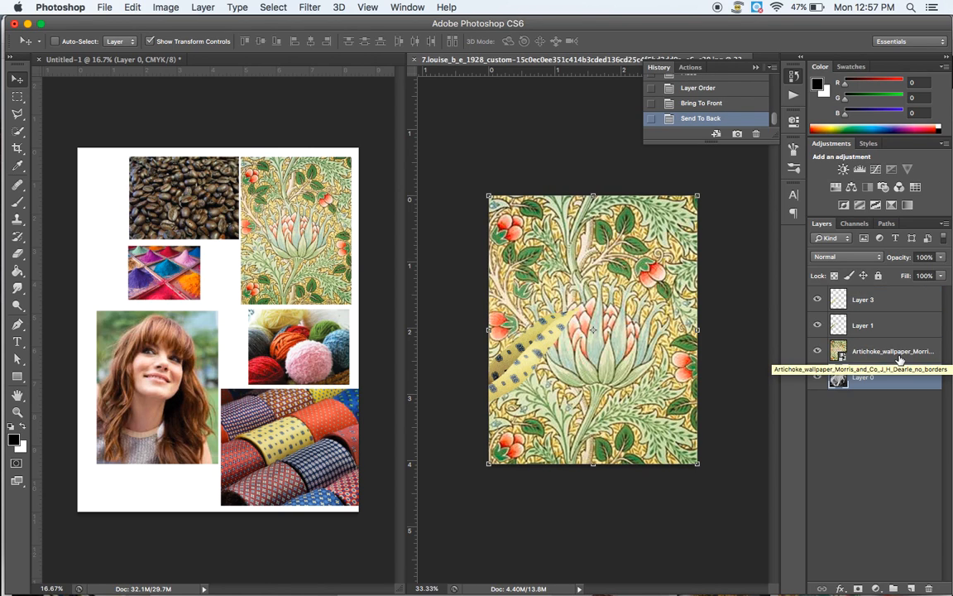
- Move Layer 0 to the top and add a layer mask around the woman
{"action": "left_click", "coordinate": [873, 377]}
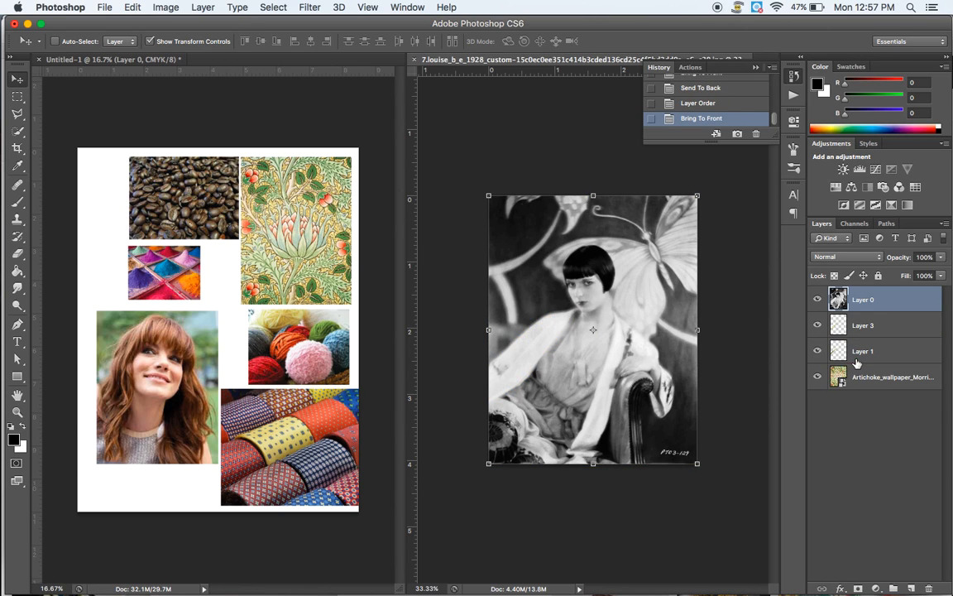
{"action": "left_click", "coordinate": [17, 132]}
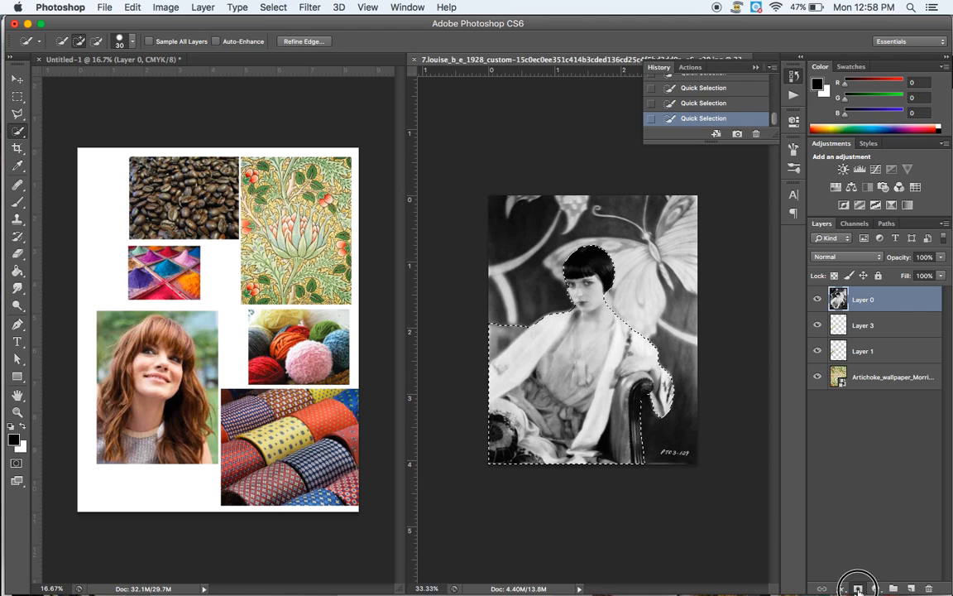
{"action": "left_click", "coordinate": [857, 589]}
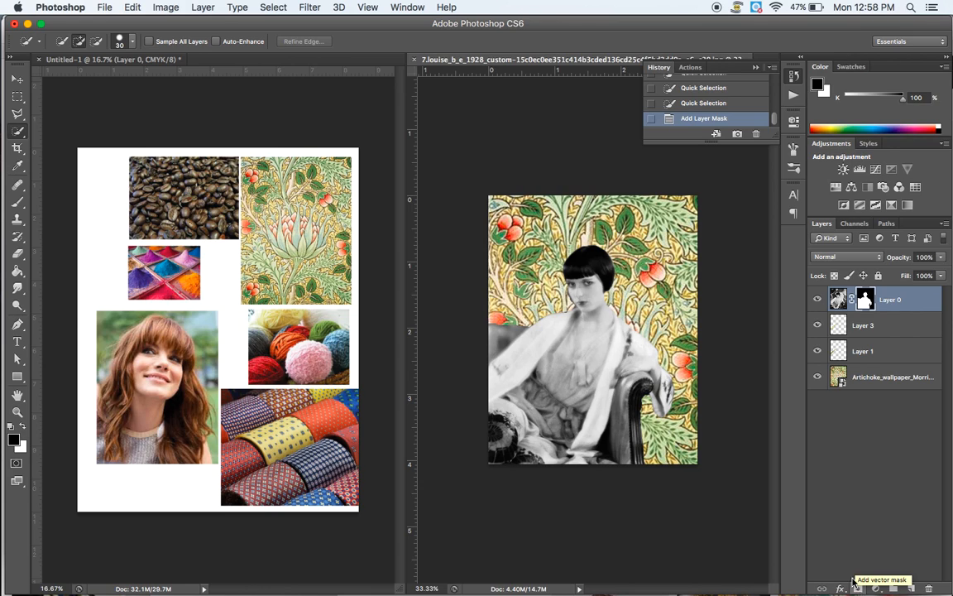
{"action": "mouse_move", "coordinate": [795, 333]}
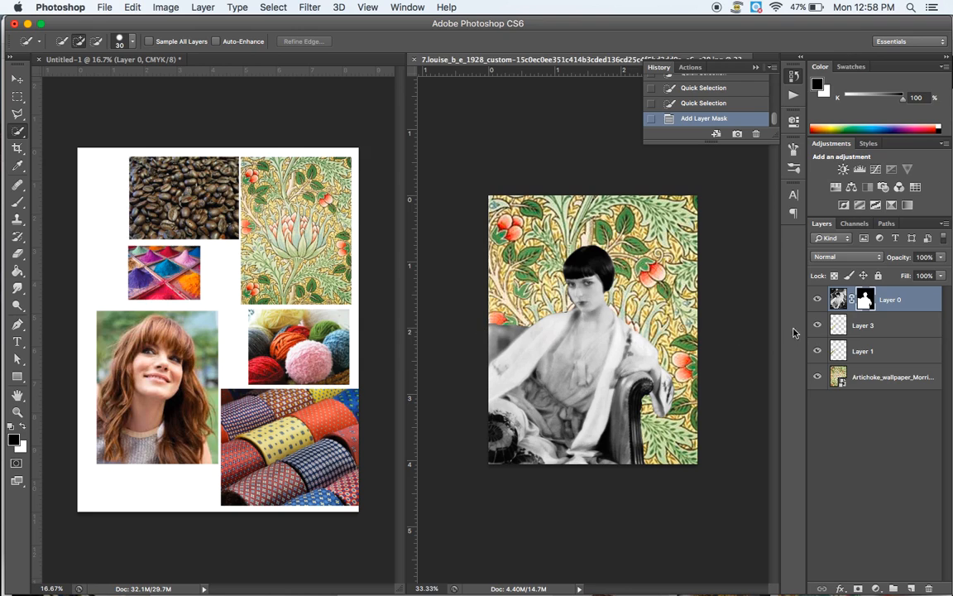
{"action": "mouse_move", "coordinate": [946, 386]}
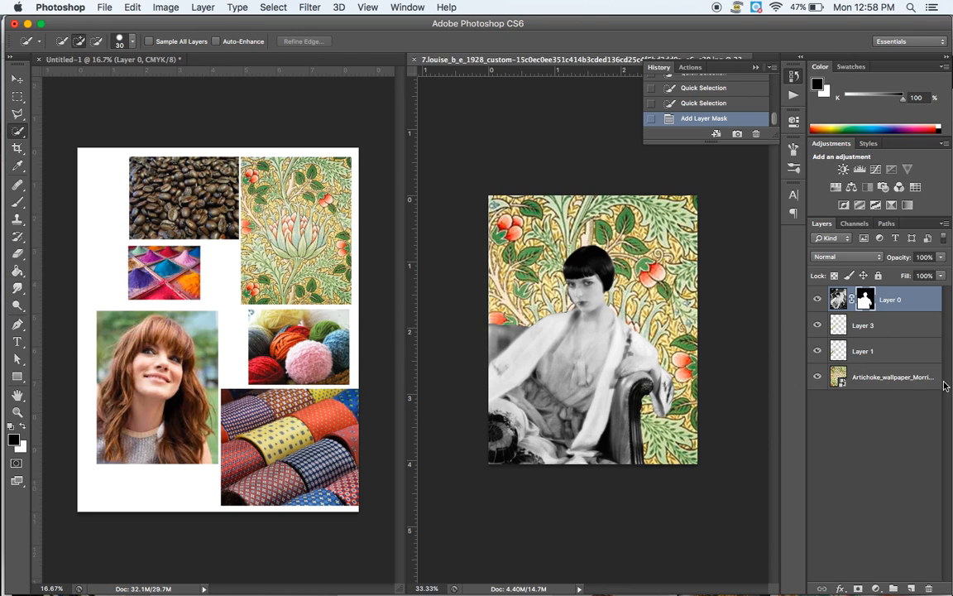
- Rasterize the wallpaper layer and draw a black rectangle floor across its bottom
{"action": "left_click", "coordinate": [894, 377]}
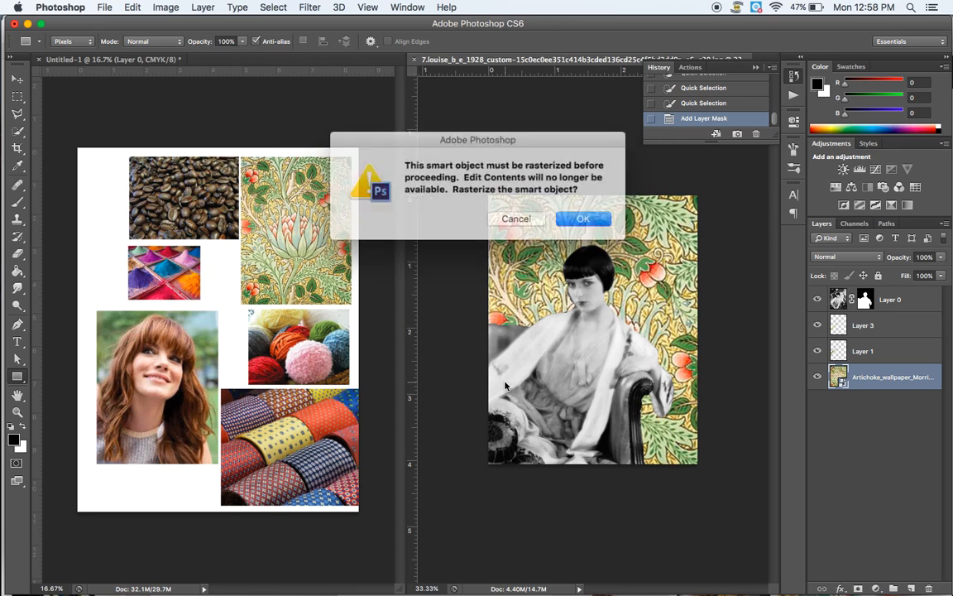
{"action": "left_click", "coordinate": [583, 219]}
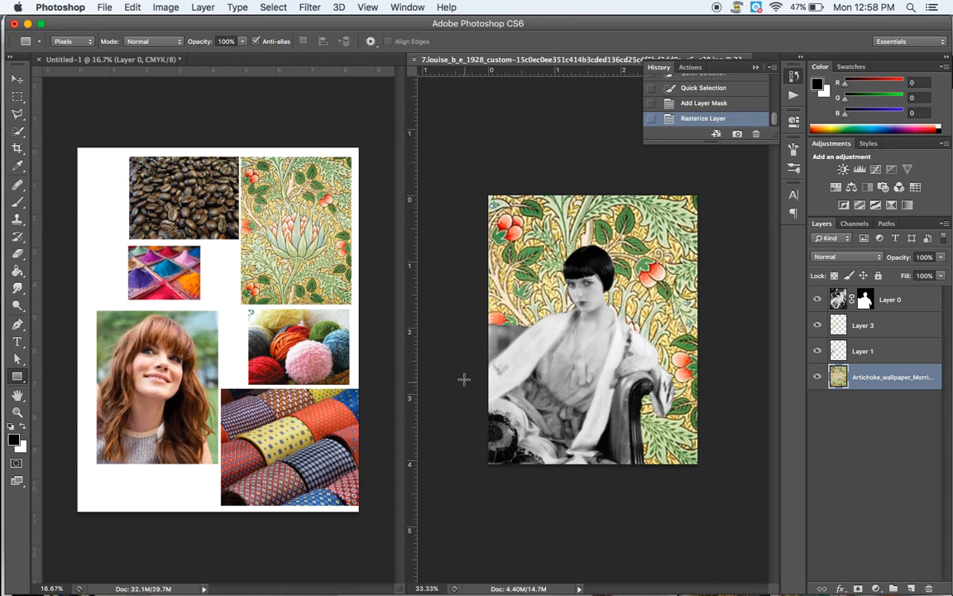
{"action": "left_click_drag", "start_coordinate": [488, 347], "coordinate": [719, 462]}
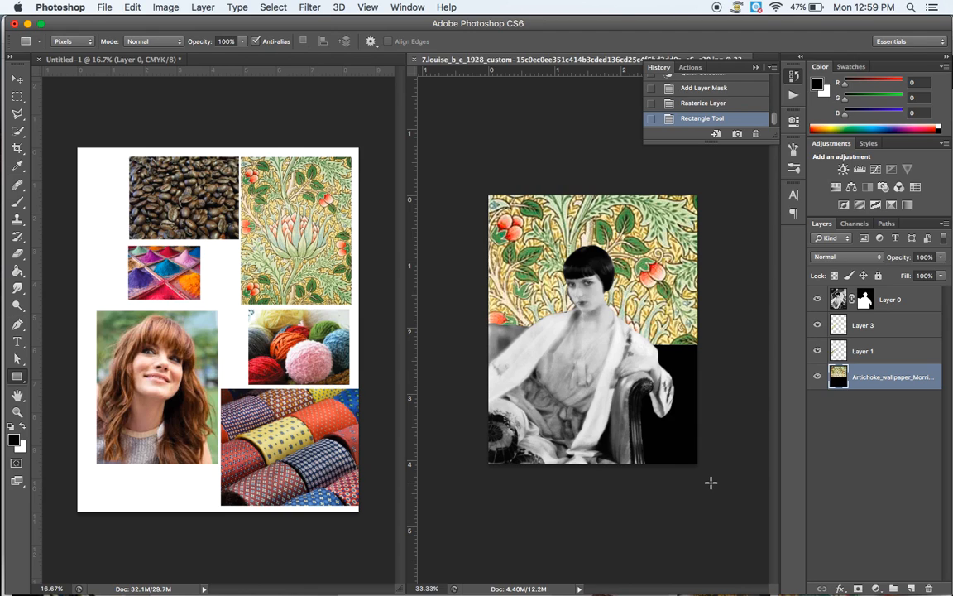
{"action": "mouse_move", "coordinate": [706, 447]}
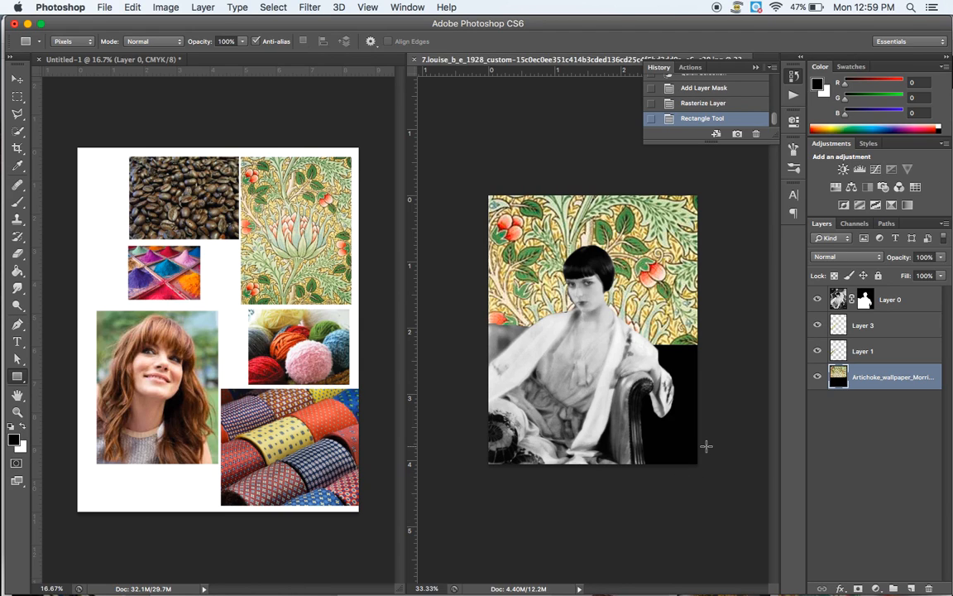
{"action": "mouse_move", "coordinate": [894, 307]}
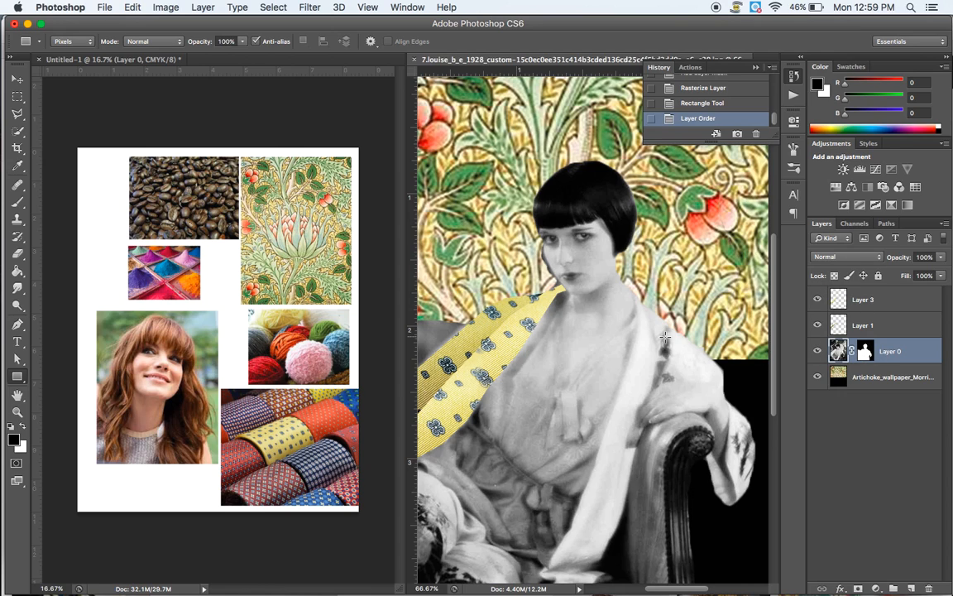
{"action": "mouse_move", "coordinate": [538, 252]}
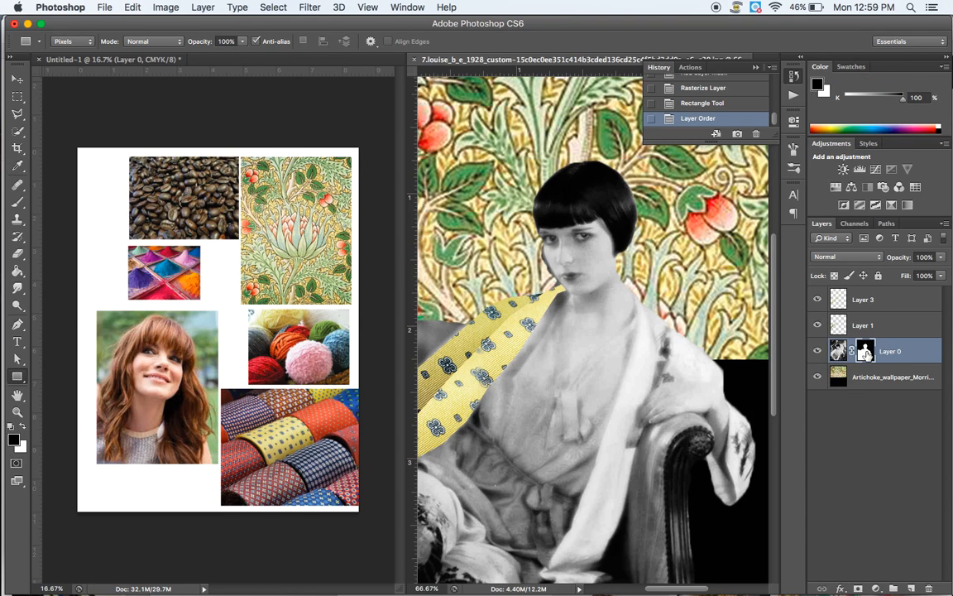
- Paint Layer 0's mask along the edge beside the woman's cheek
{"action": "left_click", "coordinate": [17, 203]}
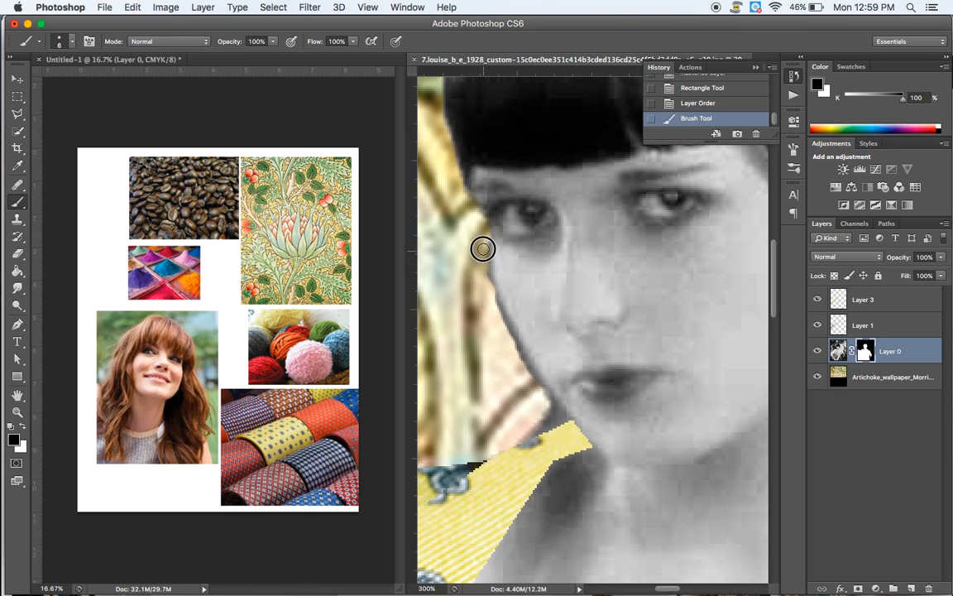
{"action": "mouse_move", "coordinate": [503, 324]}
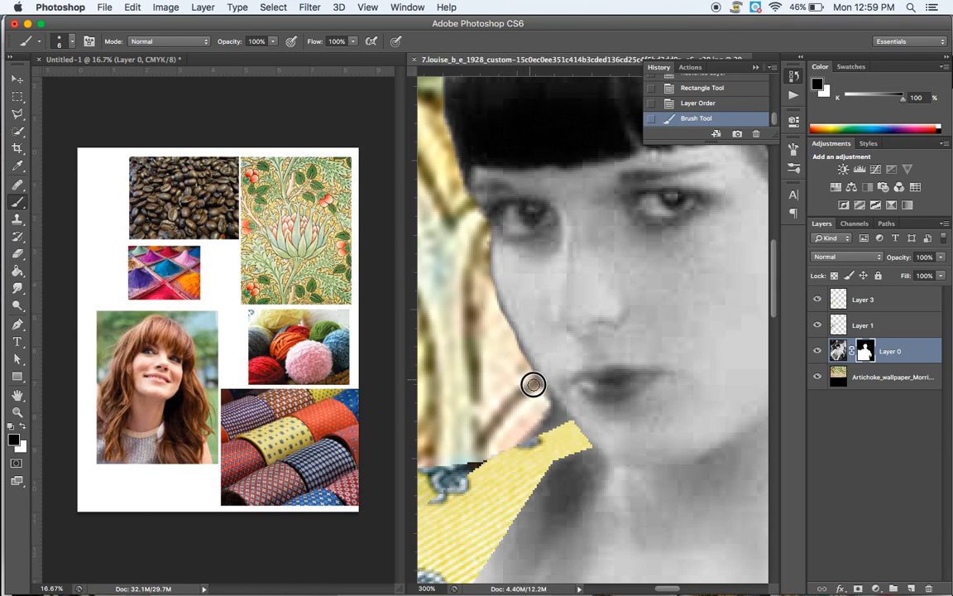
{"action": "left_click_drag", "start_coordinate": [533, 385], "coordinate": [563, 425]}
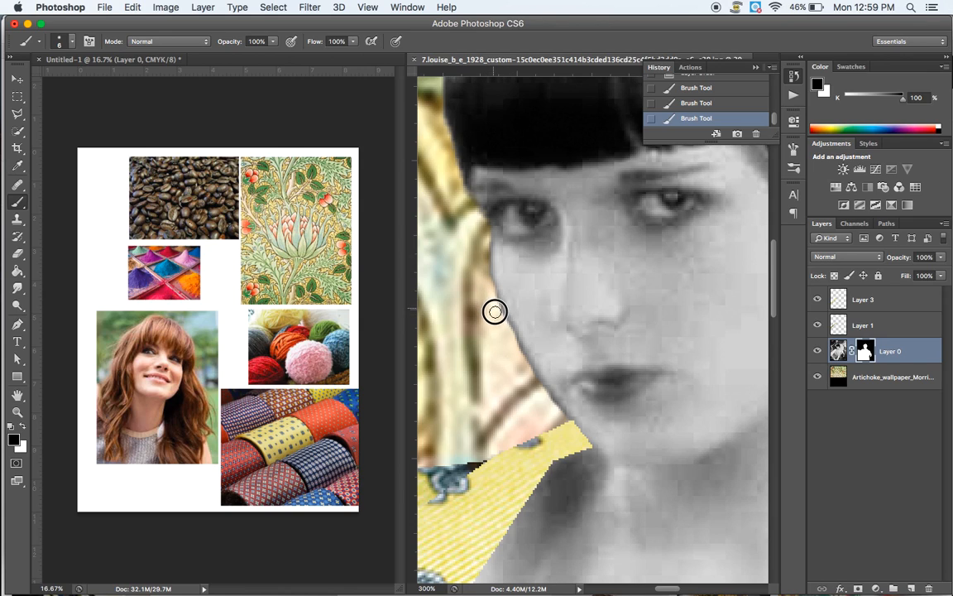
{"action": "mouse_move", "coordinate": [532, 377]}
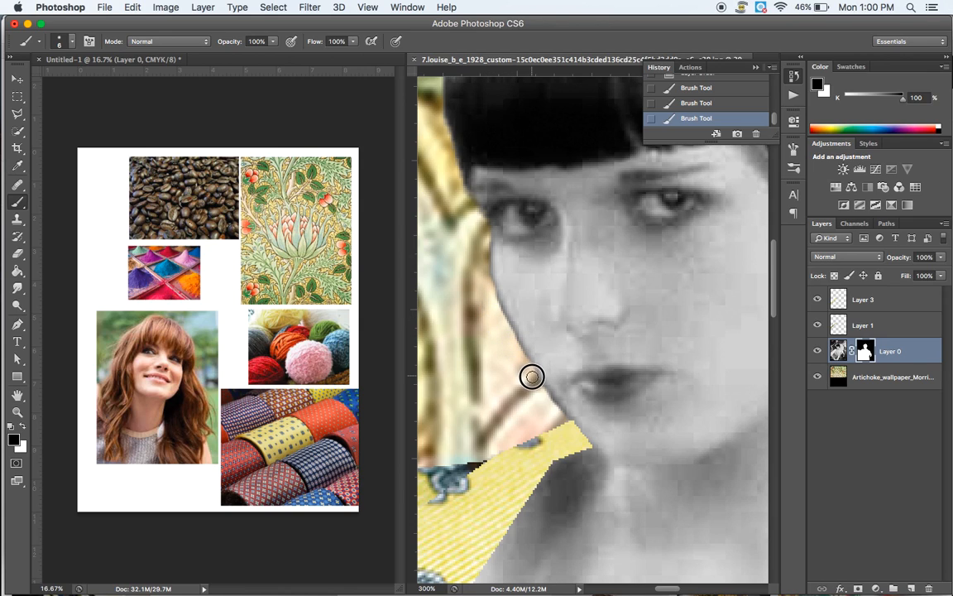
{"action": "mouse_move", "coordinate": [563, 427]}
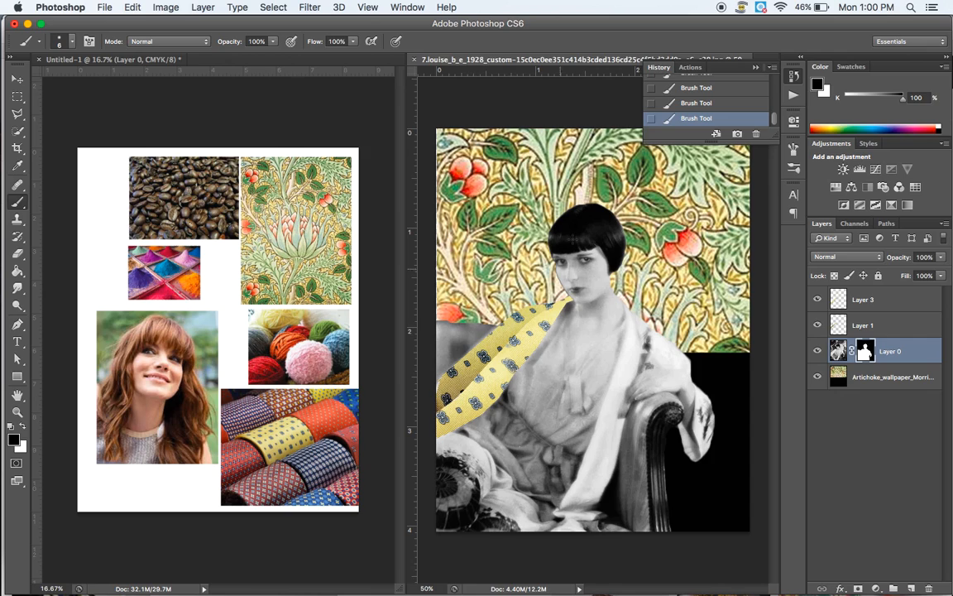
{"action": "mouse_move", "coordinate": [751, 416]}
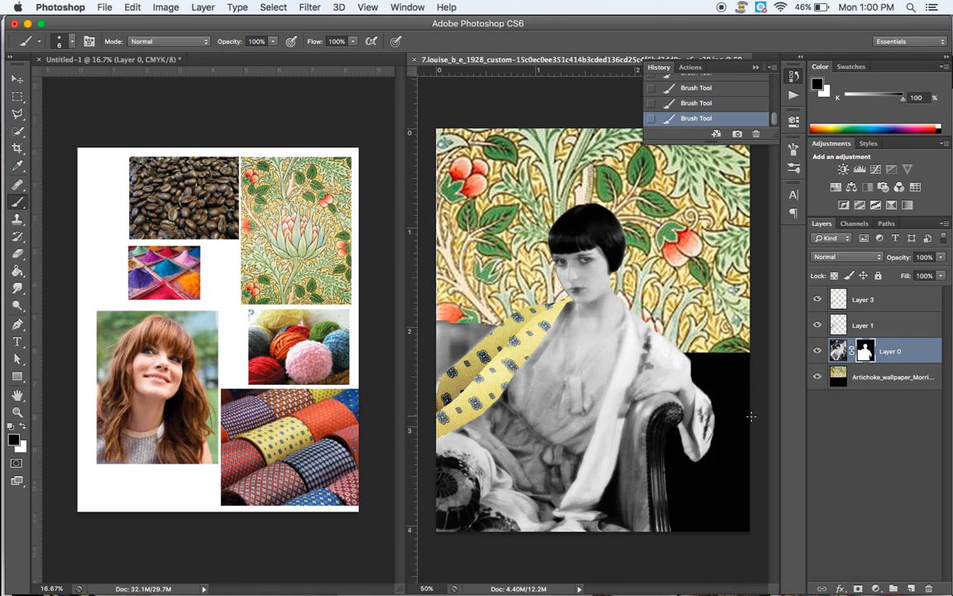
{"action": "mouse_move", "coordinate": [575, 386]}
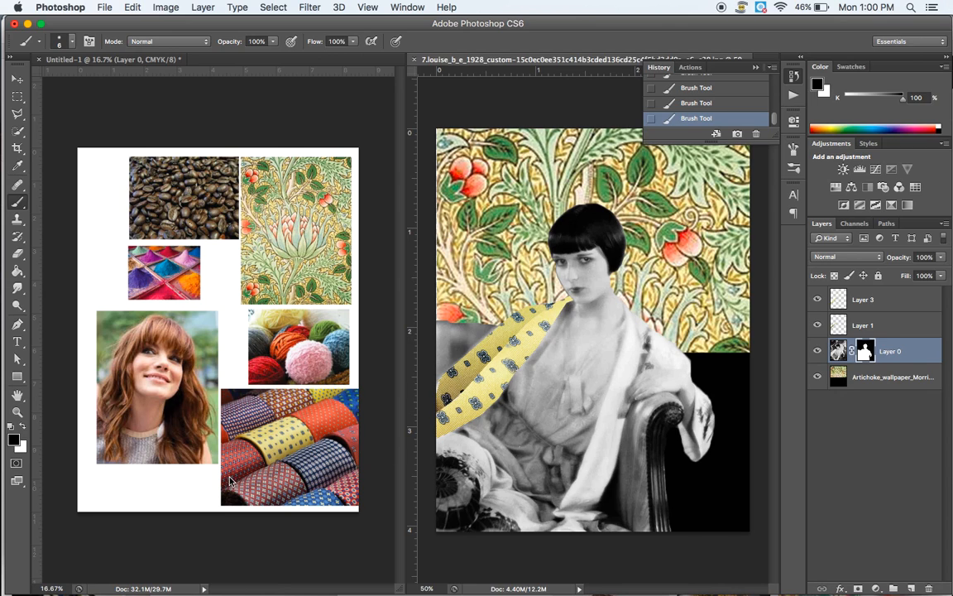
{"action": "mouse_move", "coordinate": [174, 428]}
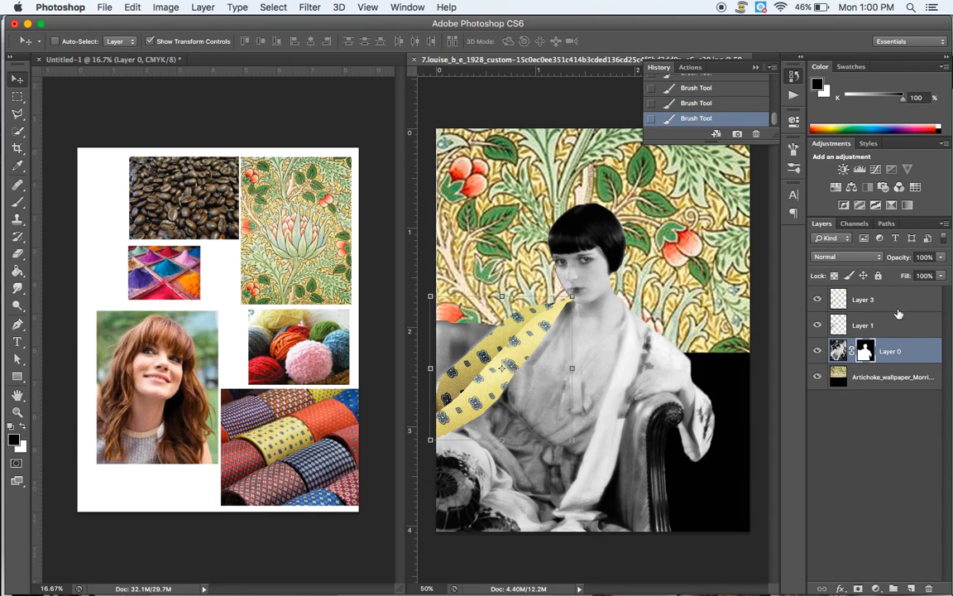
{"action": "left_click", "coordinate": [863, 299]}
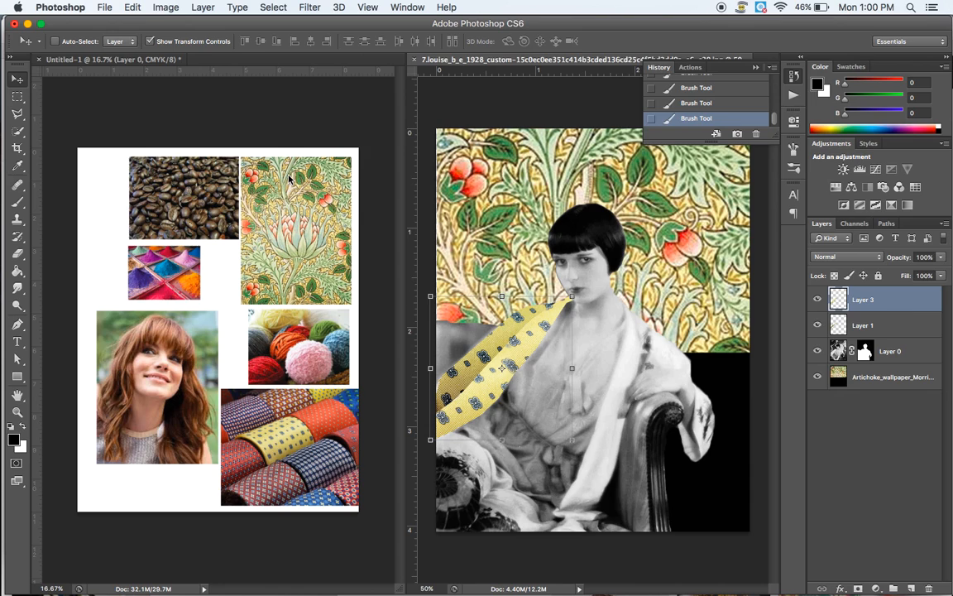
{"action": "mouse_move", "coordinate": [118, 18]}
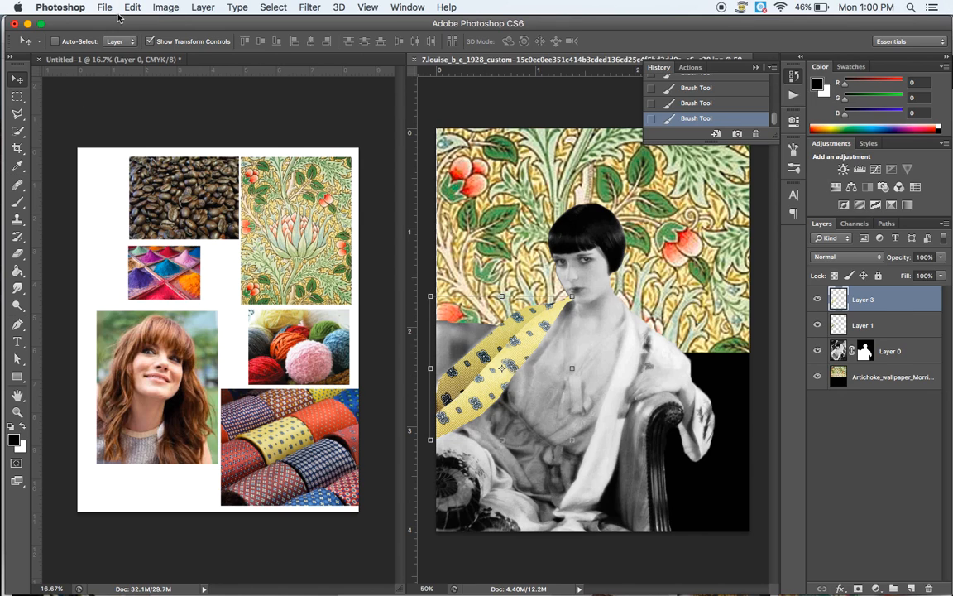
- Place the dog photo into the composite, accepting Camera Raw defaults
{"action": "left_click", "coordinate": [104, 7]}
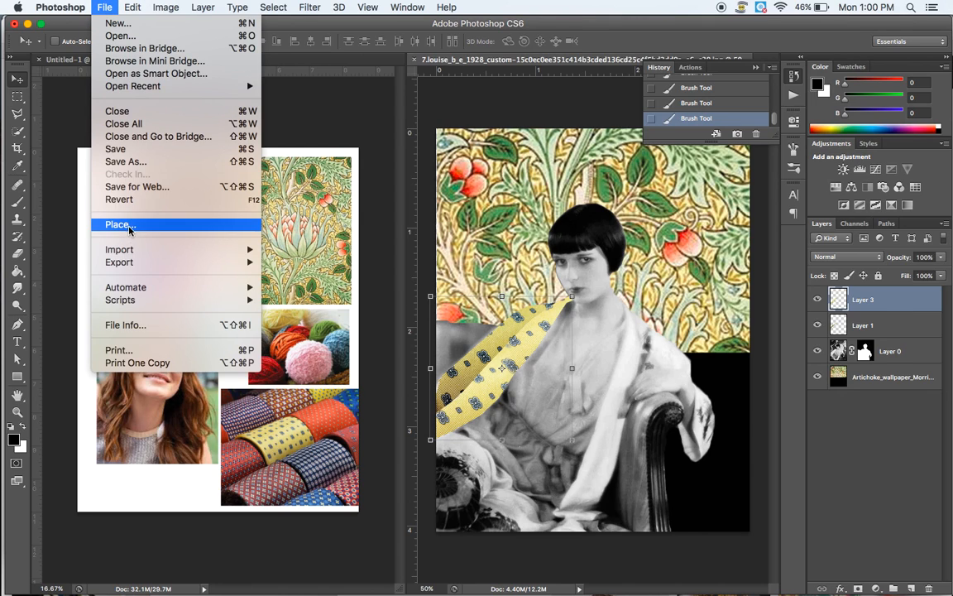
{"action": "left_click", "coordinate": [117, 225]}
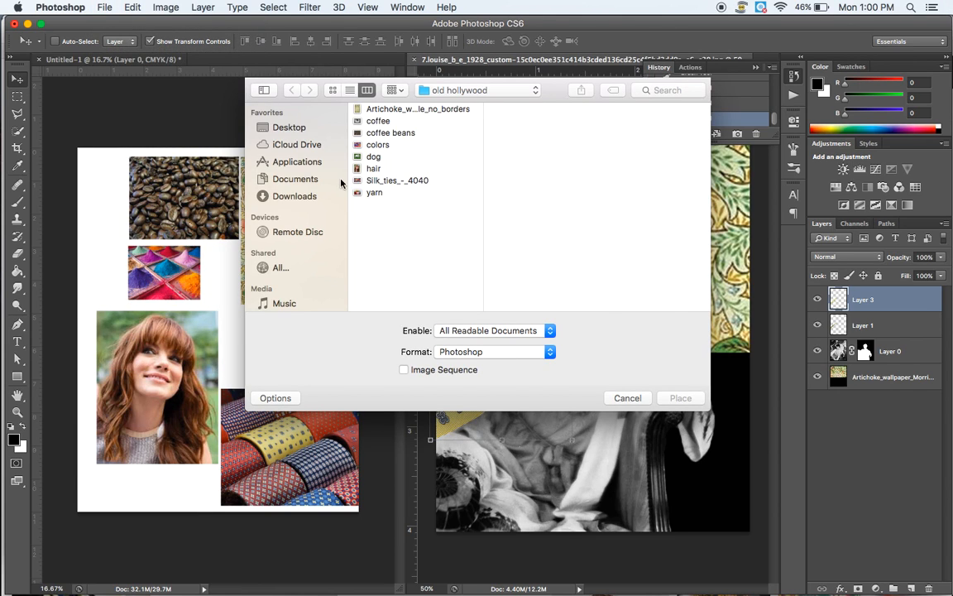
{"action": "left_click", "coordinate": [378, 121]}
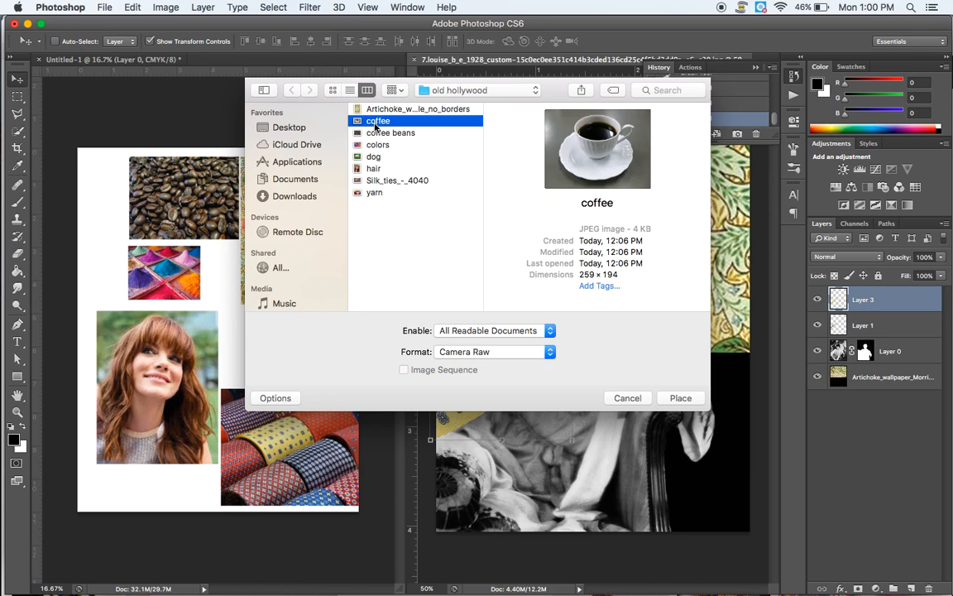
{"action": "left_click", "coordinate": [373, 157]}
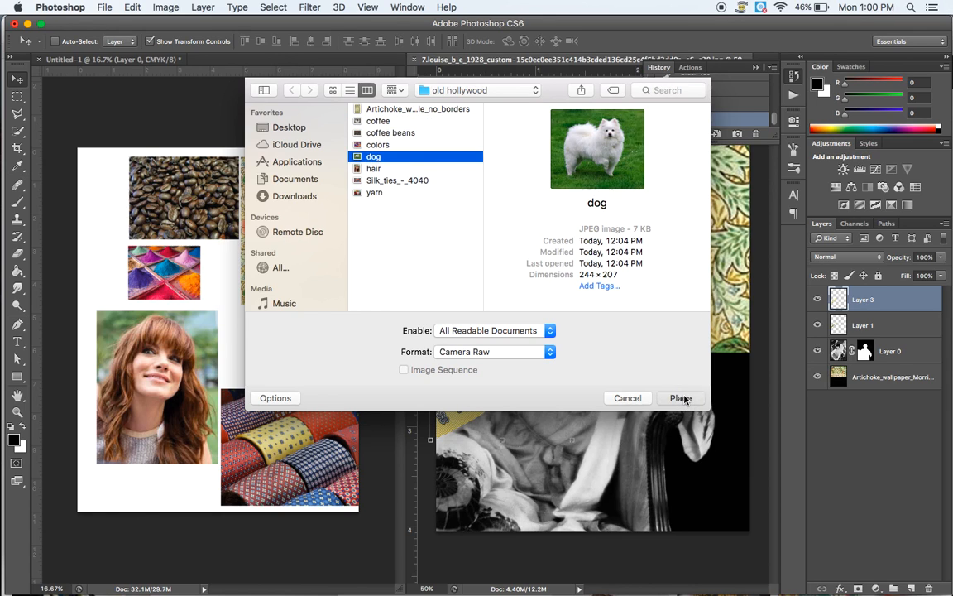
{"action": "left_click", "coordinate": [679, 398]}
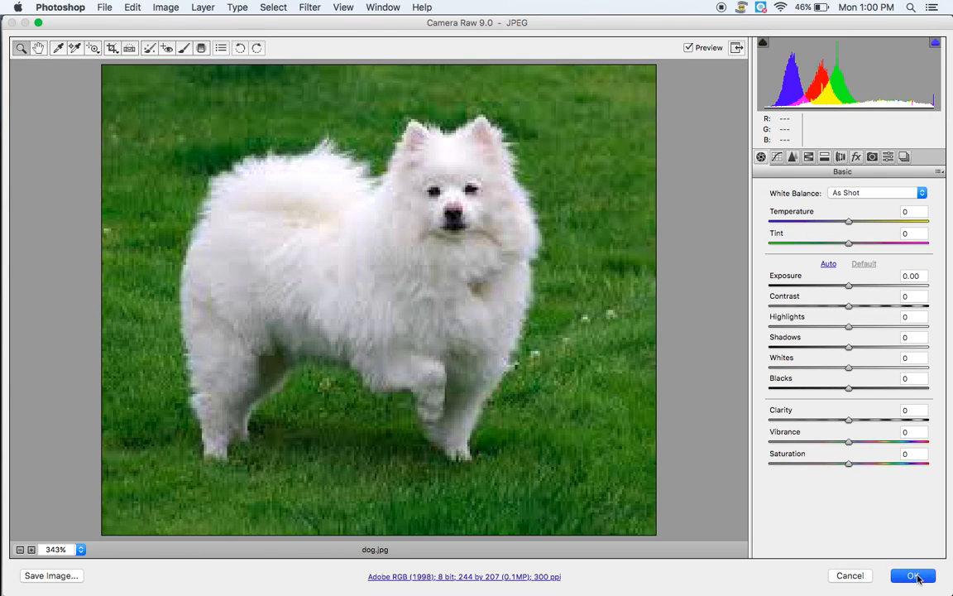
{"action": "left_click", "coordinate": [913, 575]}
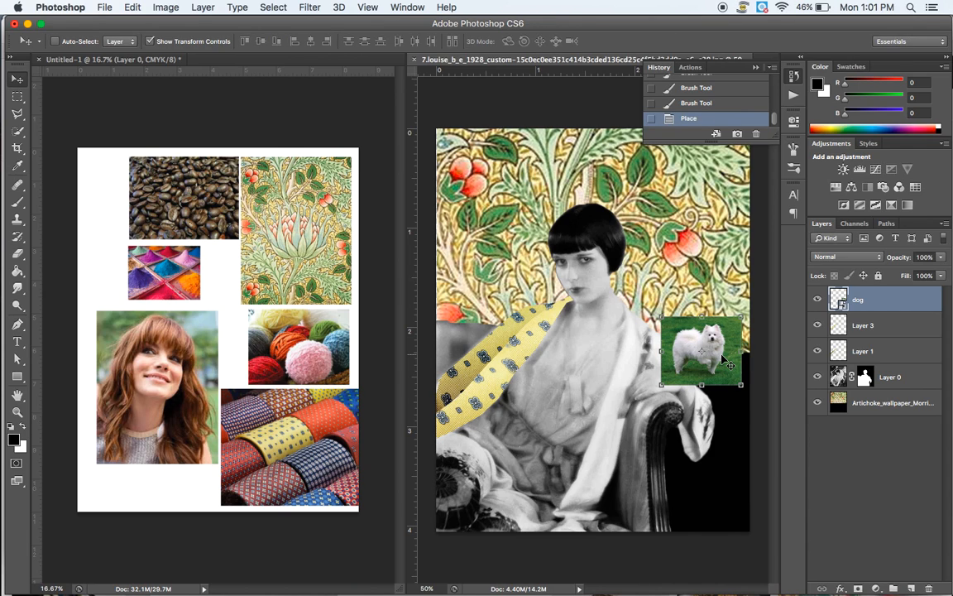
{"action": "mouse_move", "coordinate": [728, 393]}
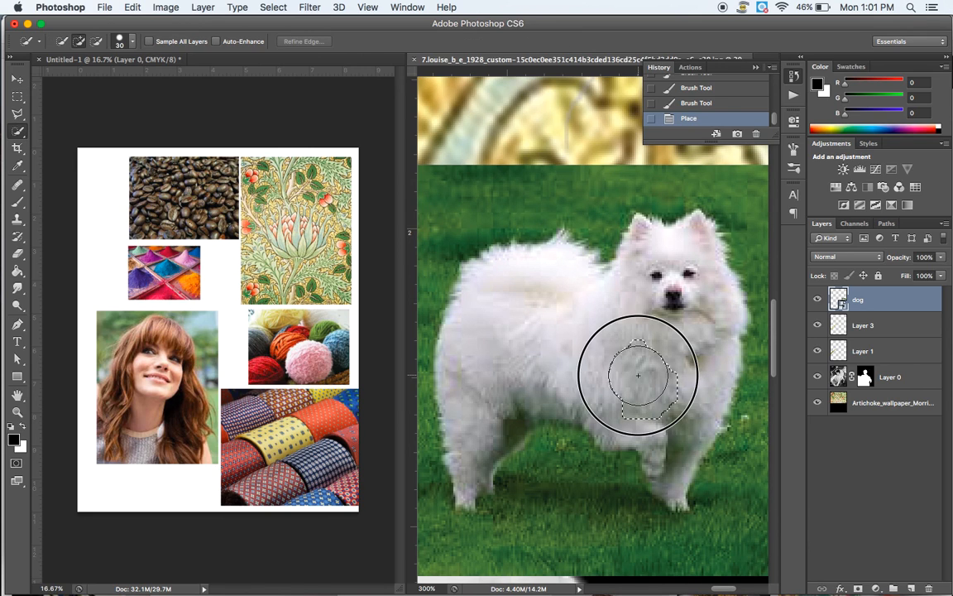
- Quick-select the white dog, refine the selection edges, and mask away the grass
{"action": "left_click_drag", "start_coordinate": [637, 376], "coordinate": [666, 418]}
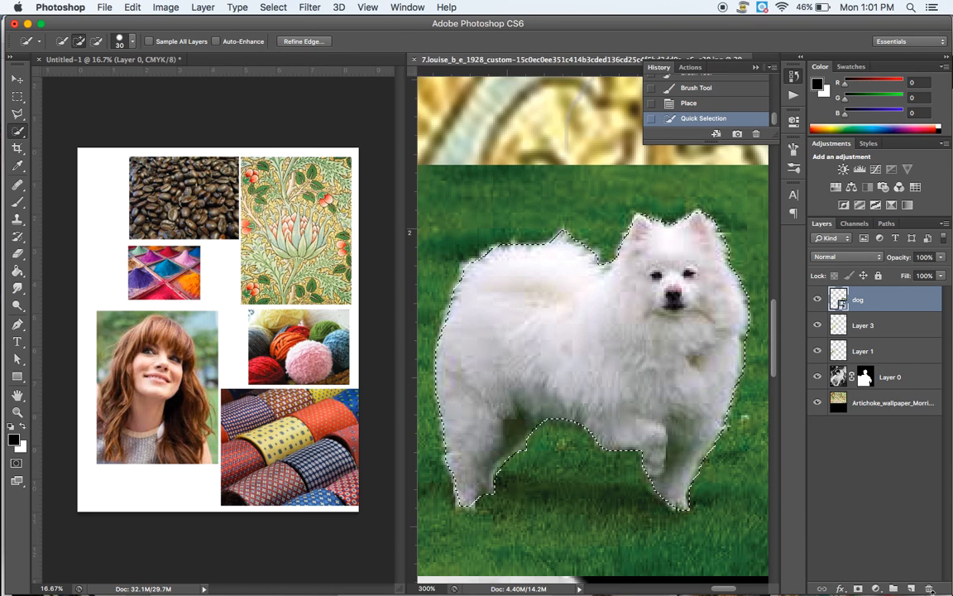
{"action": "left_click", "coordinate": [857, 588]}
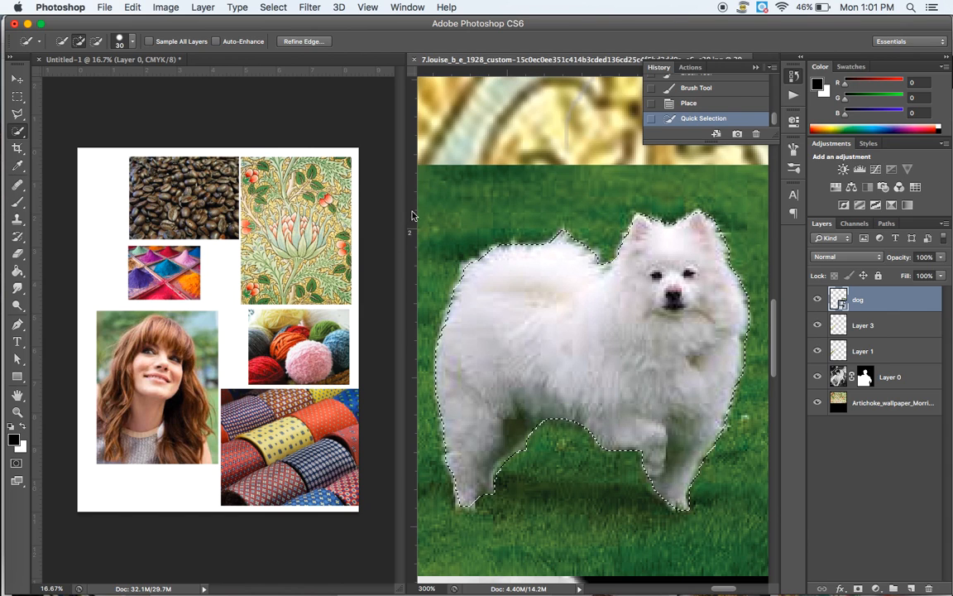
{"action": "left_click", "coordinate": [303, 41]}
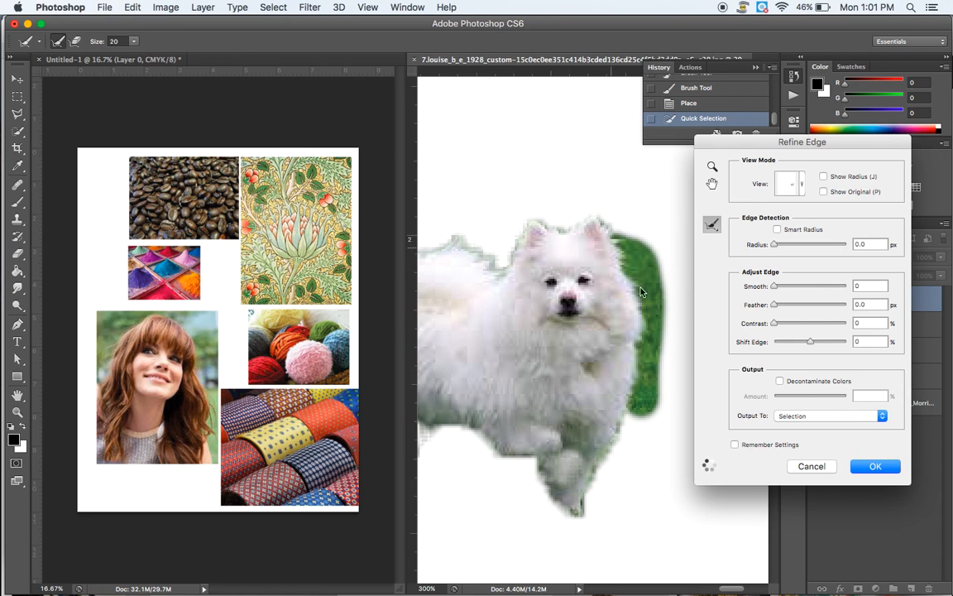
{"action": "left_click", "coordinate": [876, 466]}
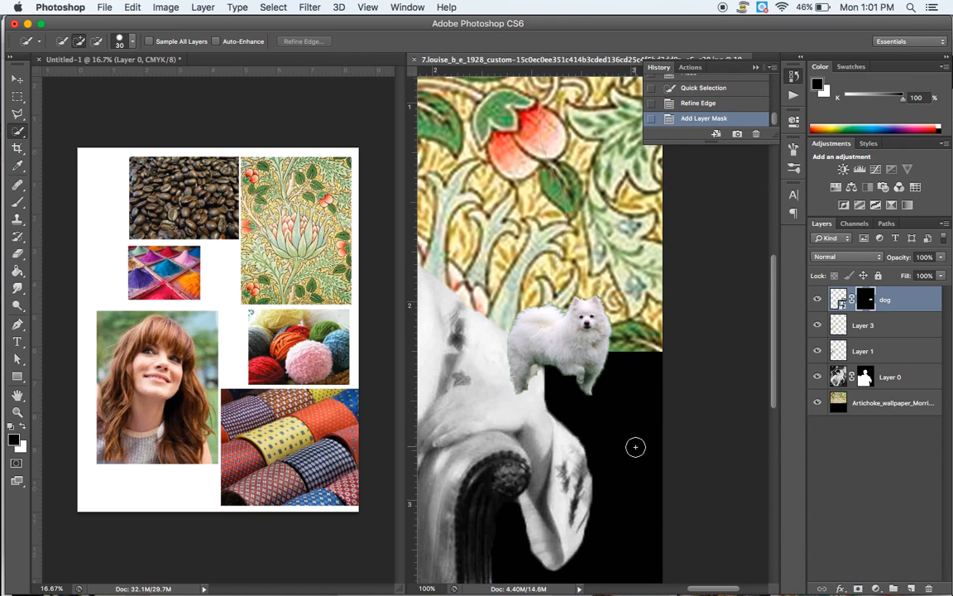
{"action": "left_click", "coordinate": [16, 79]}
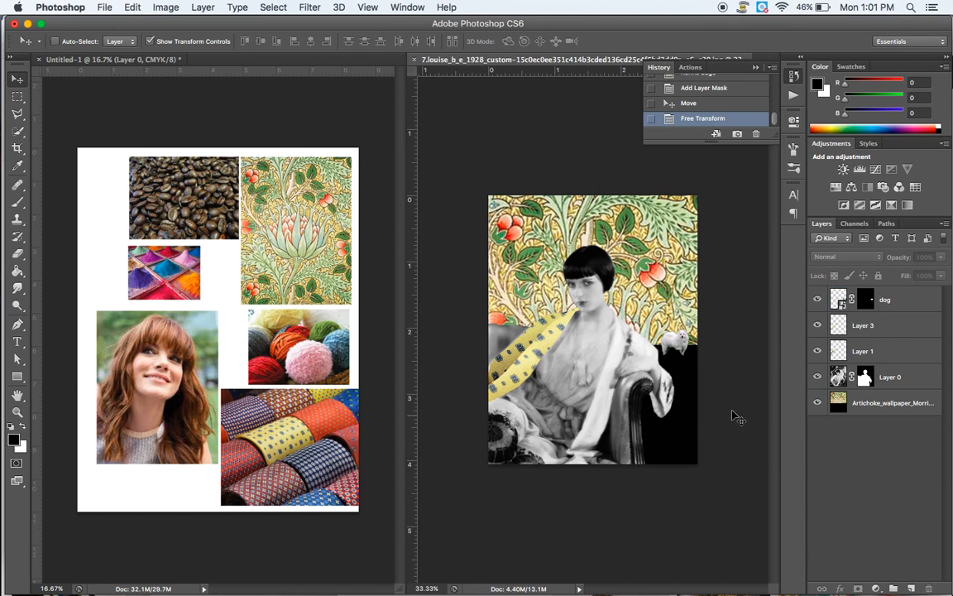
{"action": "mouse_move", "coordinate": [676, 348]}
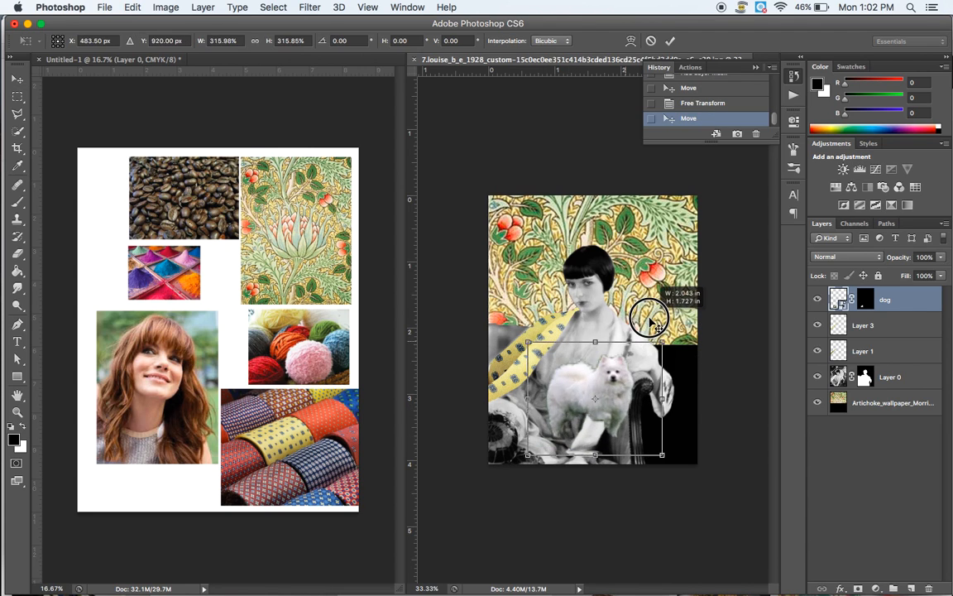
- Scale the dog down and move it toward the chair on the right
{"action": "left_click_drag", "start_coordinate": [654, 318], "coordinate": [571, 418]}
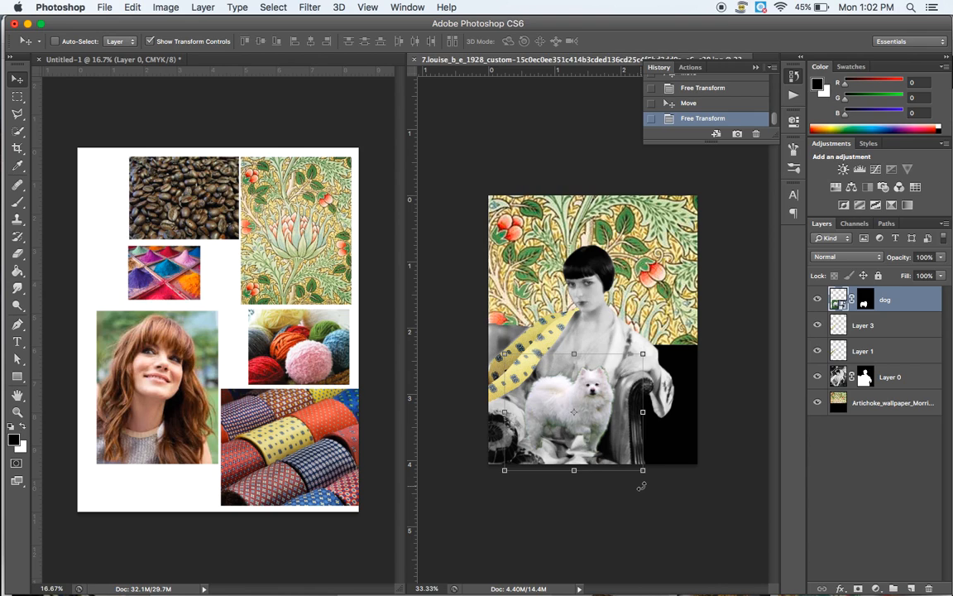
{"action": "mouse_move", "coordinate": [696, 367]}
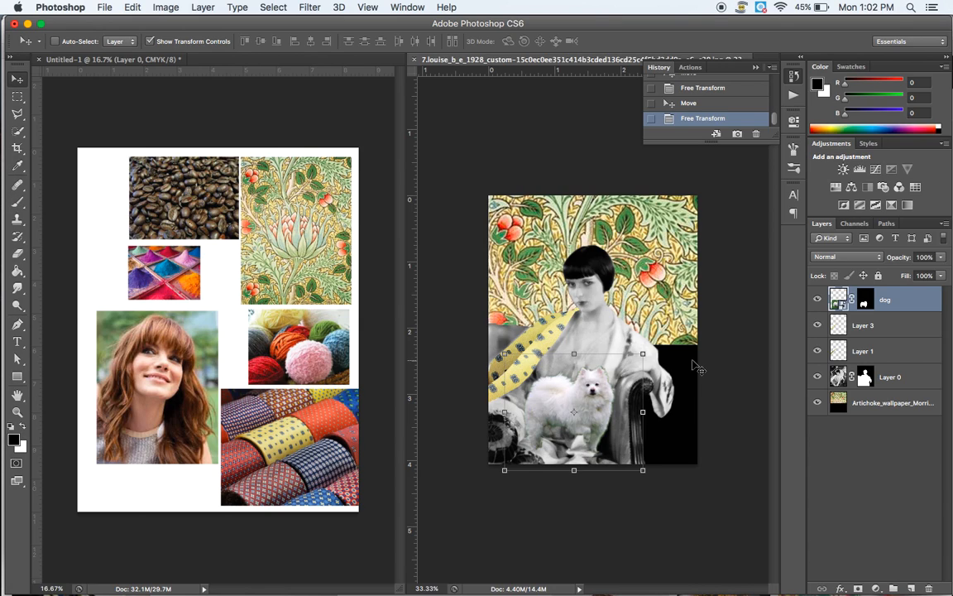
{"action": "mouse_move", "coordinate": [563, 411]}
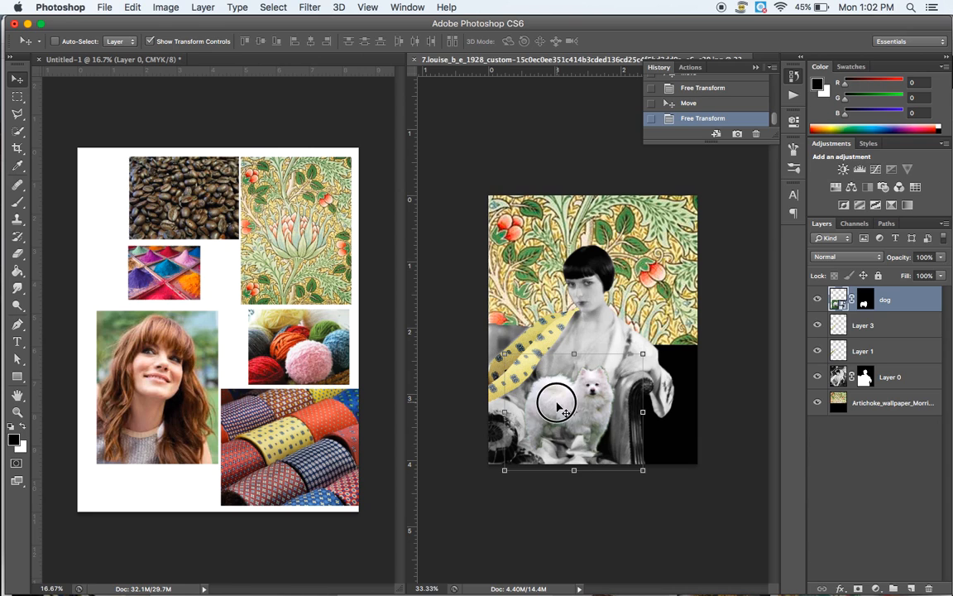
{"action": "left_click_drag", "start_coordinate": [556, 405], "coordinate": [609, 375]}
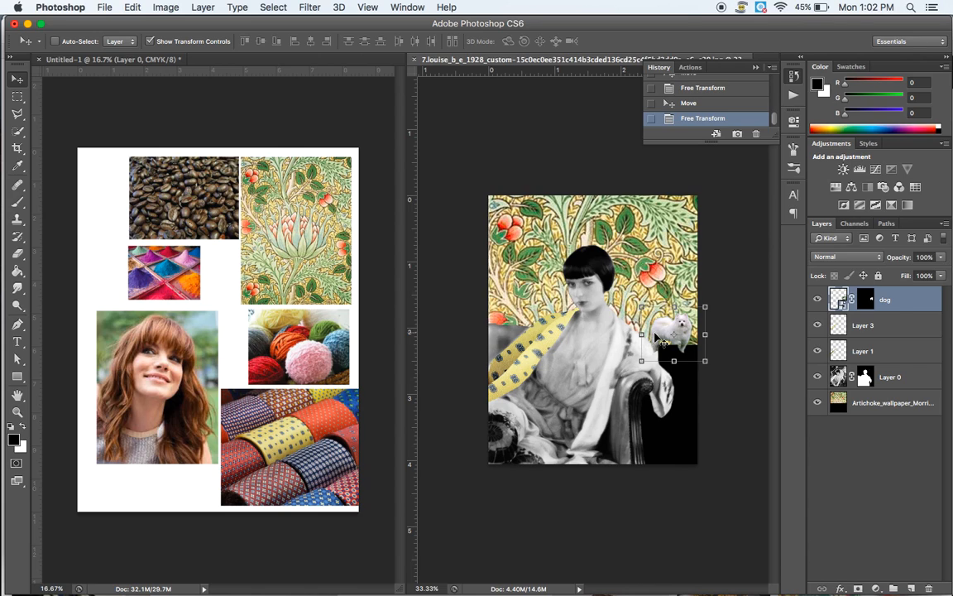
{"action": "mouse_move", "coordinate": [459, 338]}
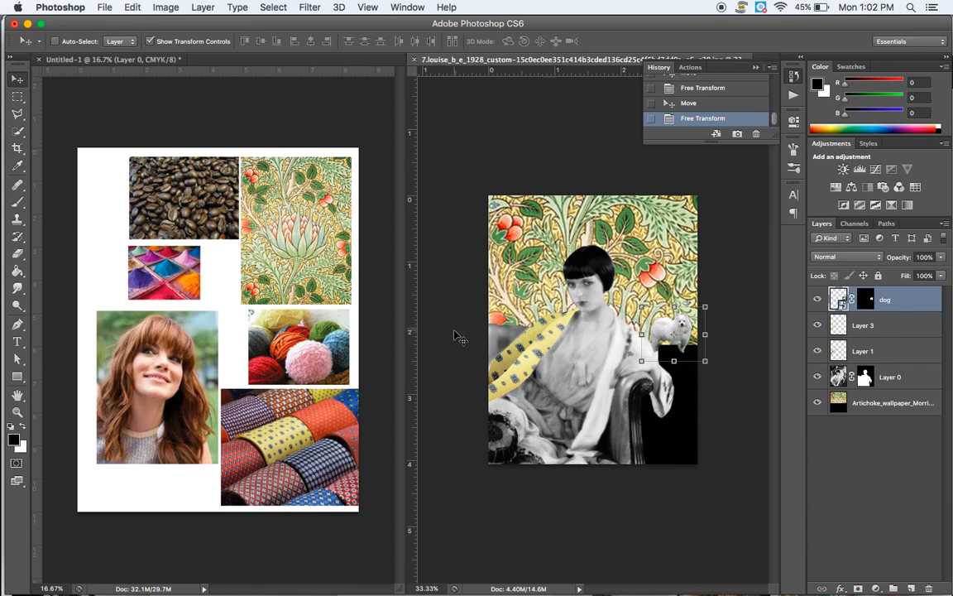
{"action": "mouse_move", "coordinate": [444, 548]}
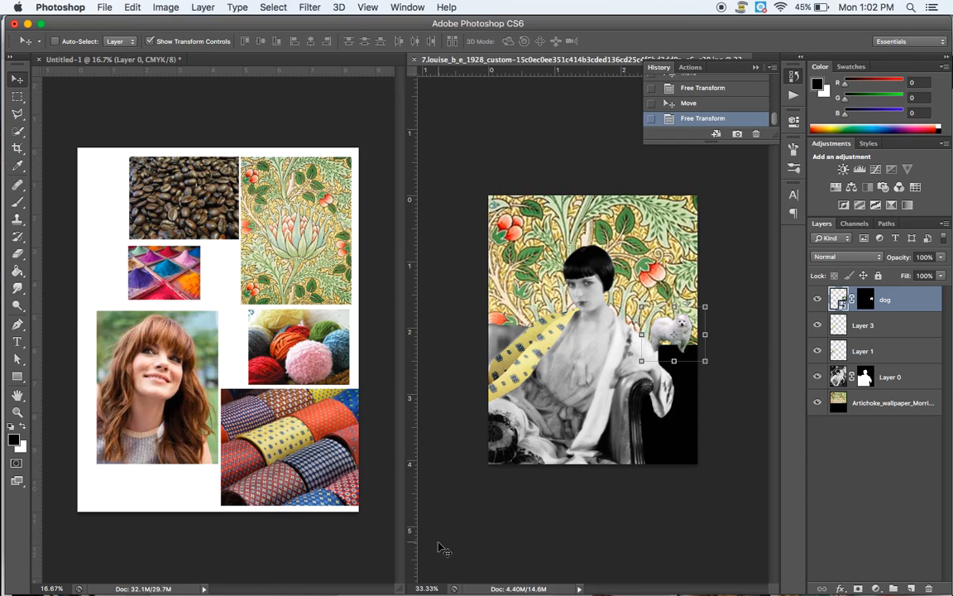